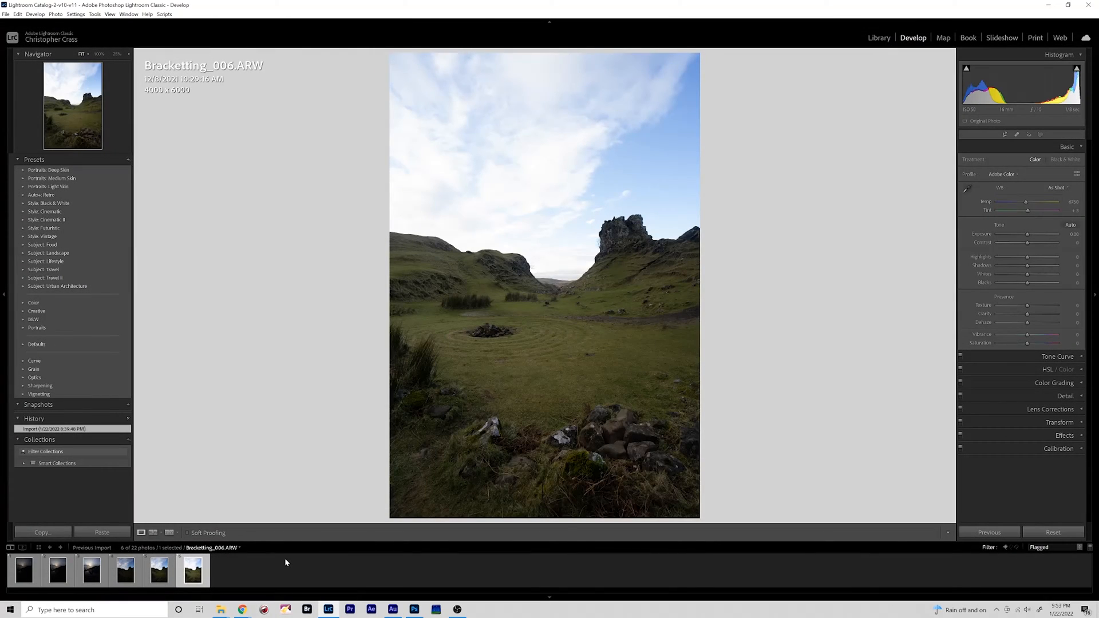
mouse_move(218, 573)
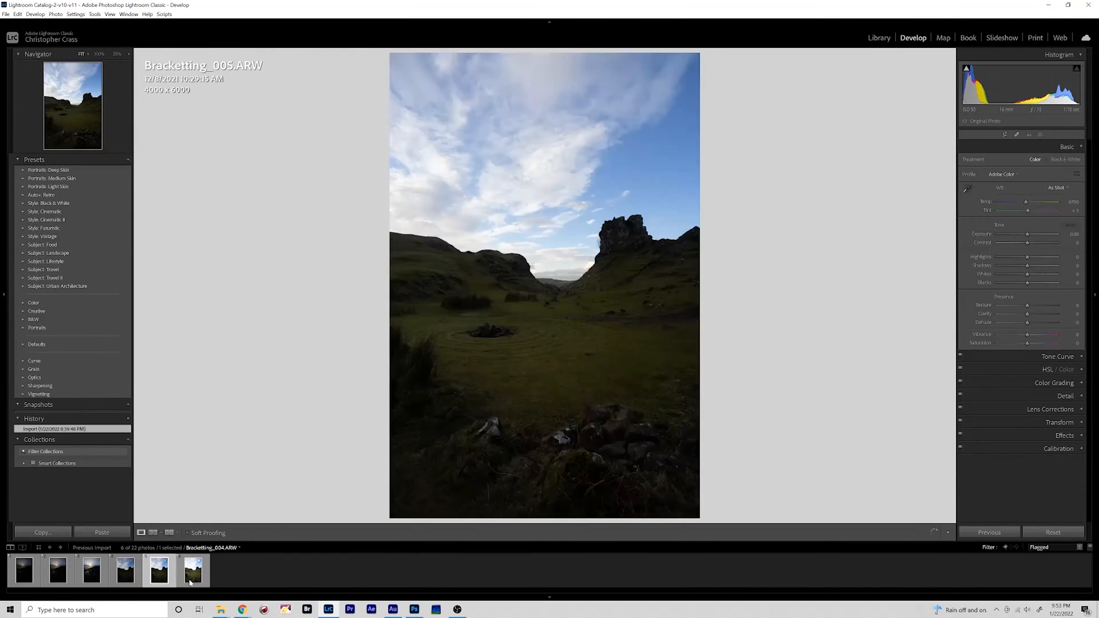
Step: Compare the darkest, middle and brightest Fairy Glen exposures in the filmstrip after the sunset bracket
click(90, 569)
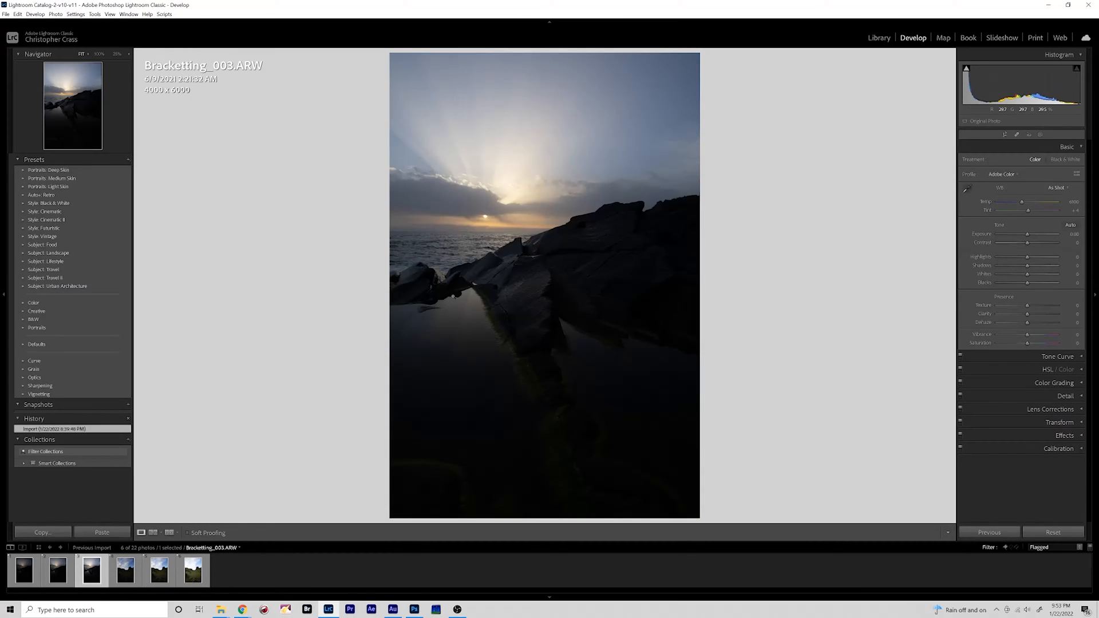
click(92, 569)
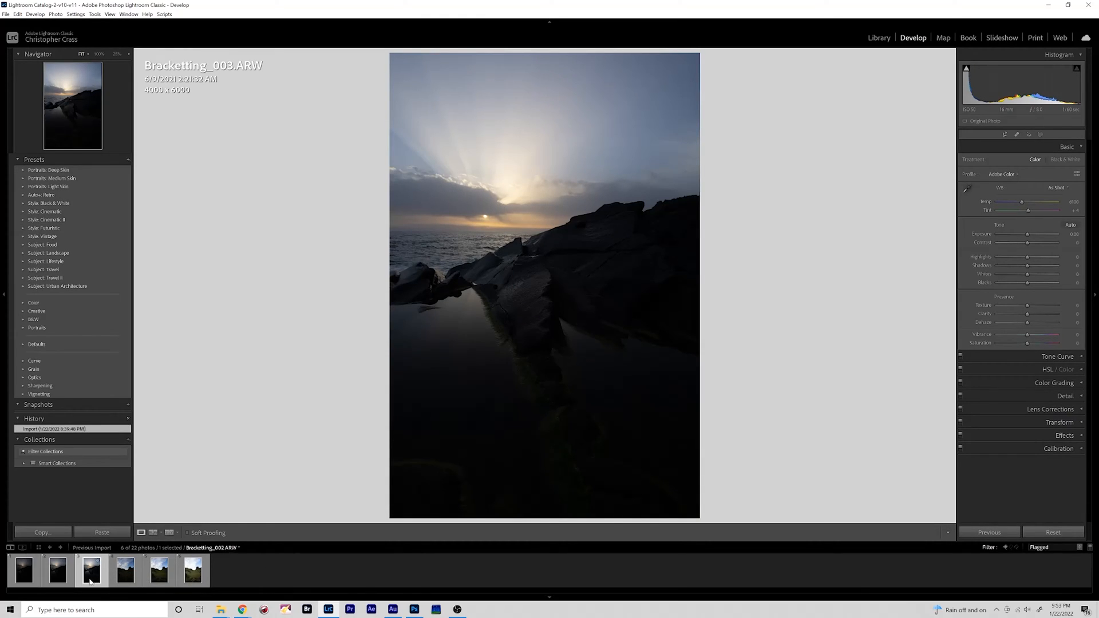
click(191, 569)
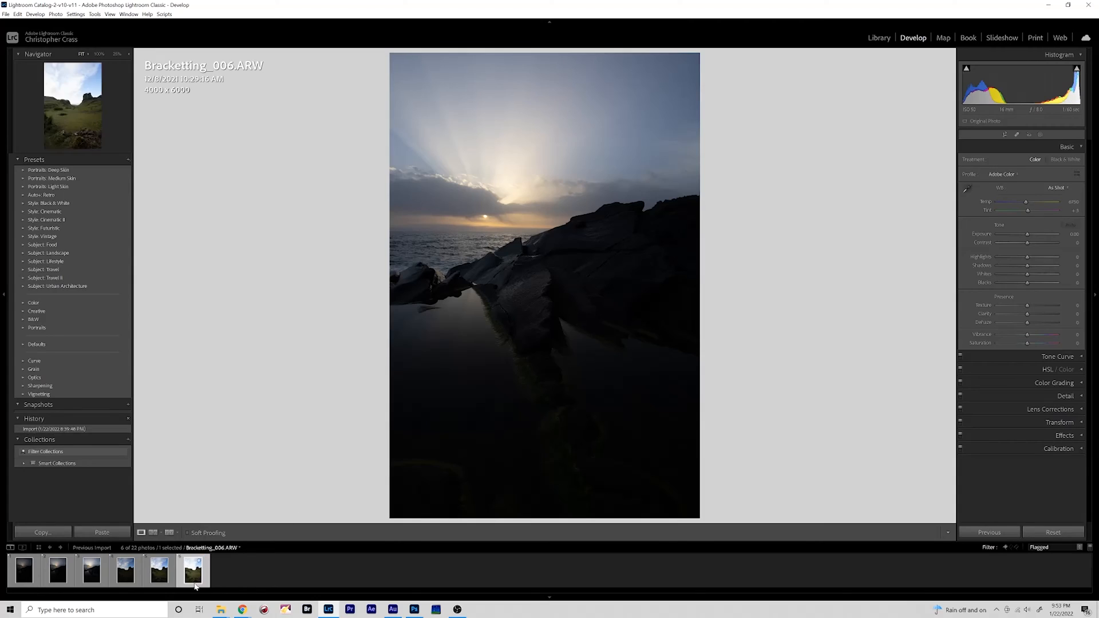
click(124, 570)
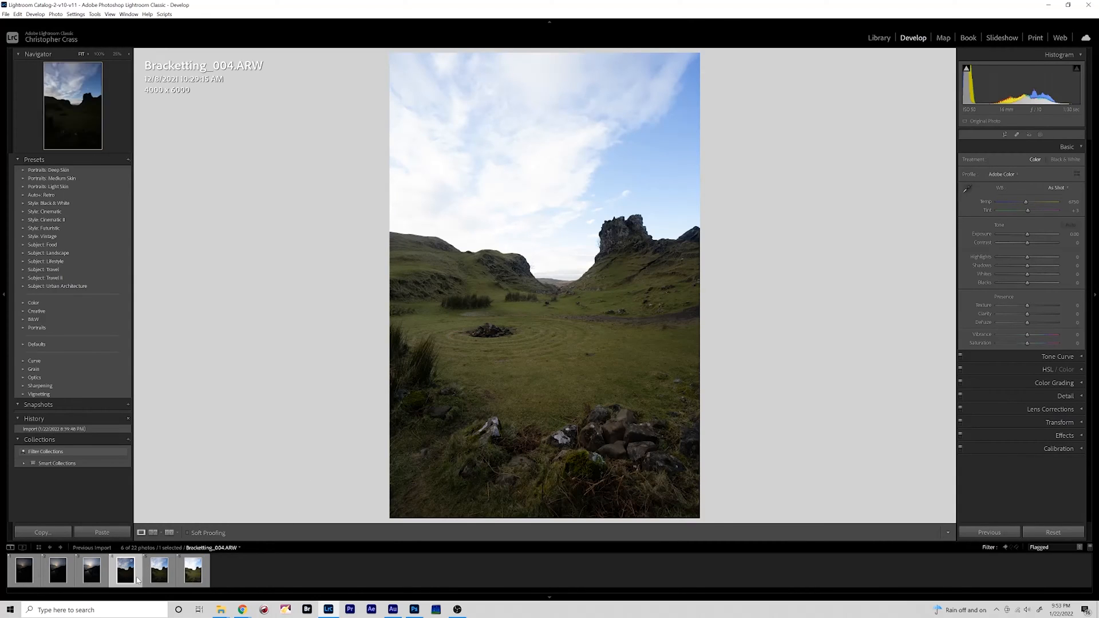
click(191, 569)
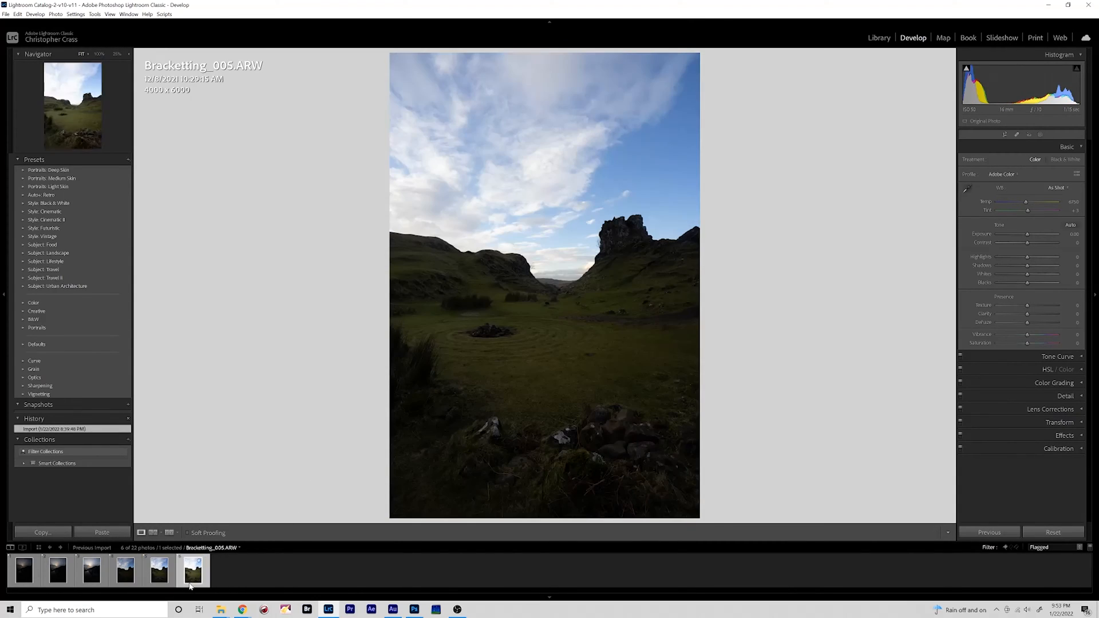
click(193, 569)
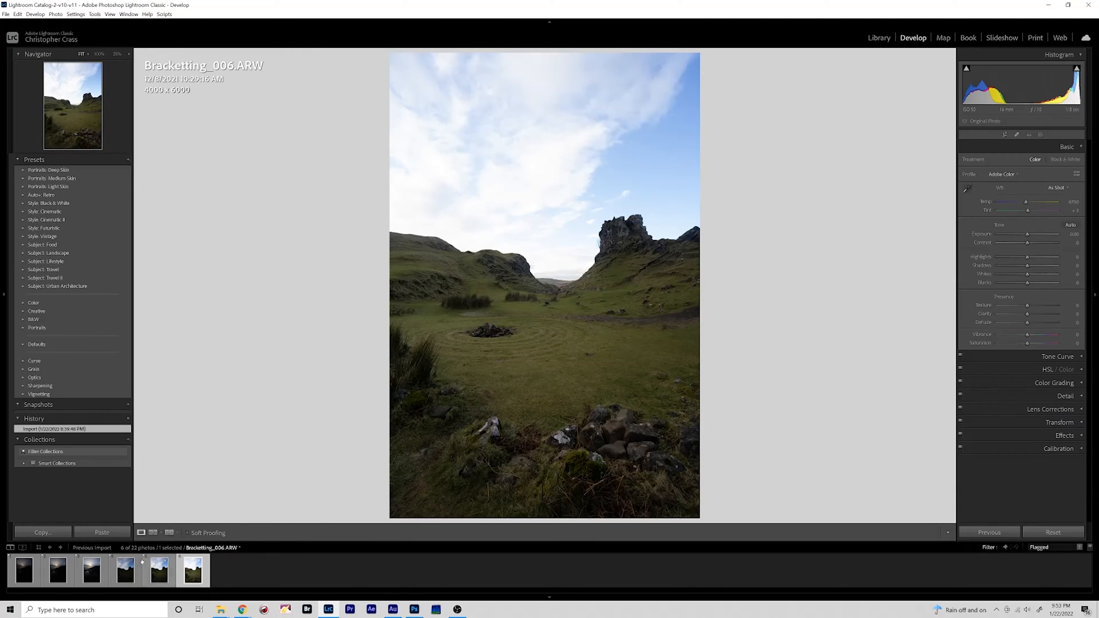
click(123, 569)
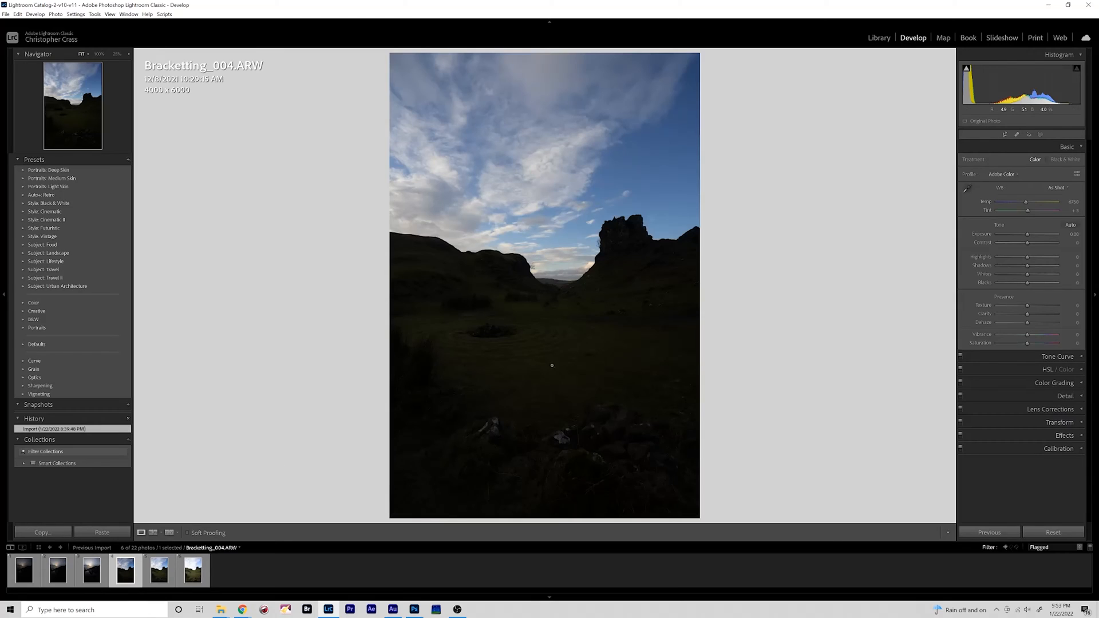
click(158, 569)
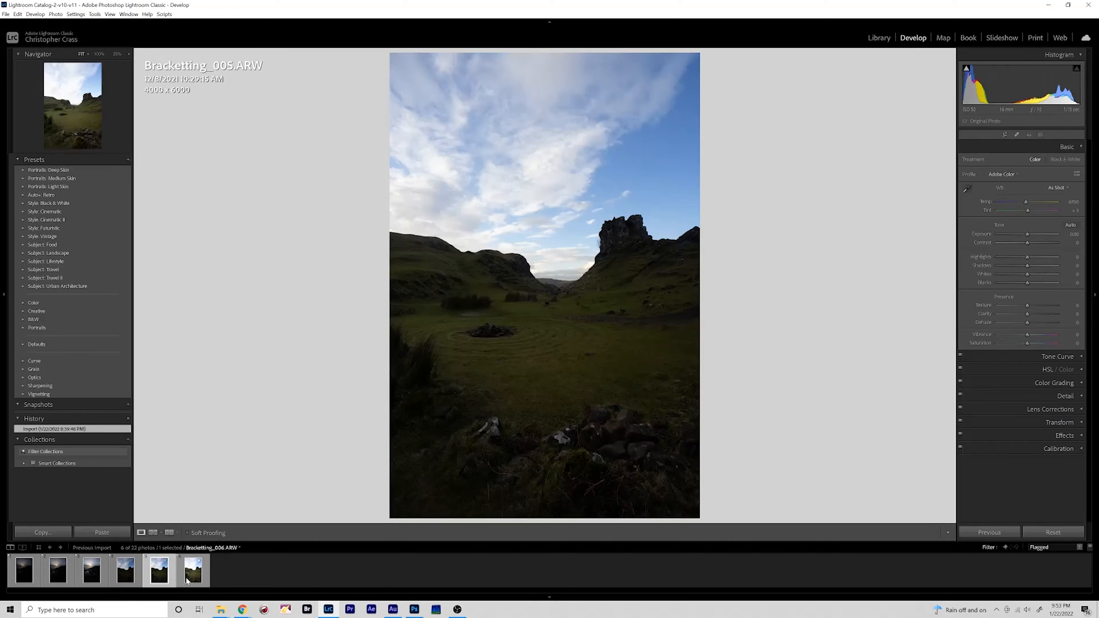
click(191, 570)
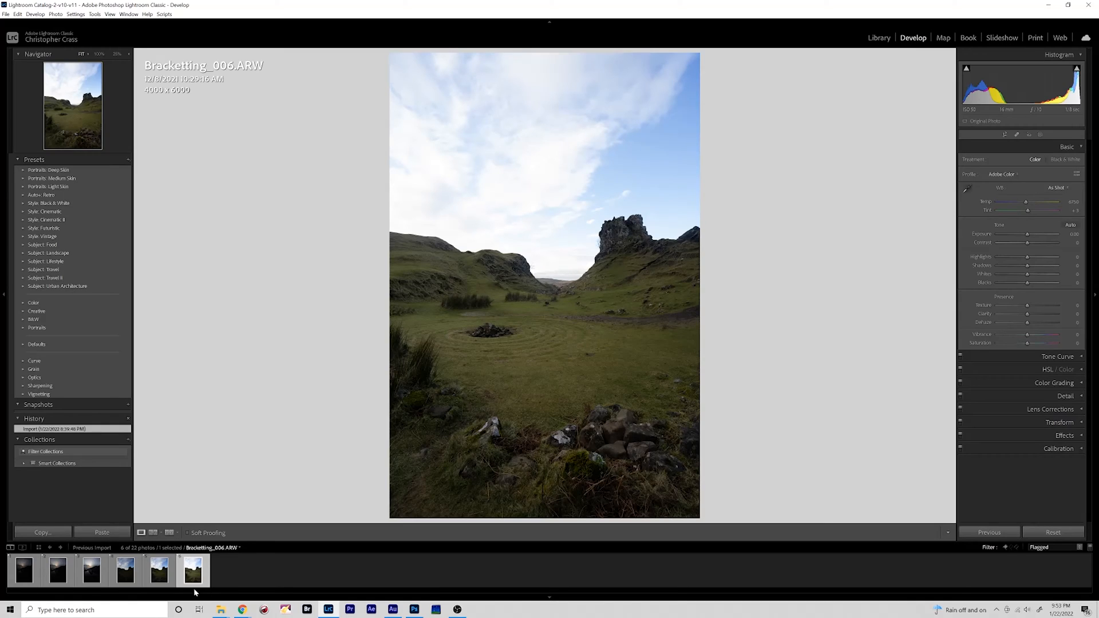
click(124, 569)
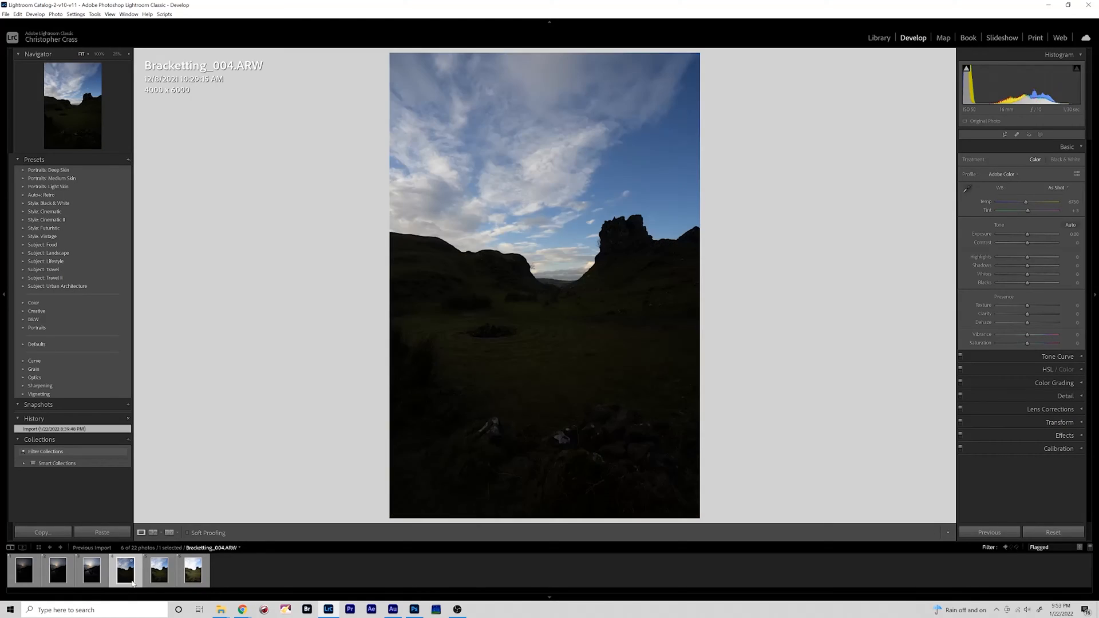
click(191, 569)
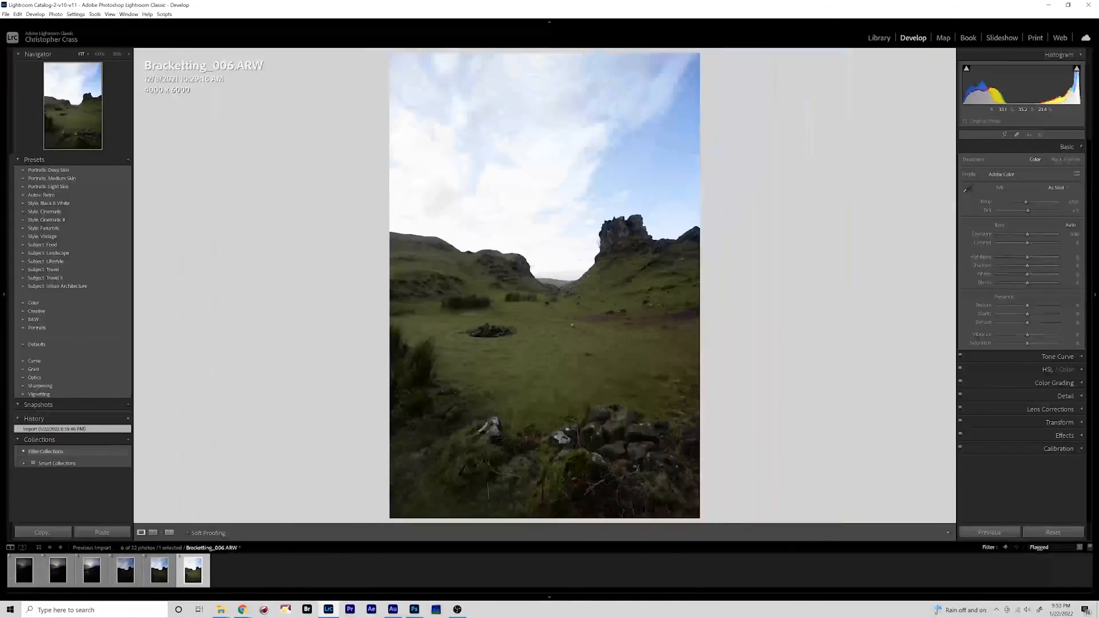
Step: Inspect the rock spire detail zoomed in across exposures, then display a darker sunset bracket
click(571, 324)
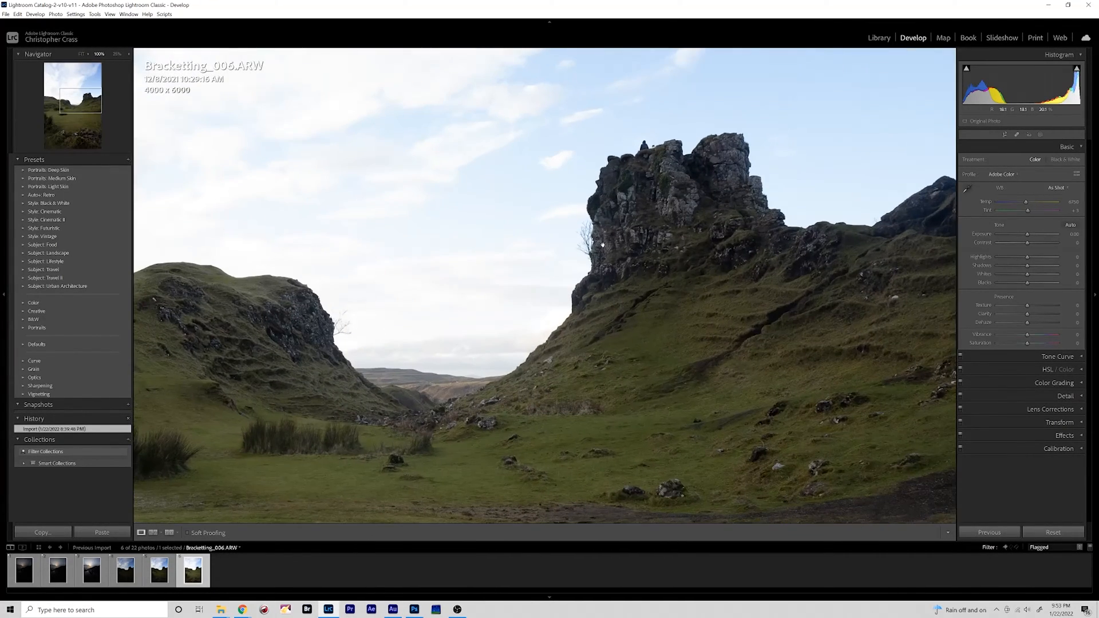
click(158, 569)
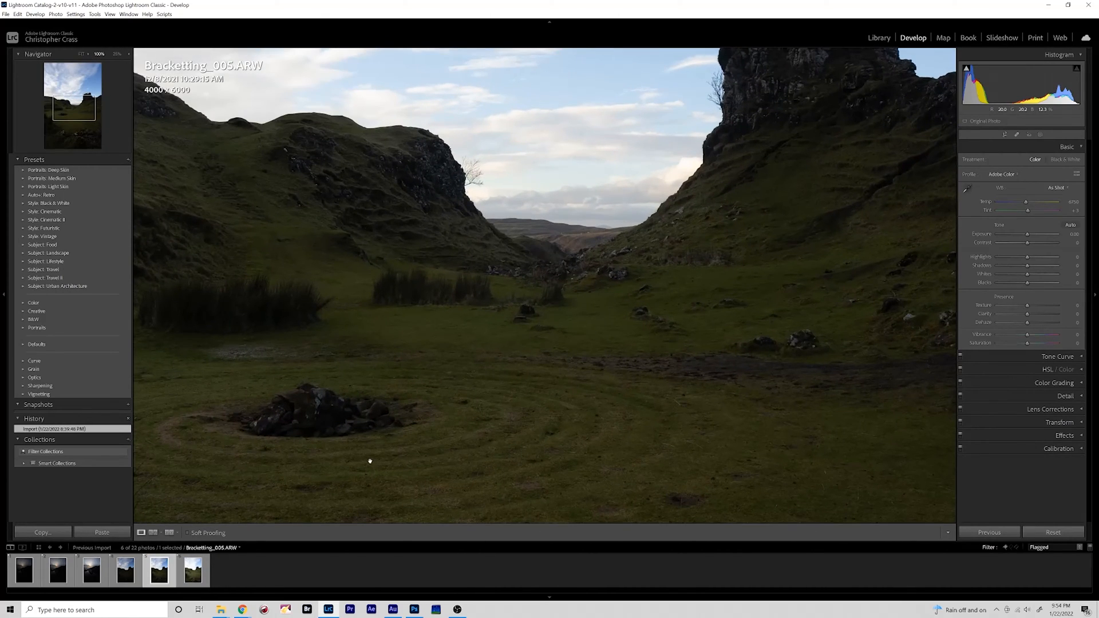
click(191, 569)
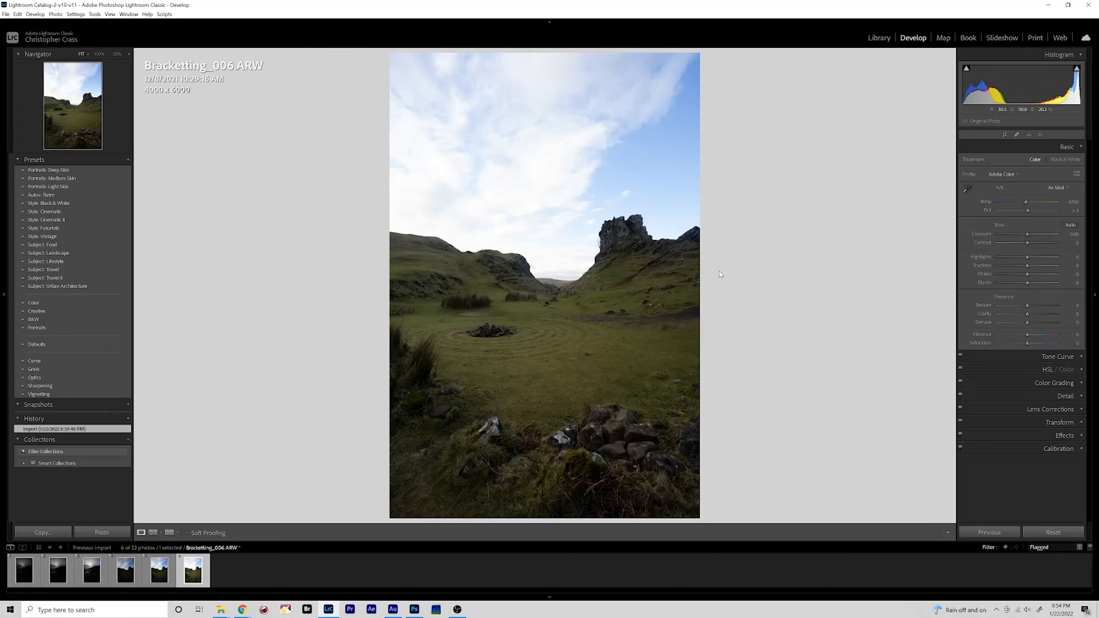
click(158, 569)
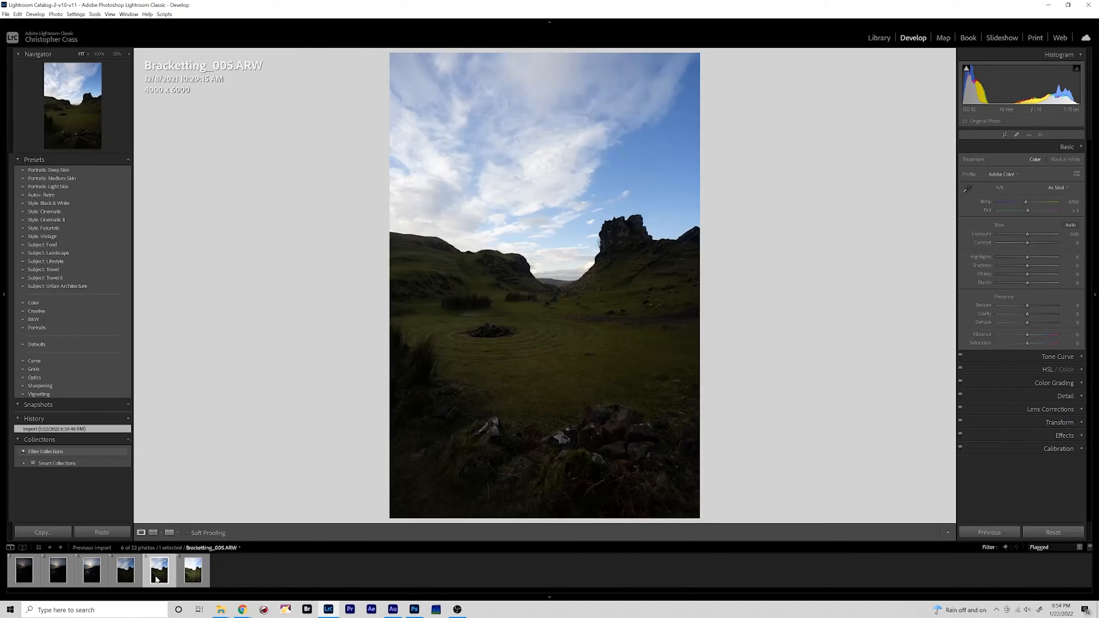
click(124, 569)
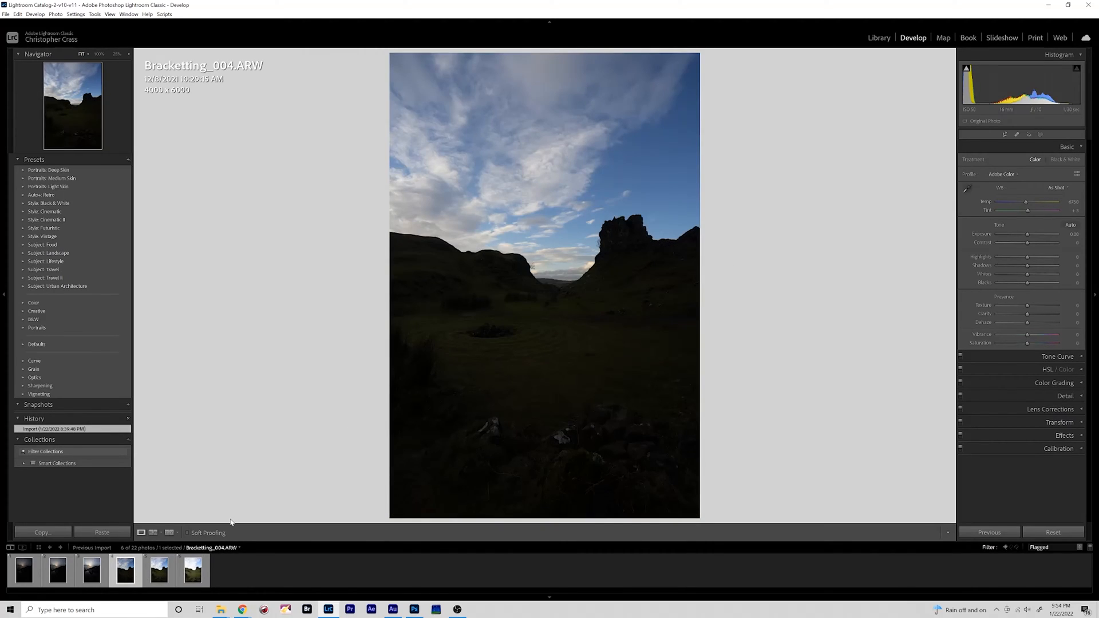
click(158, 569)
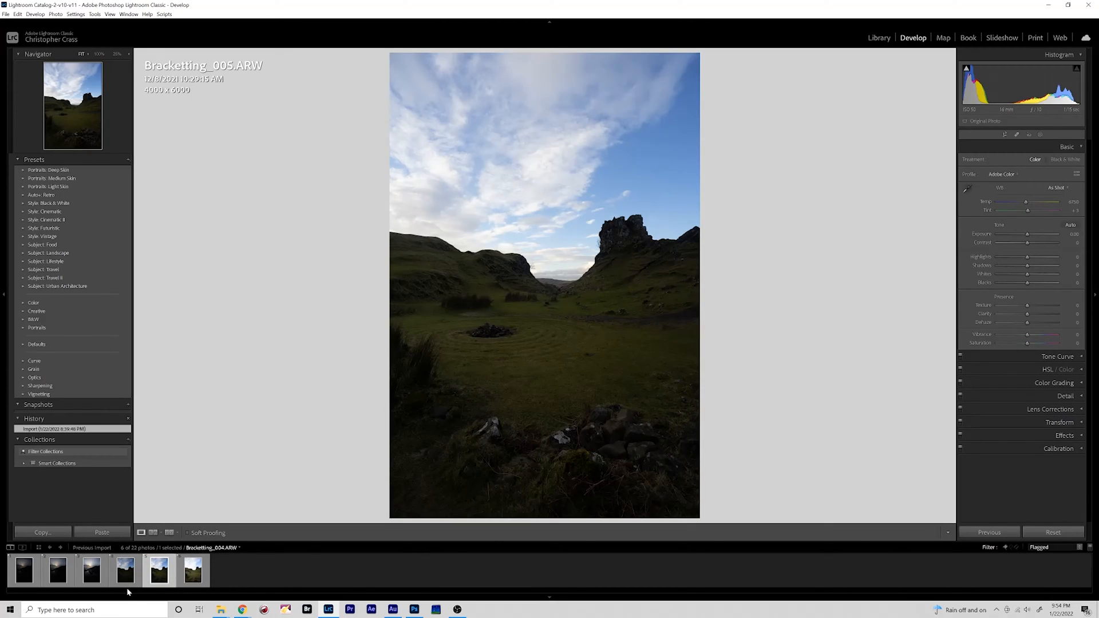
click(124, 569)
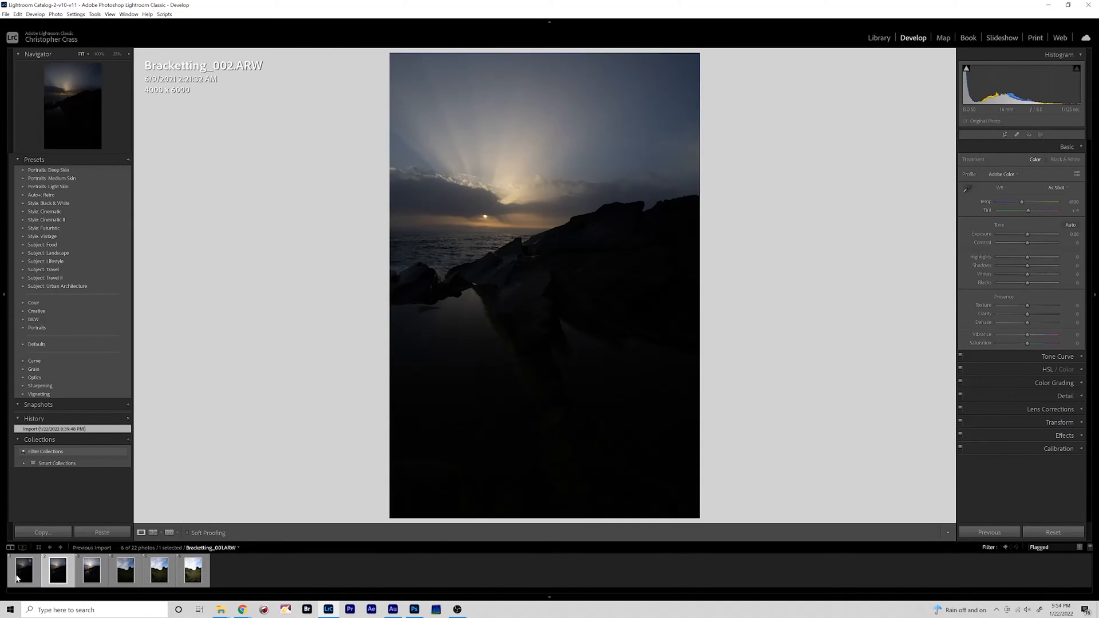
Step: Compare the brighter and darker sunset exposures, undoing the trial shadow boost
click(90, 569)
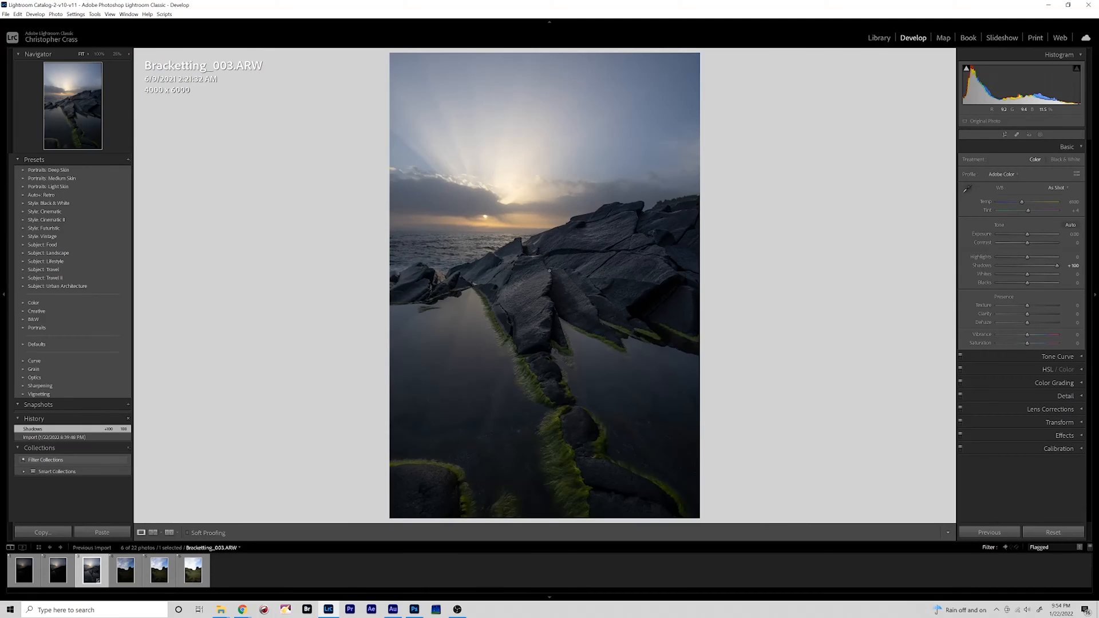
mouse_move(677, 192)
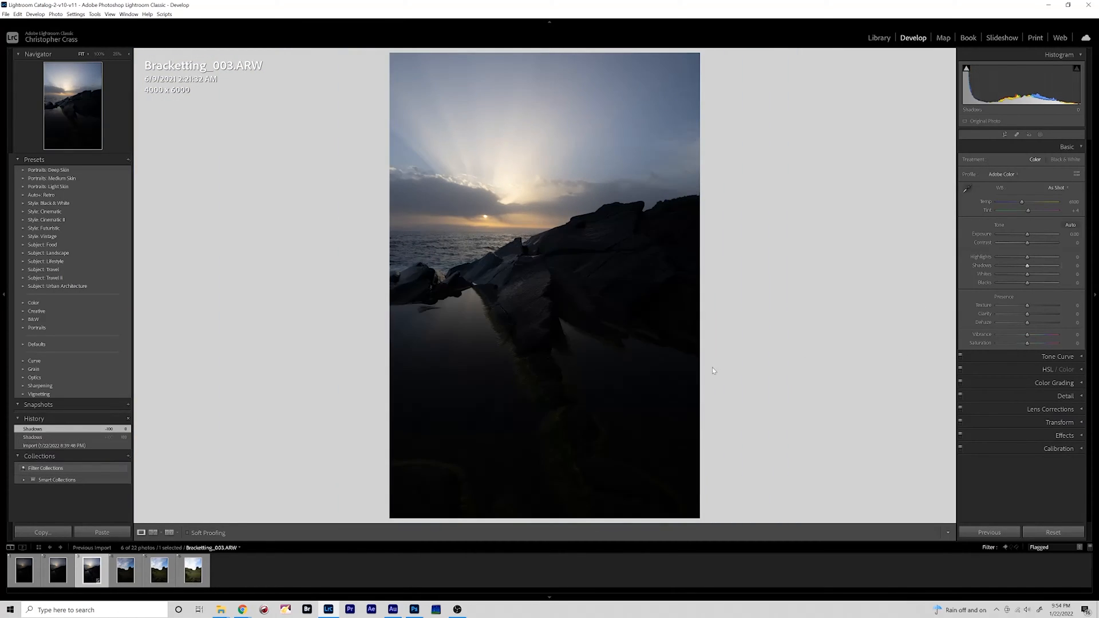
click(22, 569)
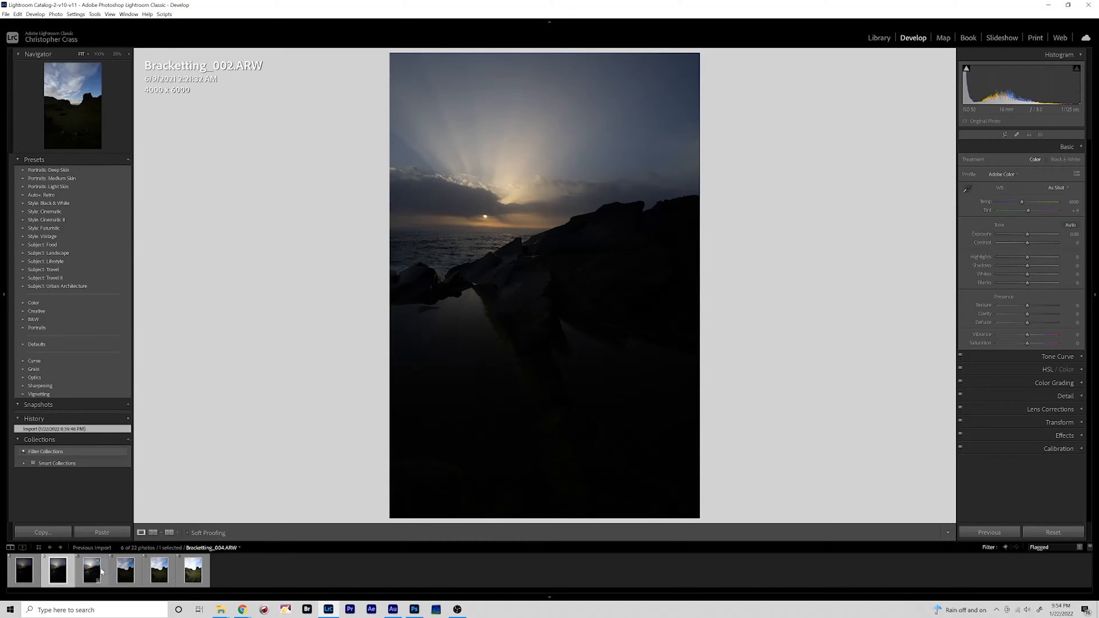
click(23, 569)
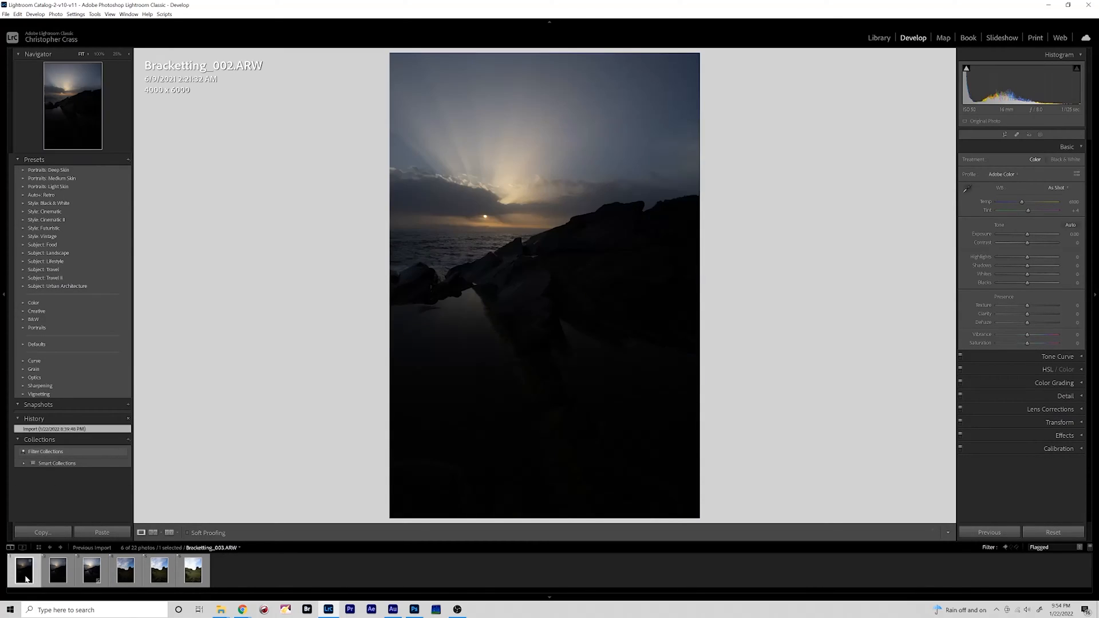
click(91, 569)
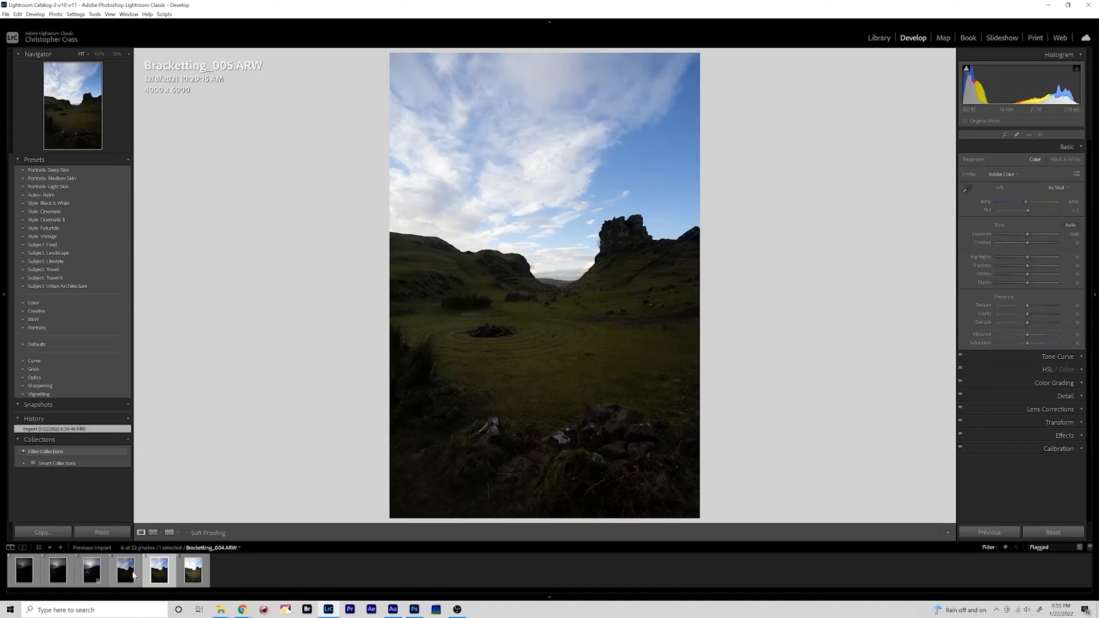
Step: Run through the brightest, middle and darkest Fairy Glen exposures once more
click(191, 569)
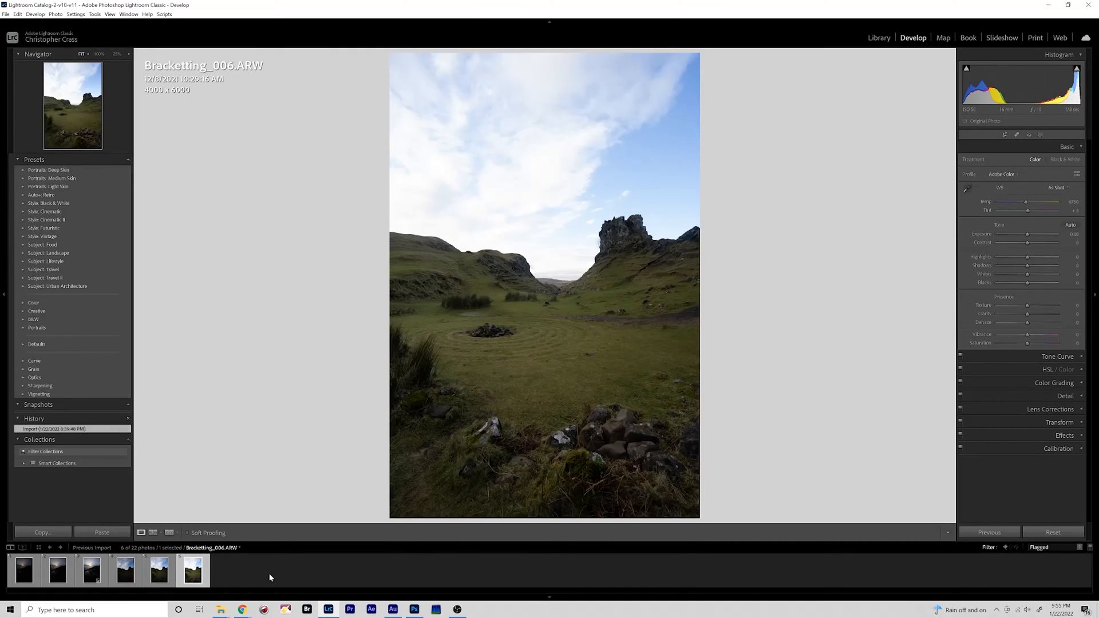
click(158, 569)
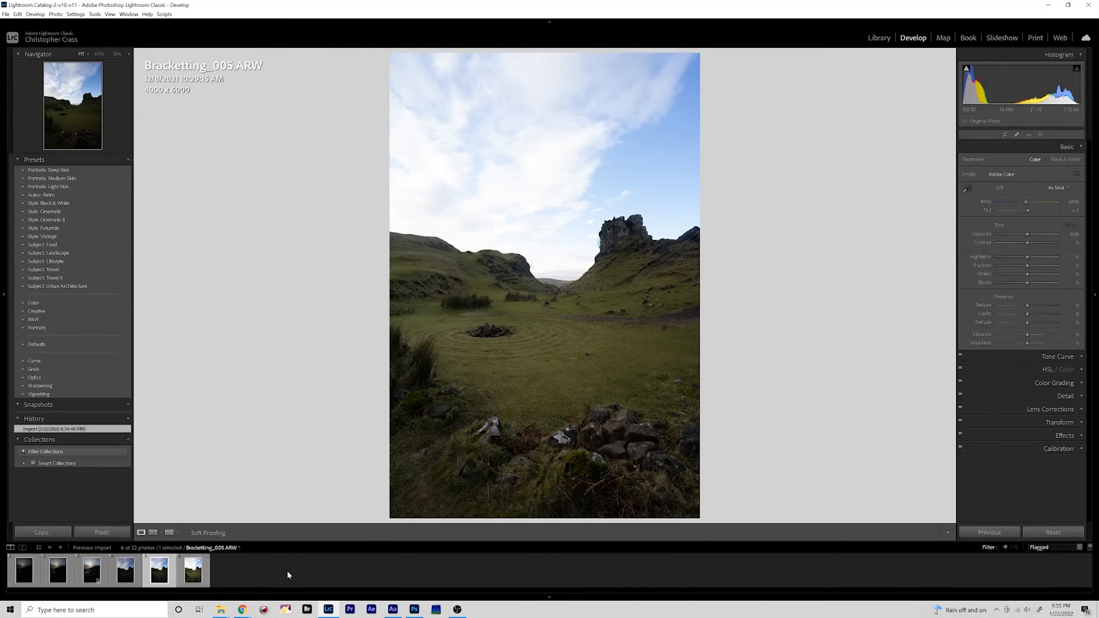
click(124, 570)
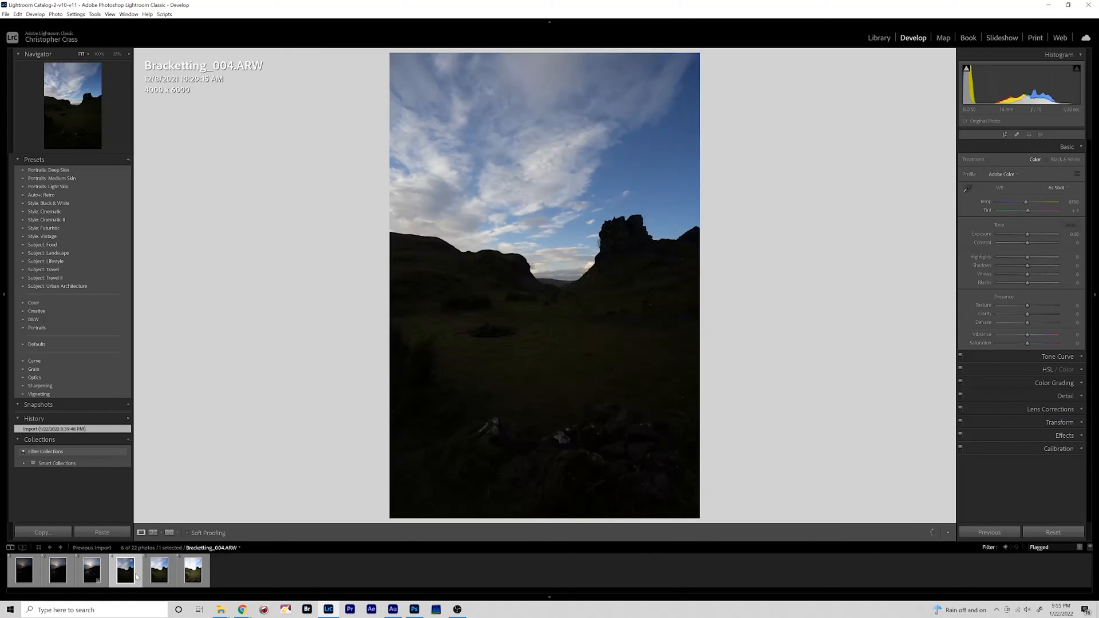
click(191, 569)
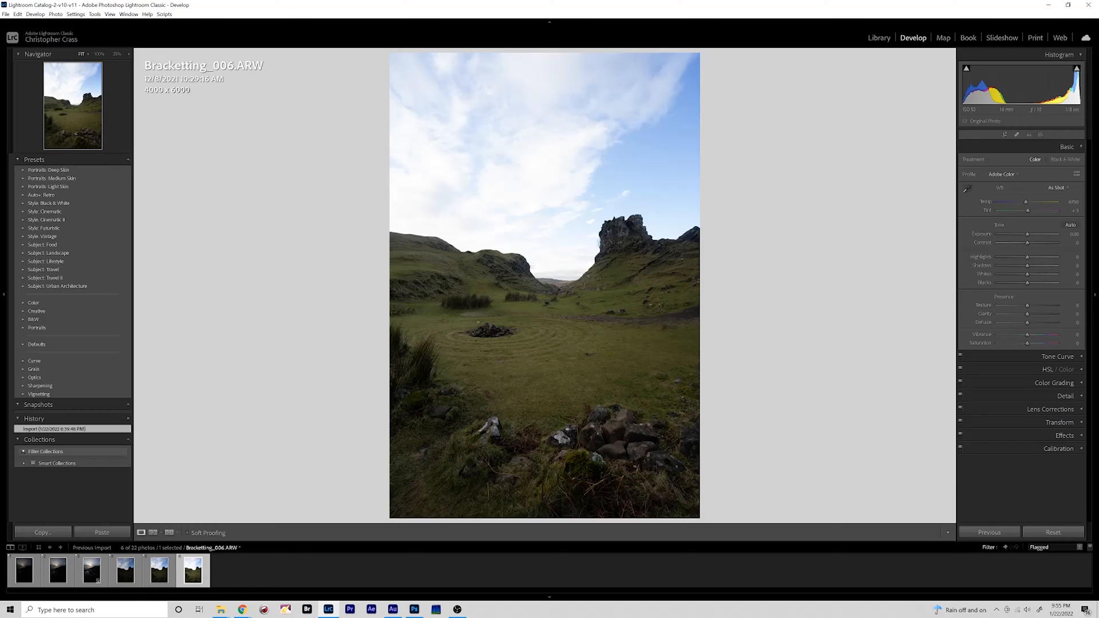
click(158, 569)
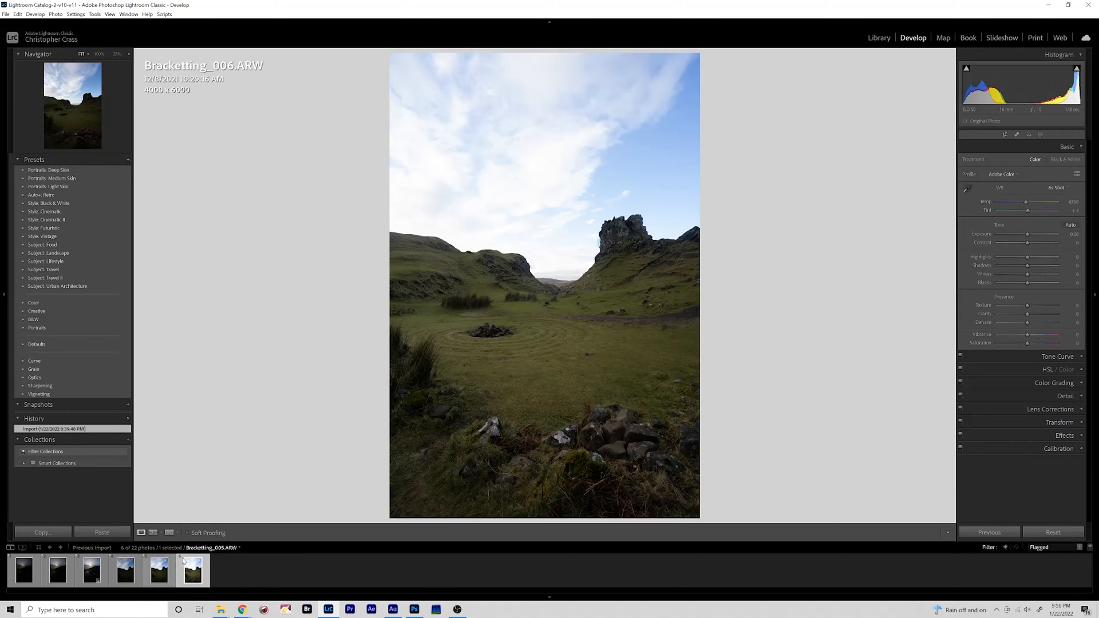
click(192, 570)
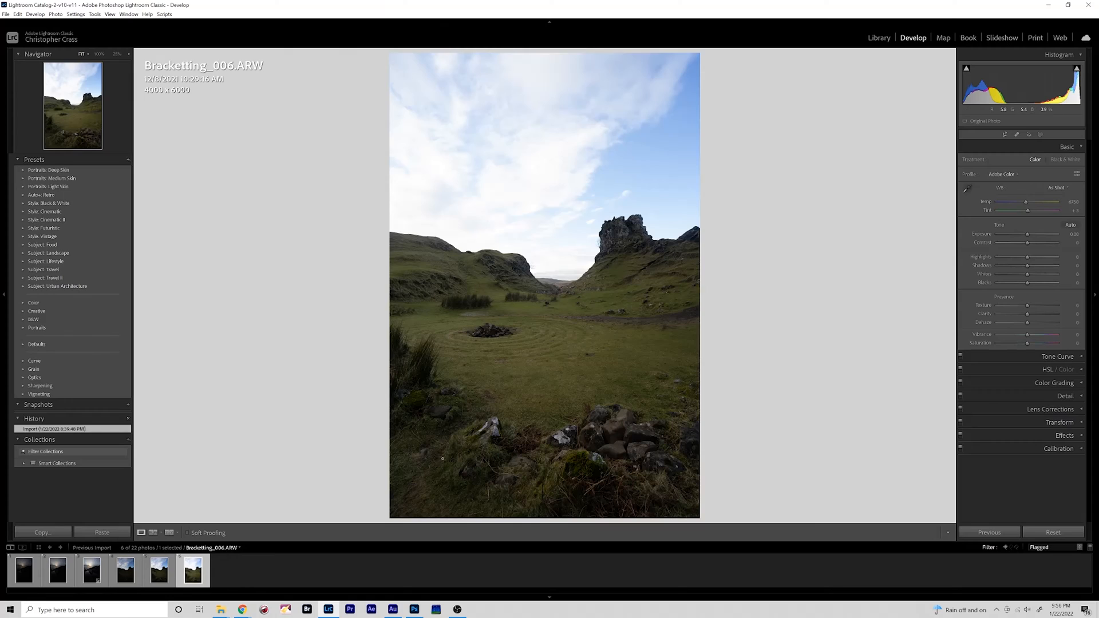
mouse_move(707, 394)
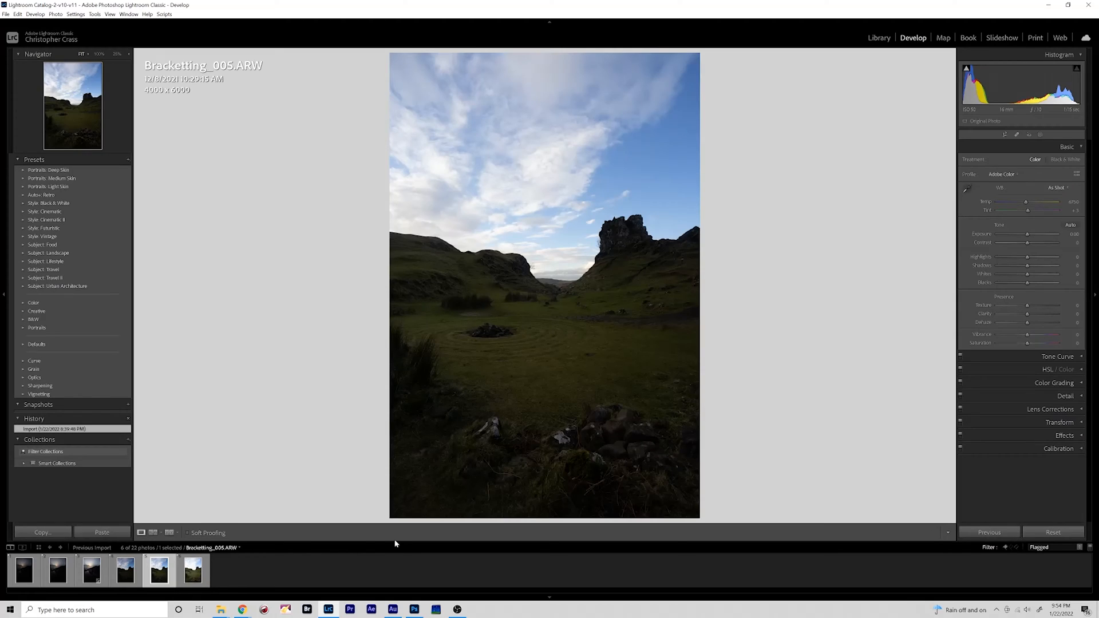
mouse_move(829, 409)
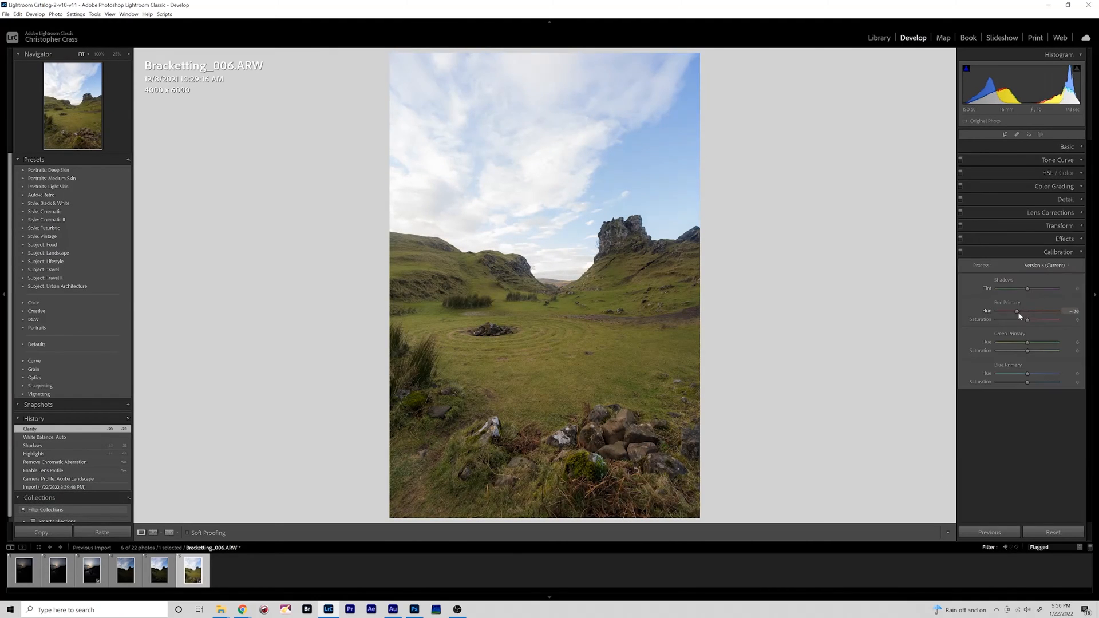
Step: Raise Exposure on Bracketing_004, review 006 and 005, and select all three brackets
click(1055, 186)
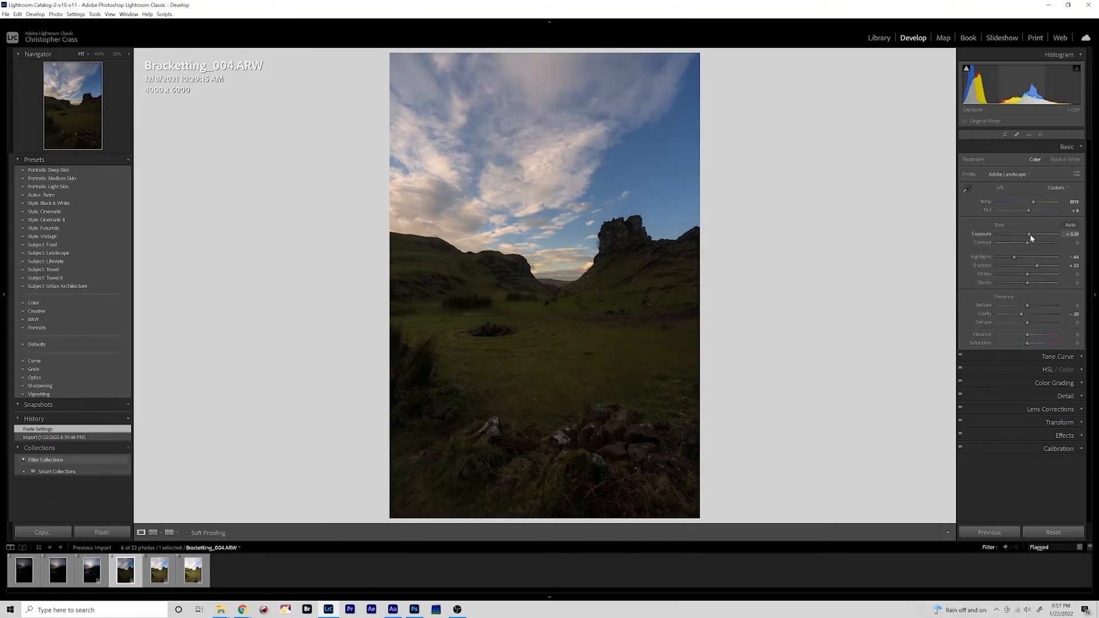
drag(1045, 233, 1051, 233)
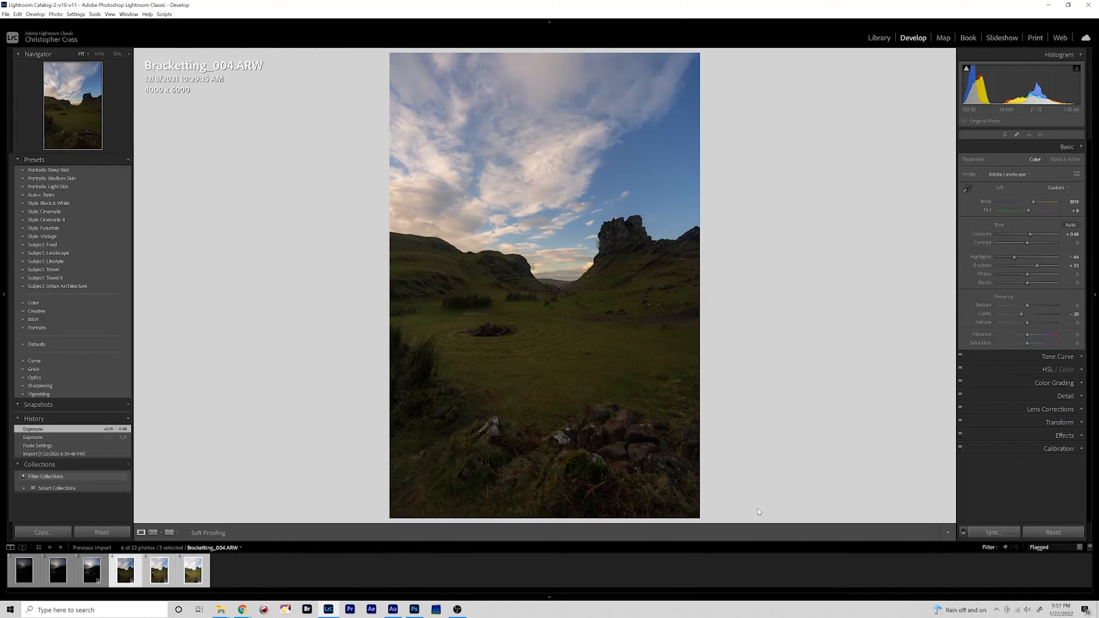
click(192, 569)
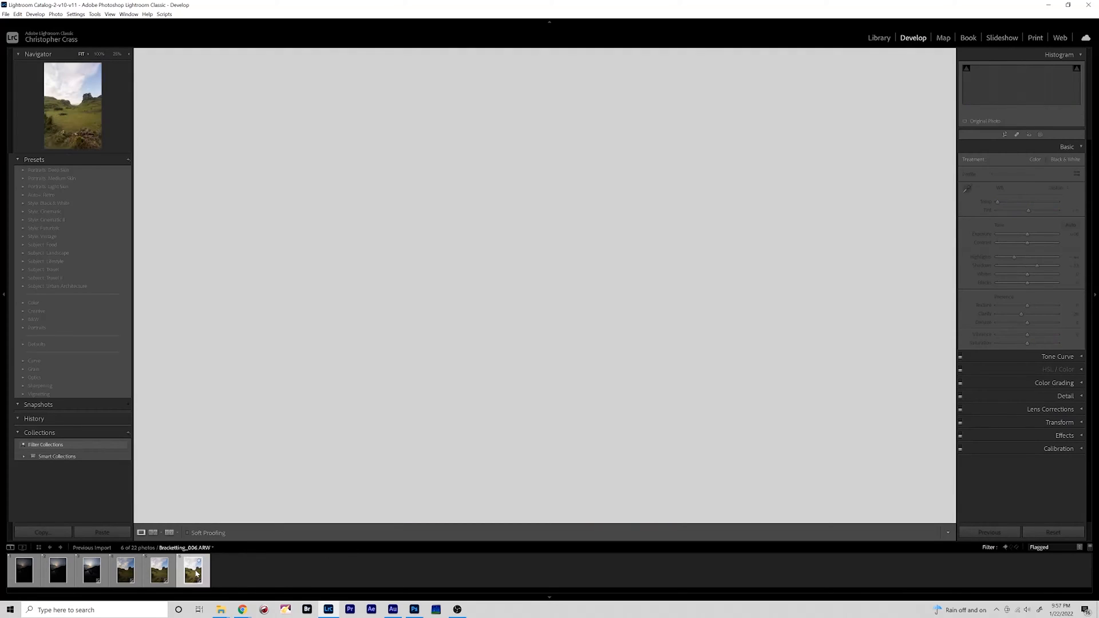
click(192, 570)
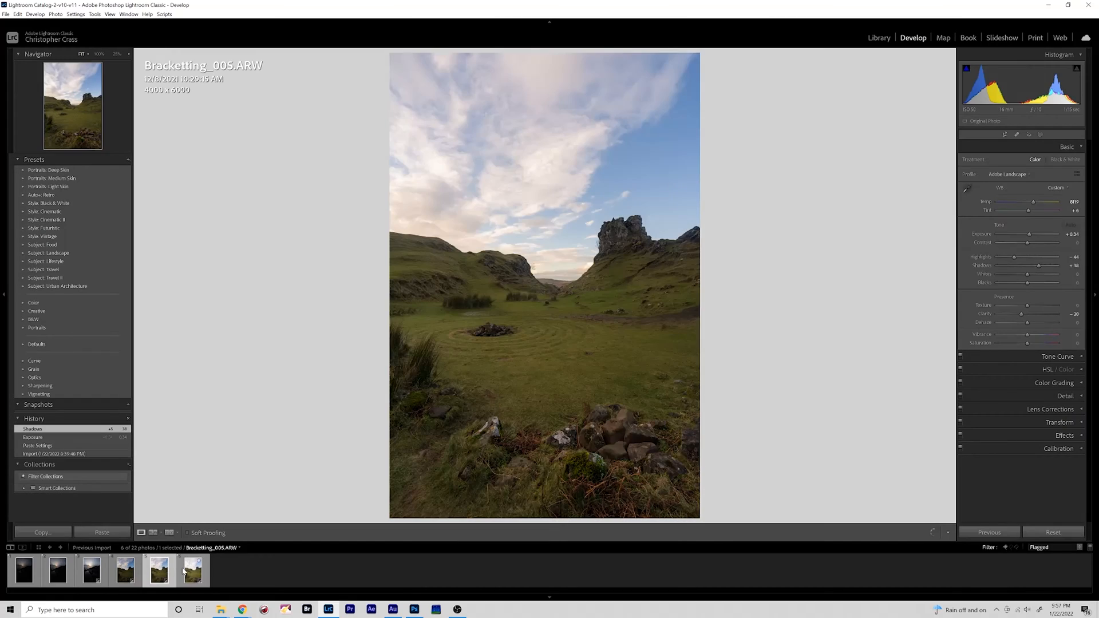
click(125, 569)
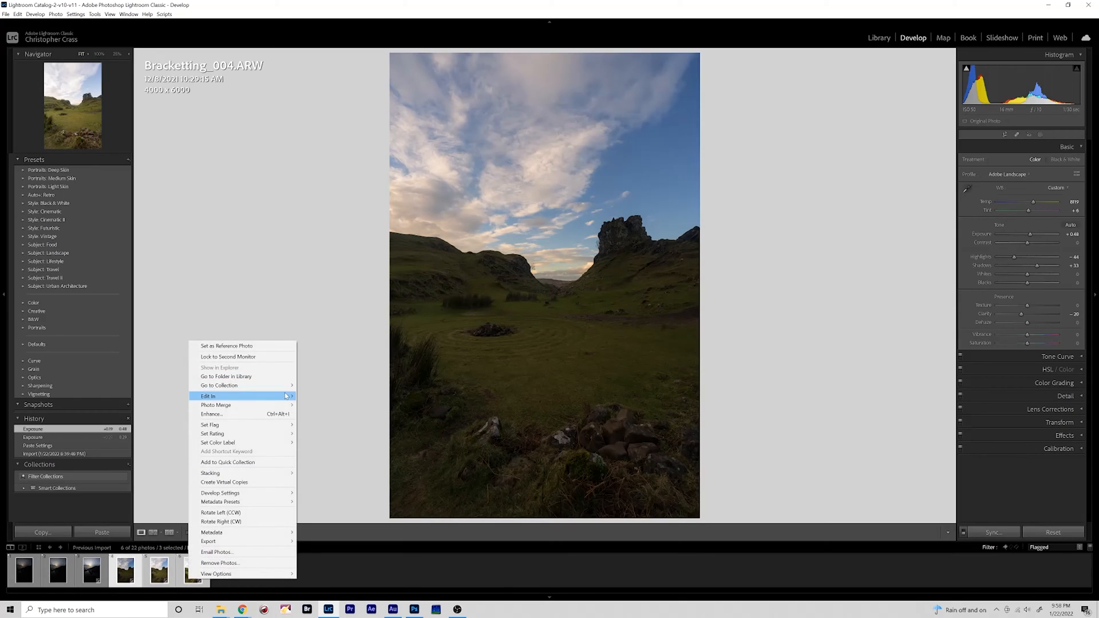
mouse_move(208, 397)
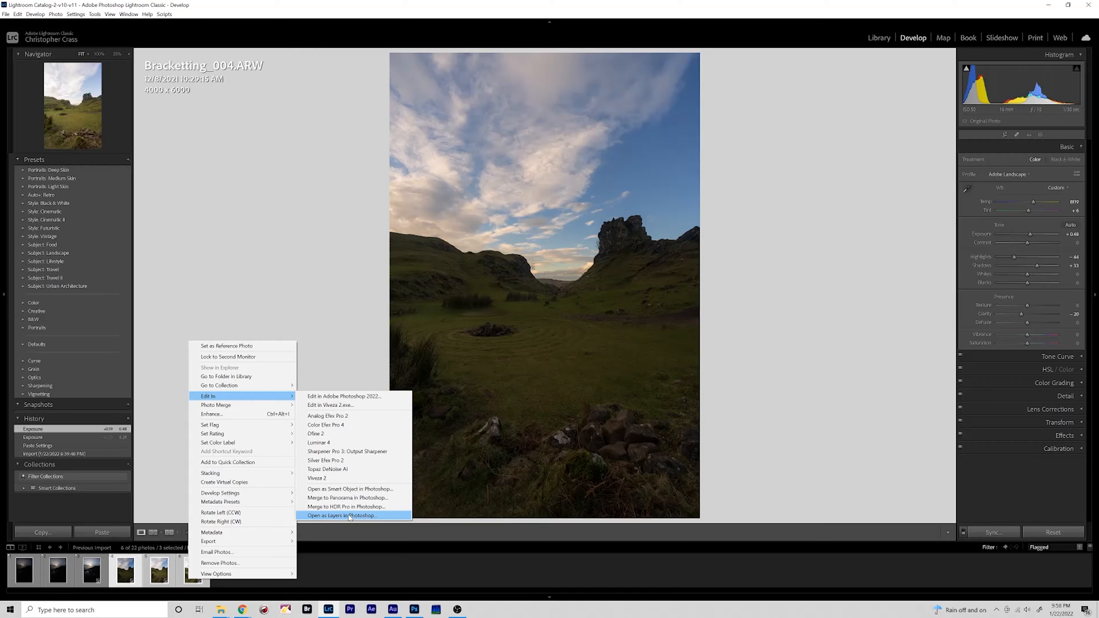
Step: Send the three Fairy Glen brackets to Photoshop as layers of one document
click(341, 516)
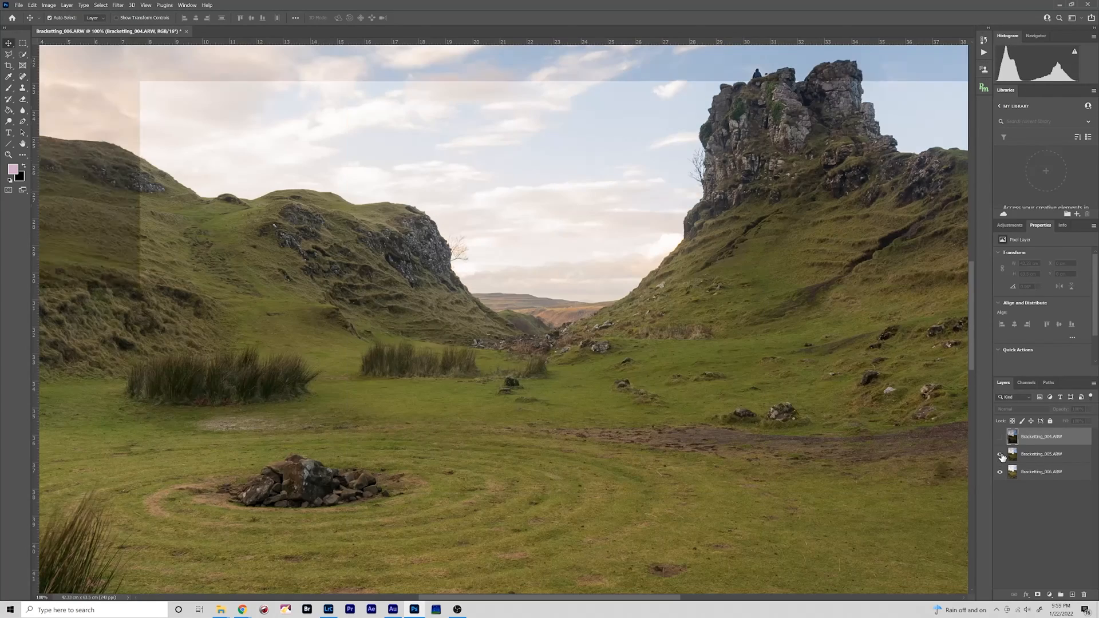
Step: Toggle the darkest layer's visibility to compare the stacked Fairy Glen exposures
click(1001, 439)
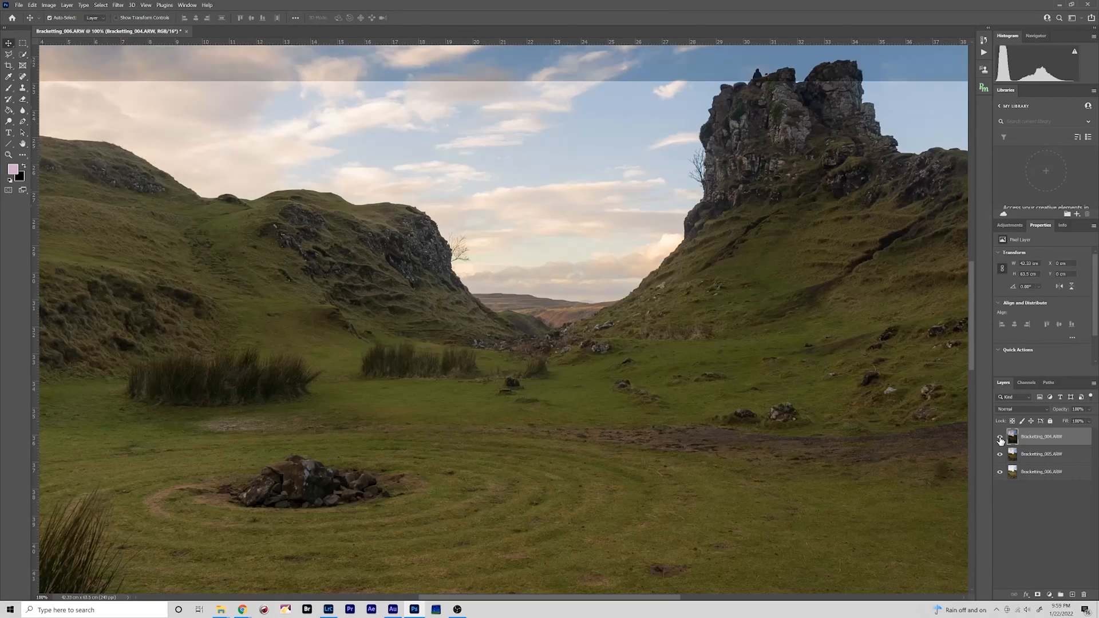
click(1000, 436)
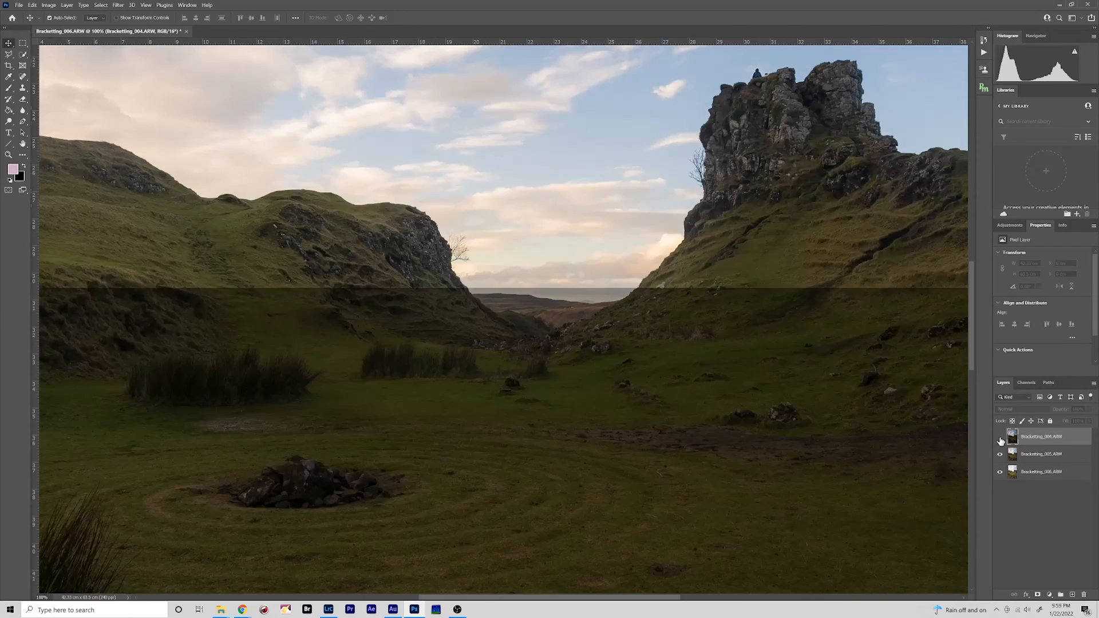
click(1001, 436)
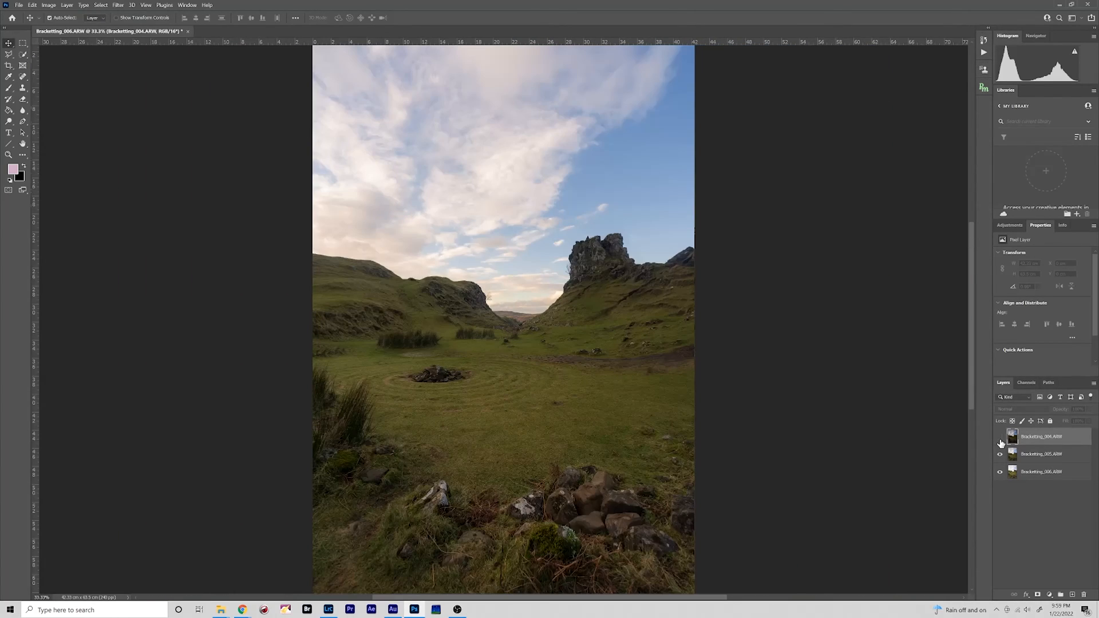
Step: Auto-align the darkest and middle bracket layers with Auto projection
click(1001, 436)
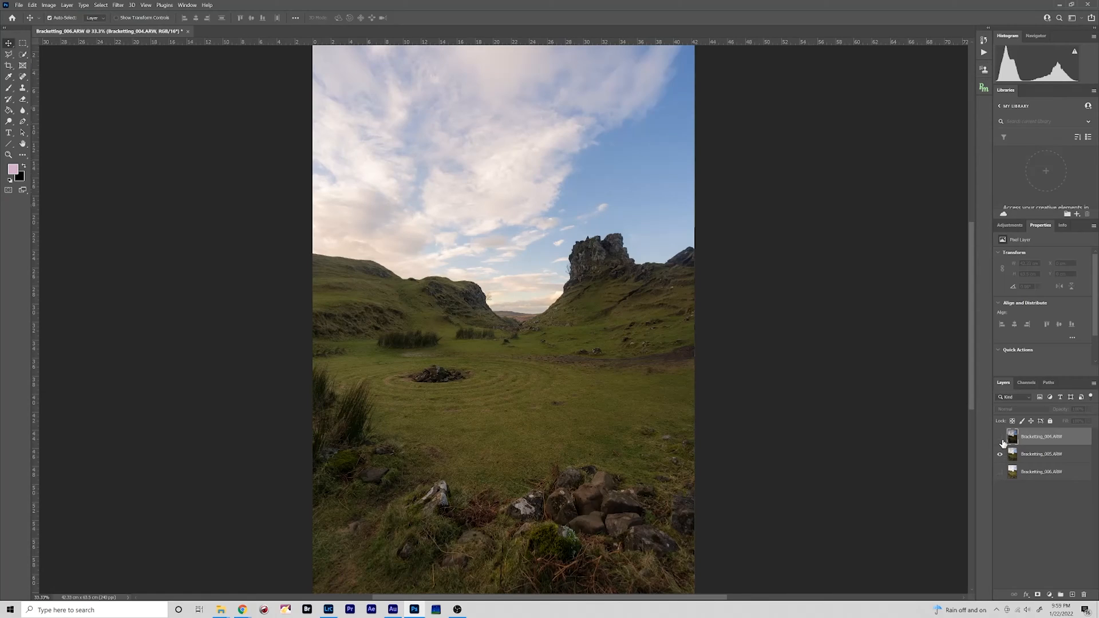
click(1001, 455)
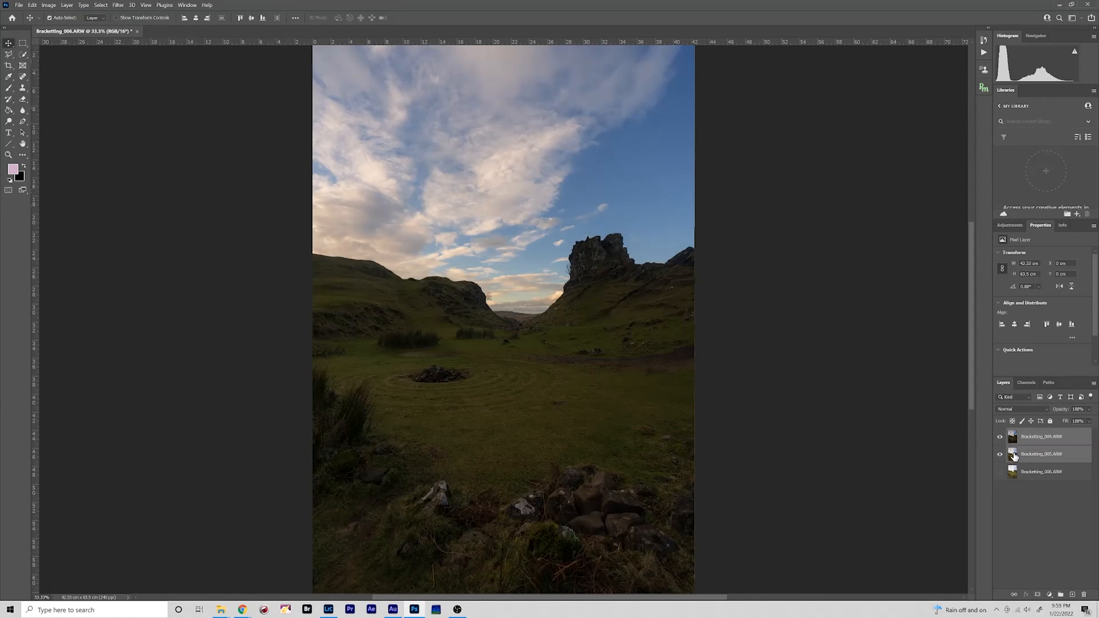
click(1001, 454)
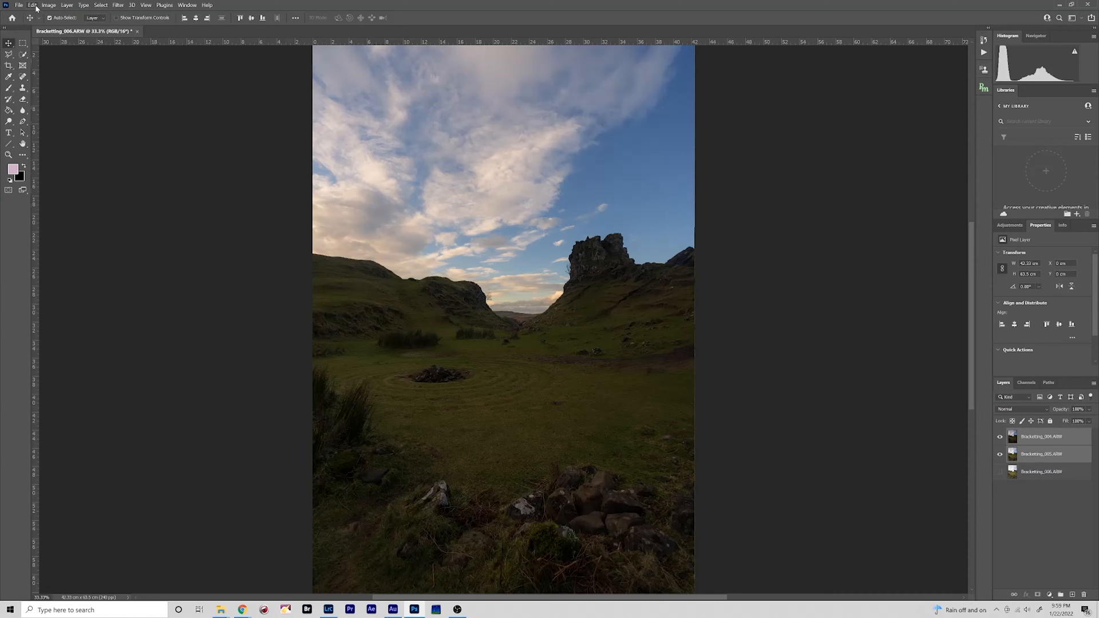
click(32, 4)
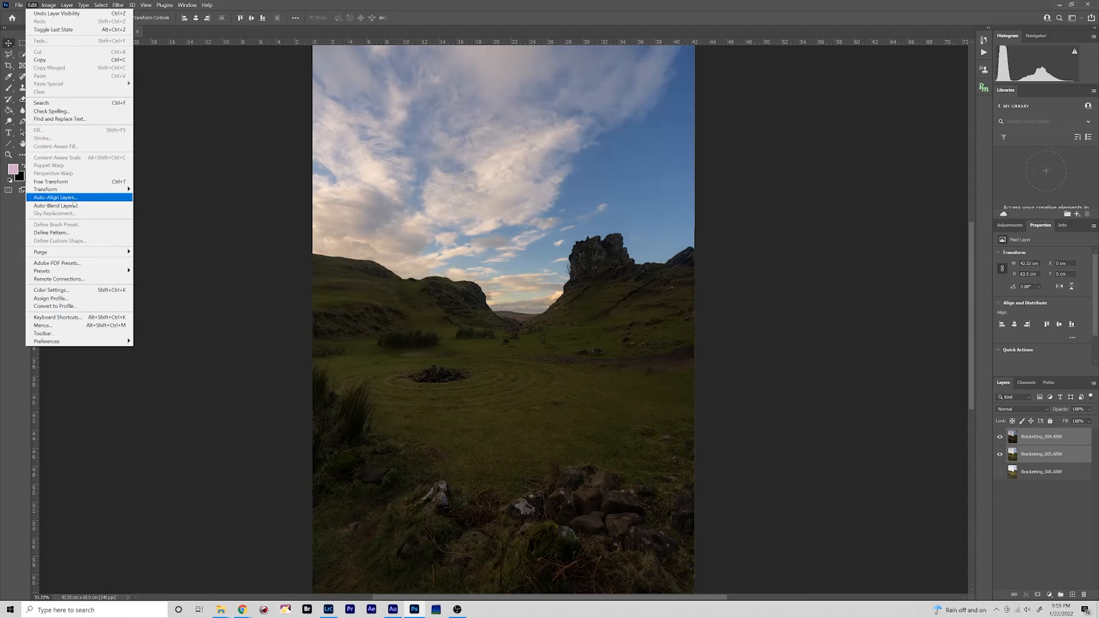
click(55, 197)
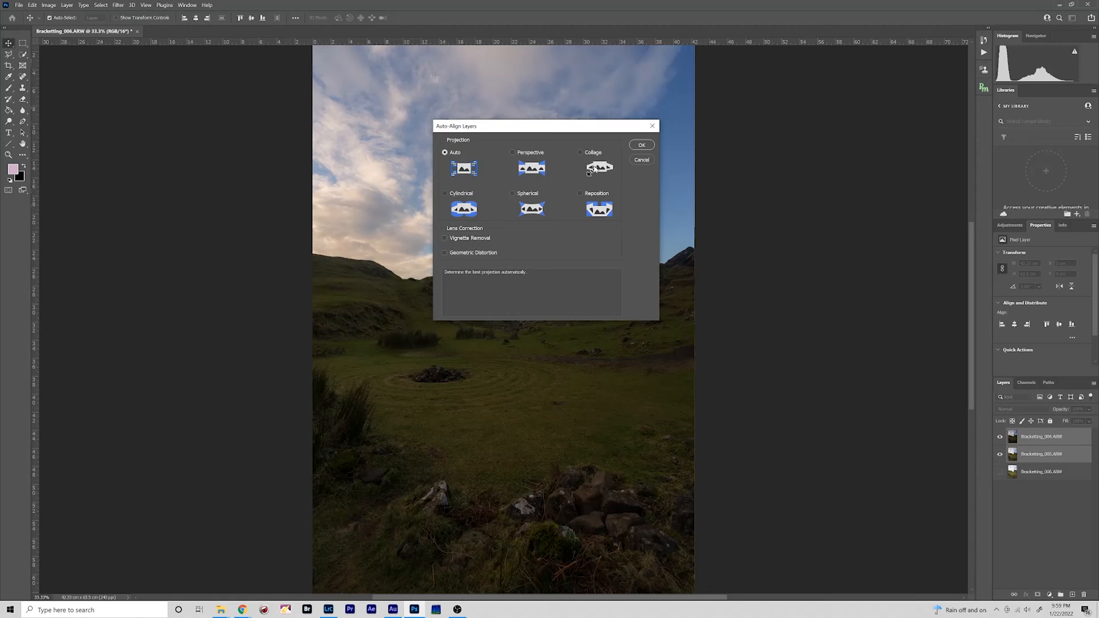
click(640, 145)
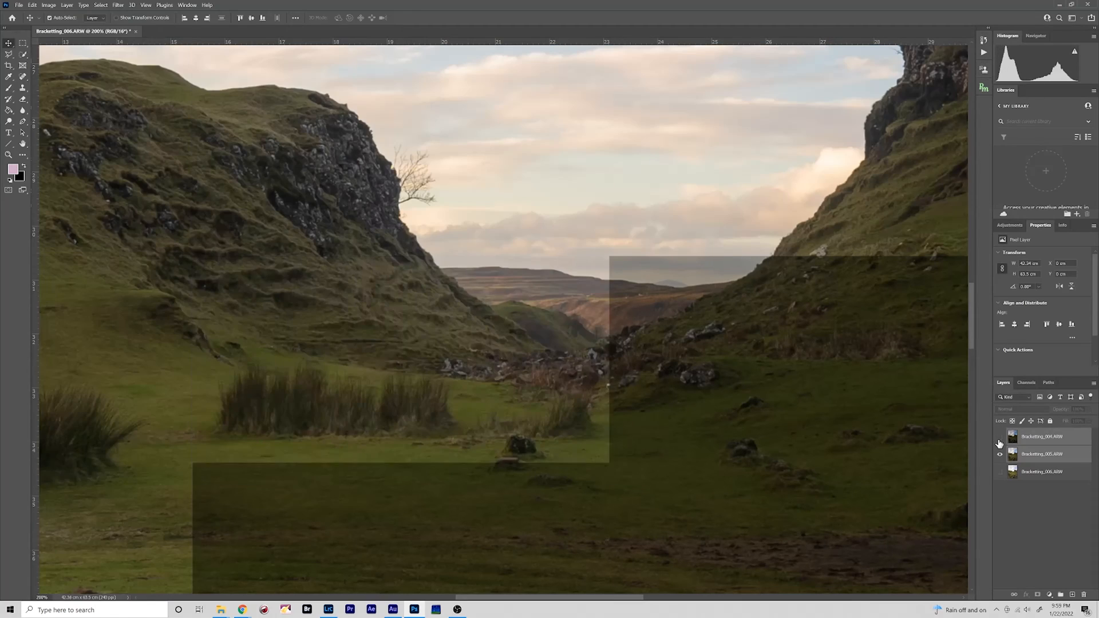
click(1000, 436)
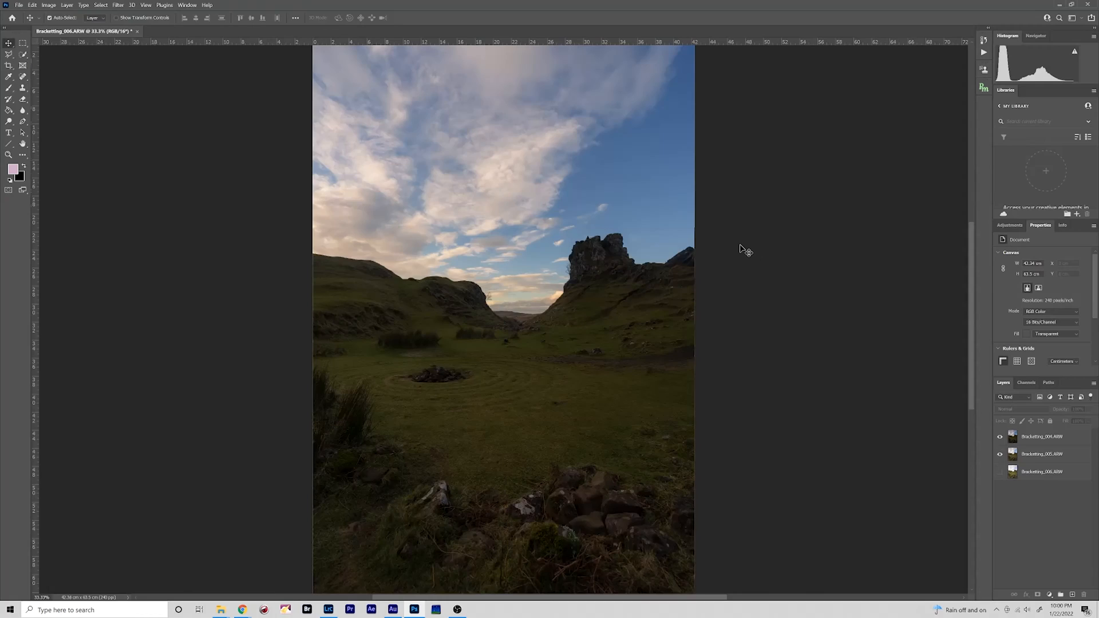
mouse_move(672, 383)
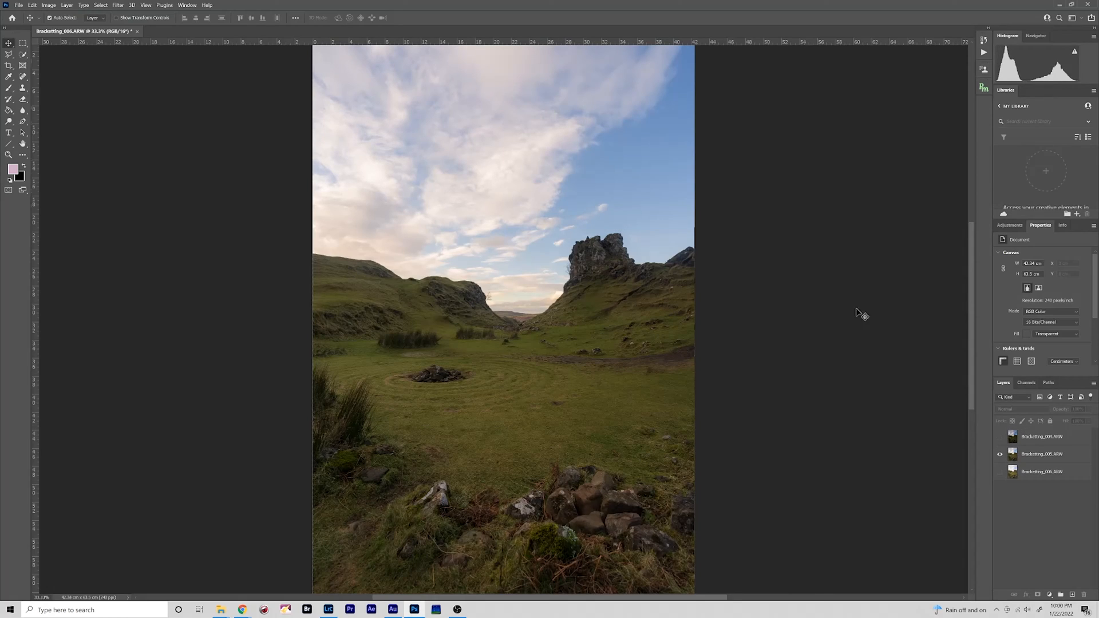
mouse_move(986, 377)
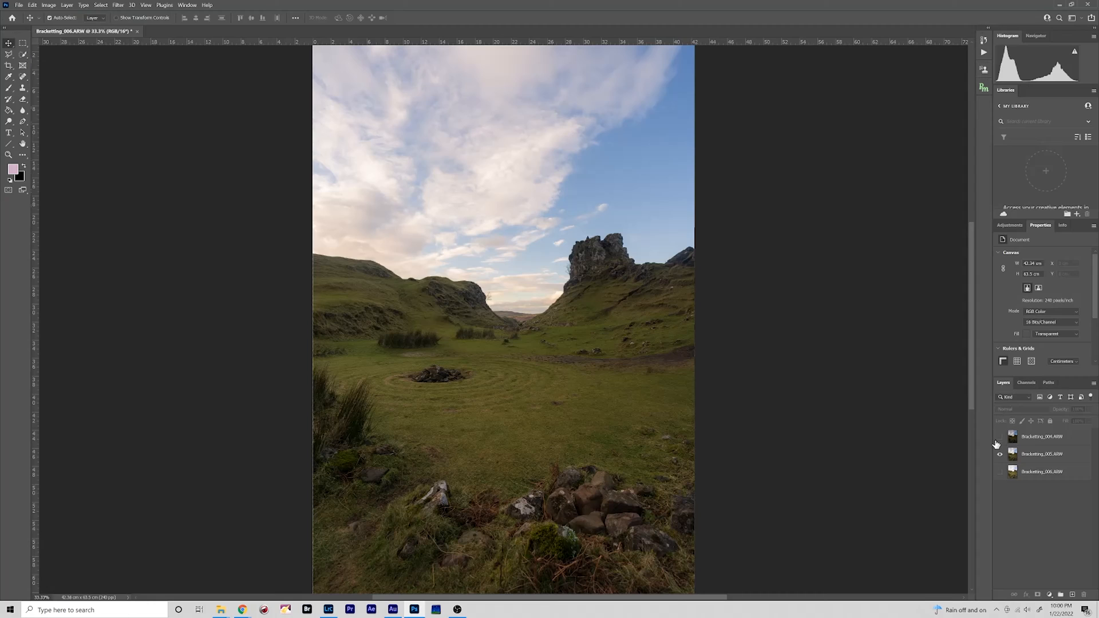
click(1042, 436)
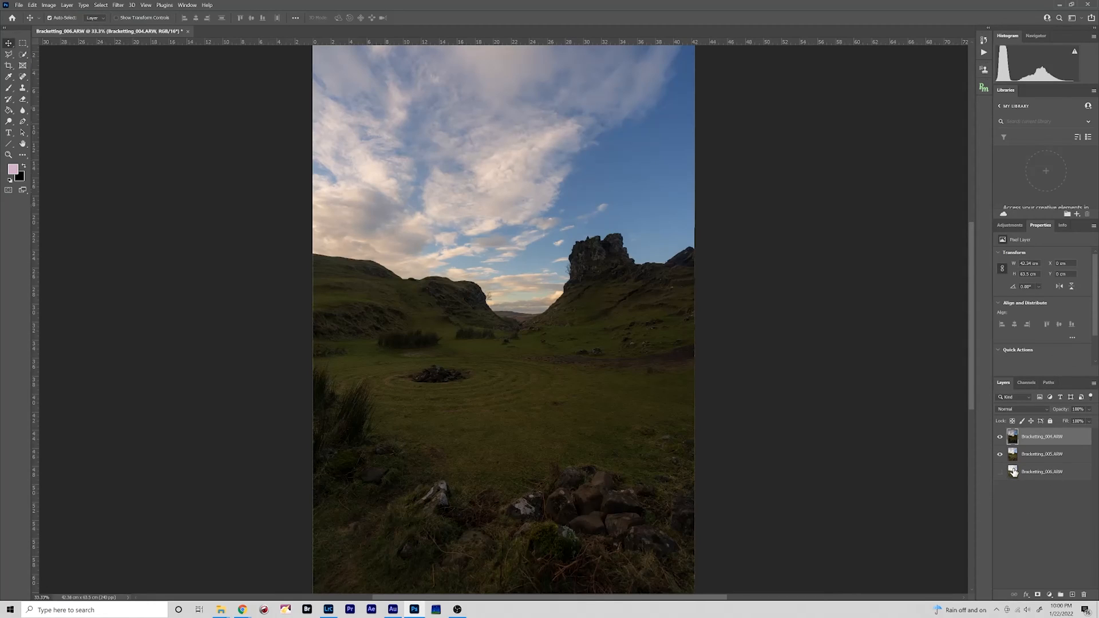
click(1042, 470)
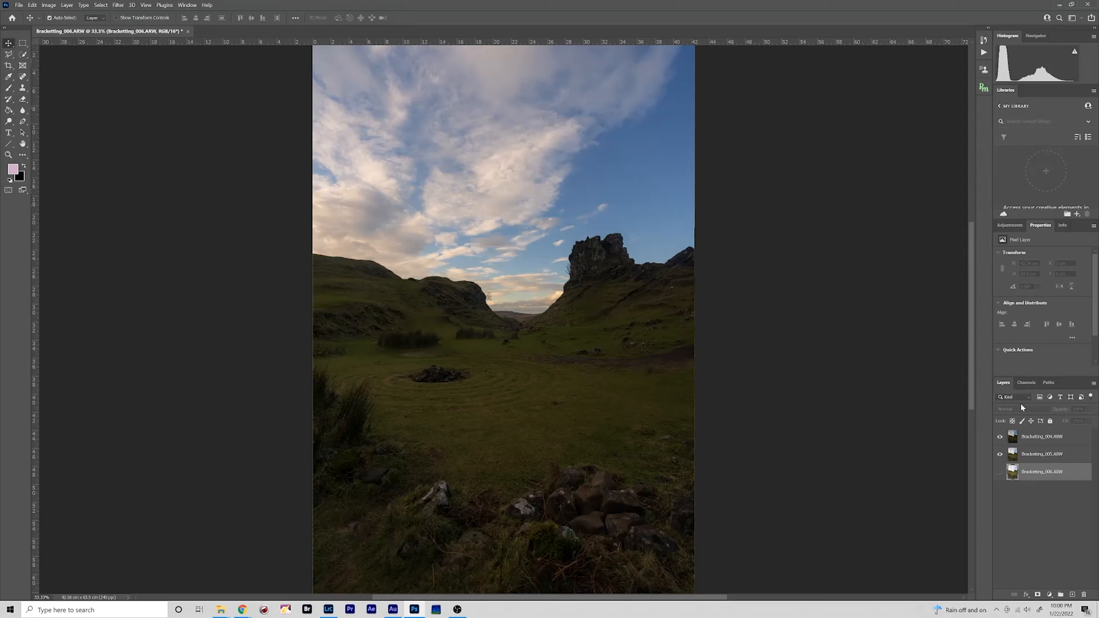
Step: Select the darkest bracket layer before launching the luminosity-masking panel
click(1042, 436)
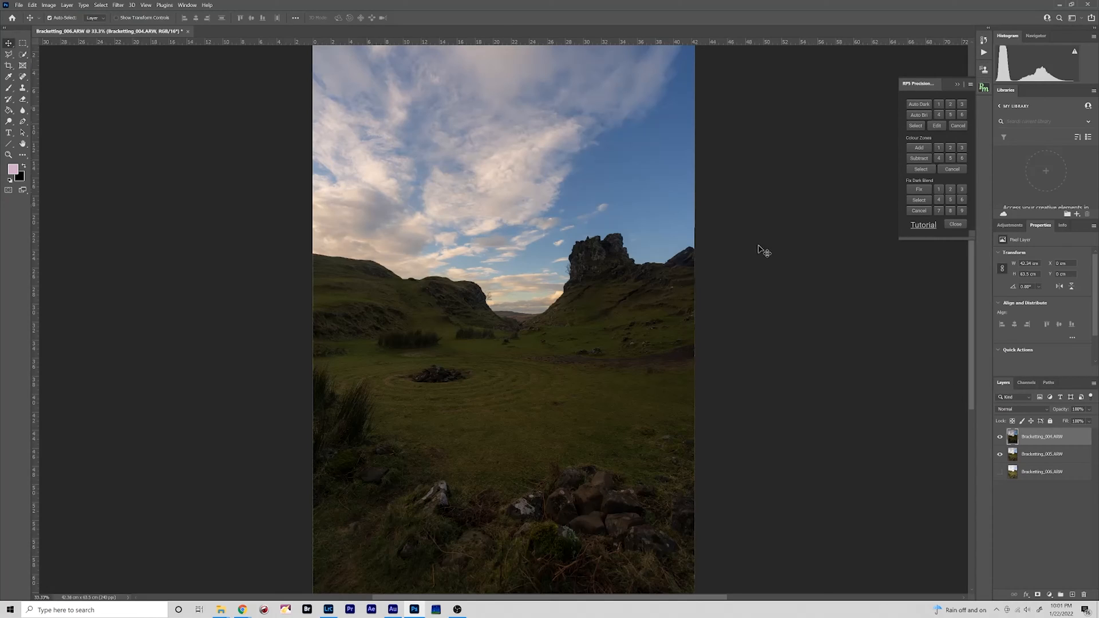
mouse_move(666, 221)
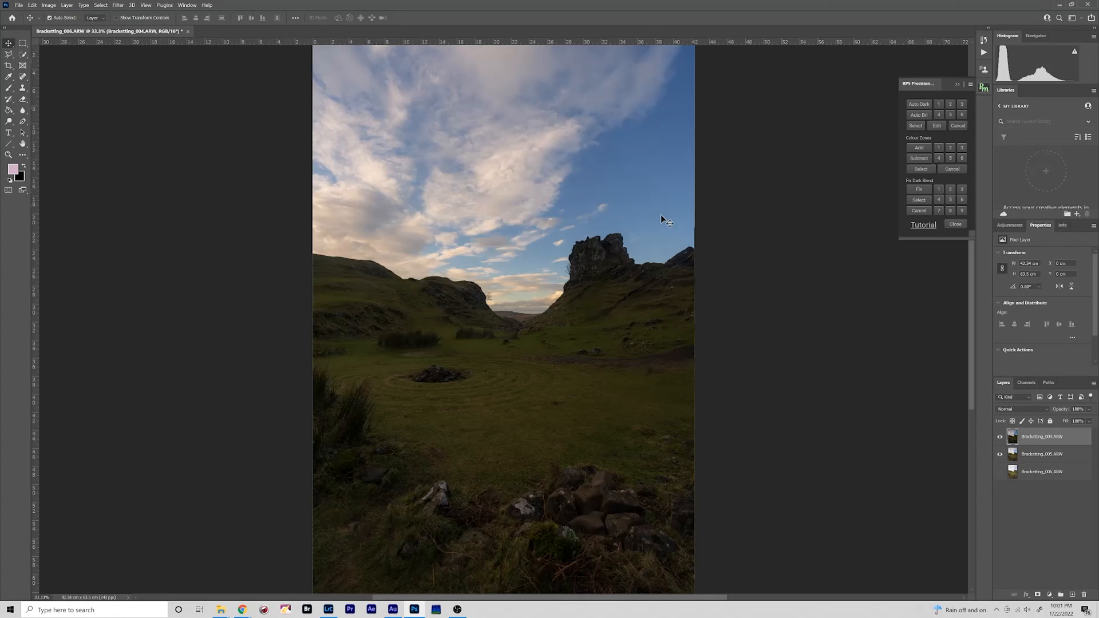
mouse_move(466, 174)
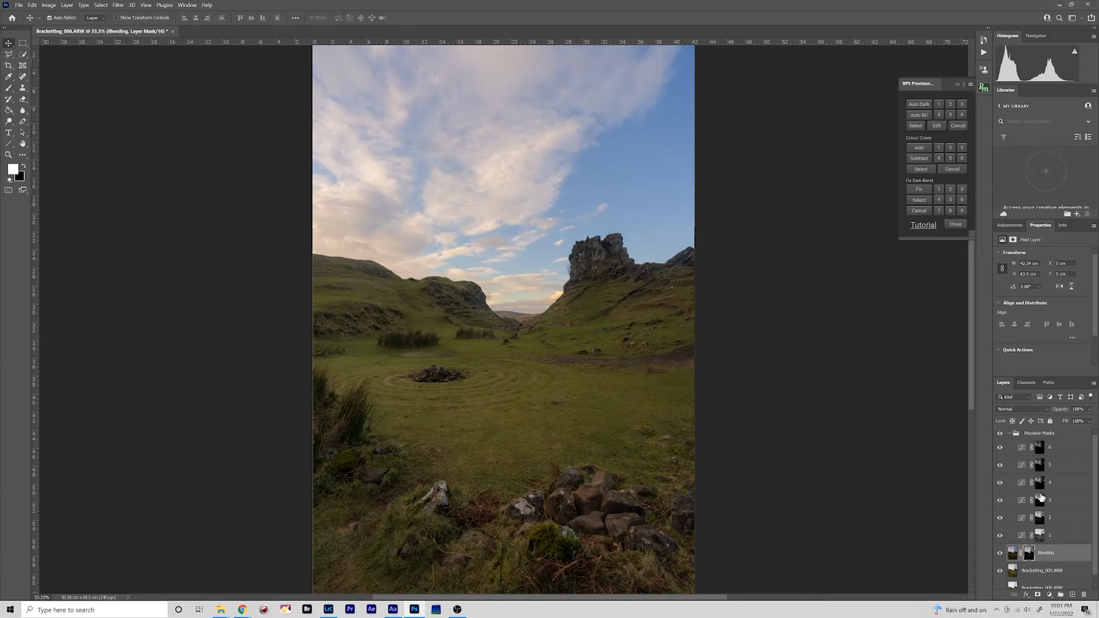
mouse_move(1045, 543)
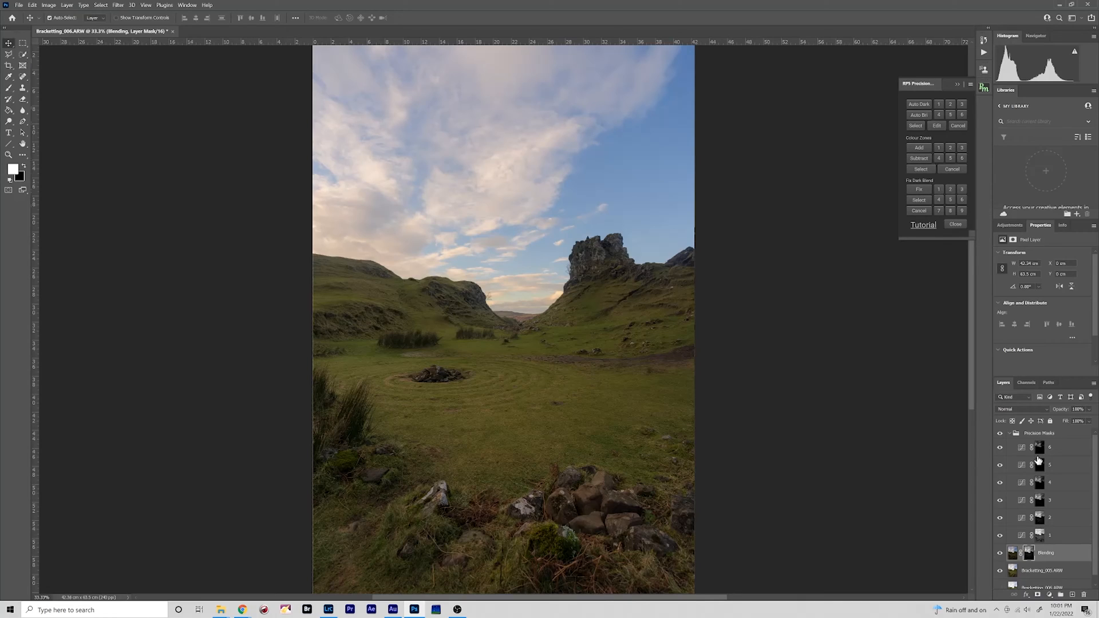
mouse_move(1041, 456)
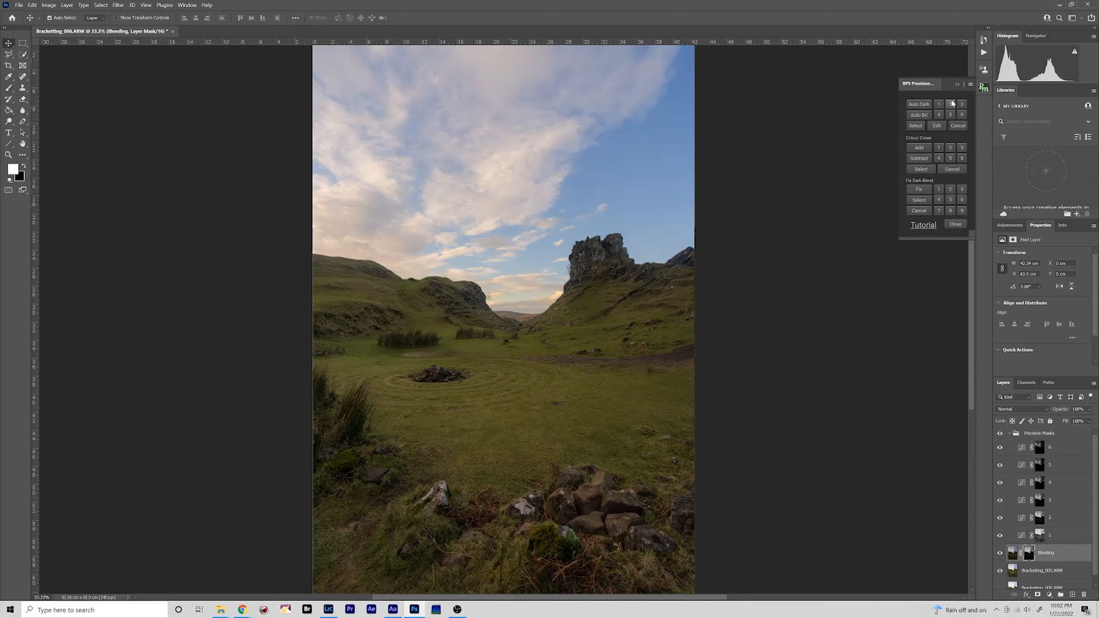
Step: Preview two more luminosity masks and finish the blend, removing the helper masks
click(962, 105)
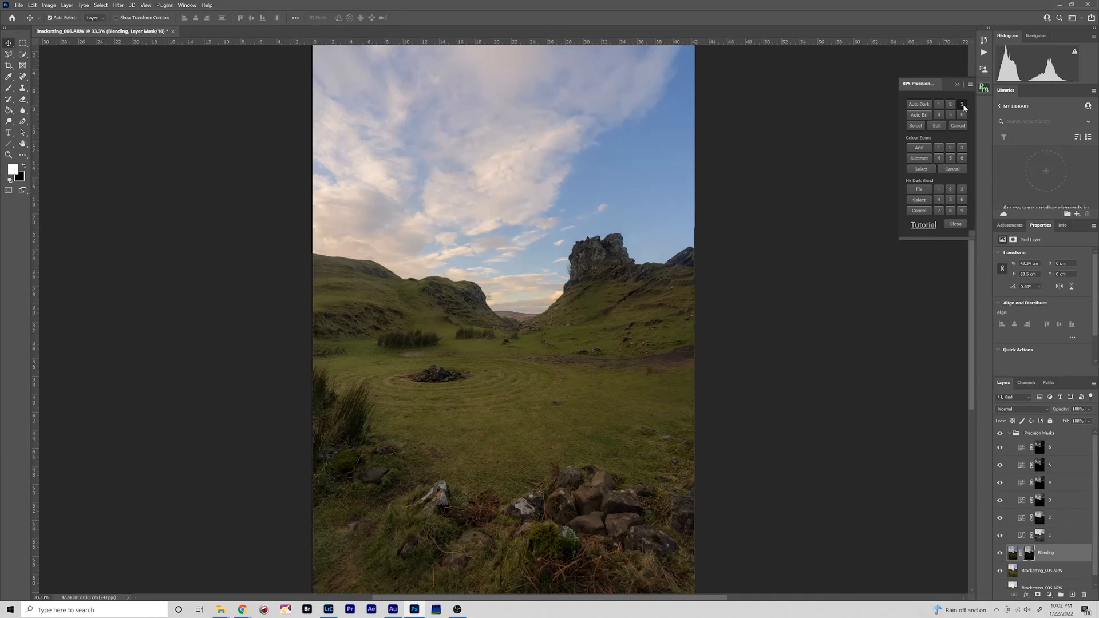
click(950, 114)
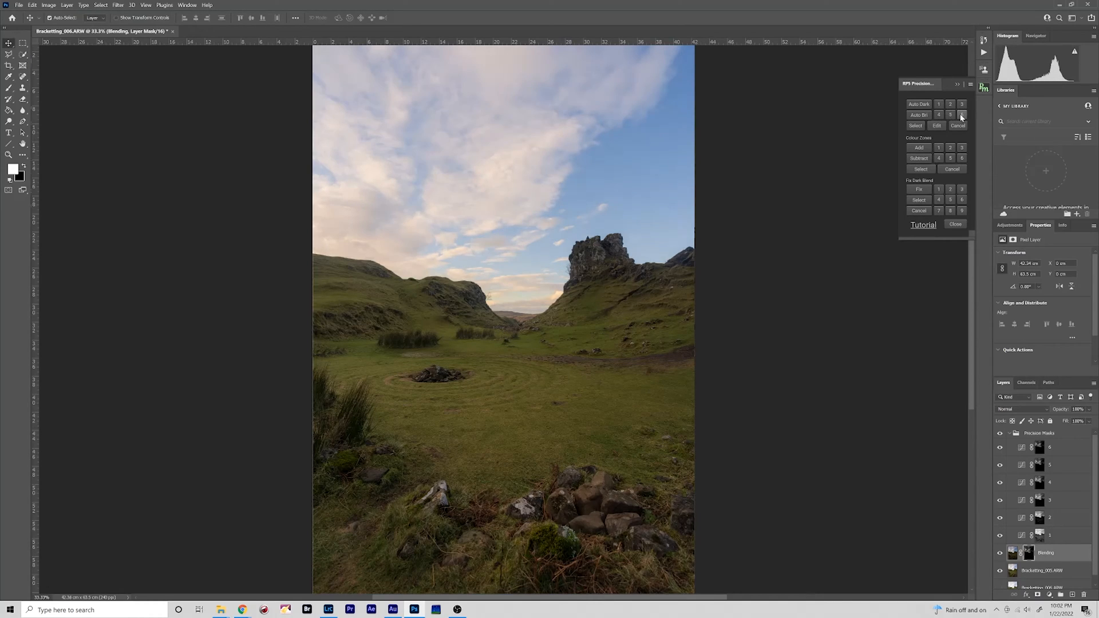
click(916, 126)
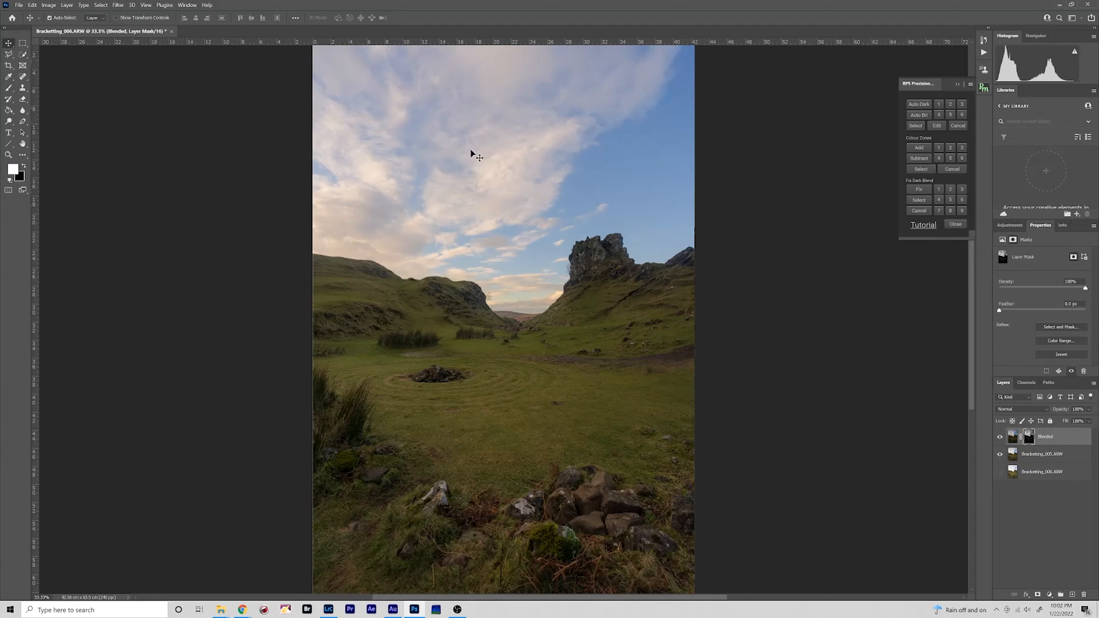
mouse_move(1041, 479)
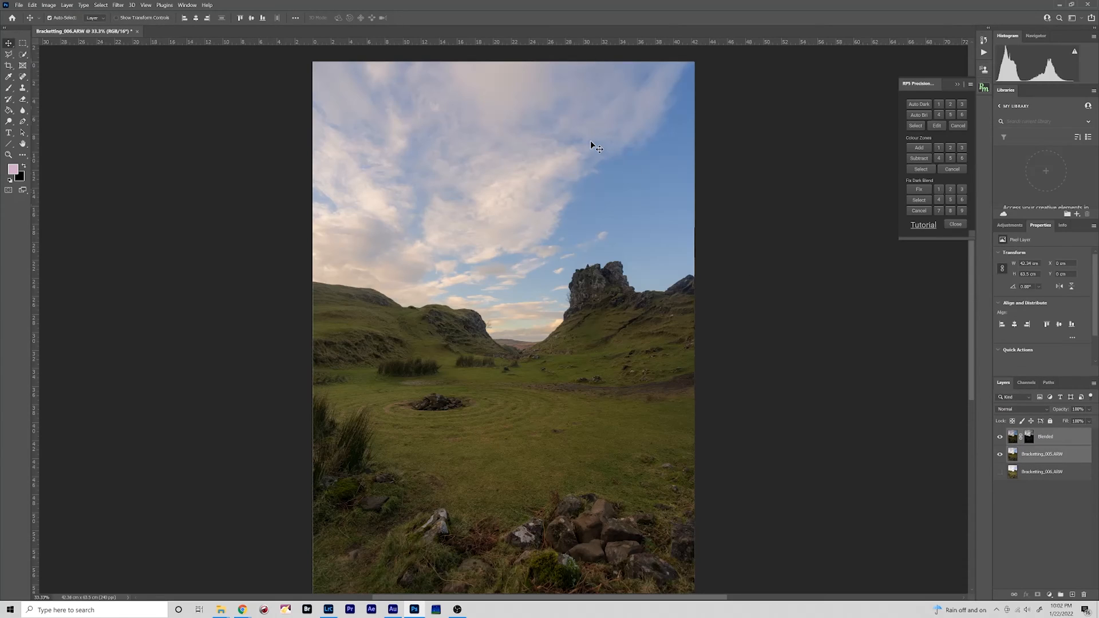
Step: Merge the visible layers into a single Blended layer via Layer > Merge Visible
click(67, 5)
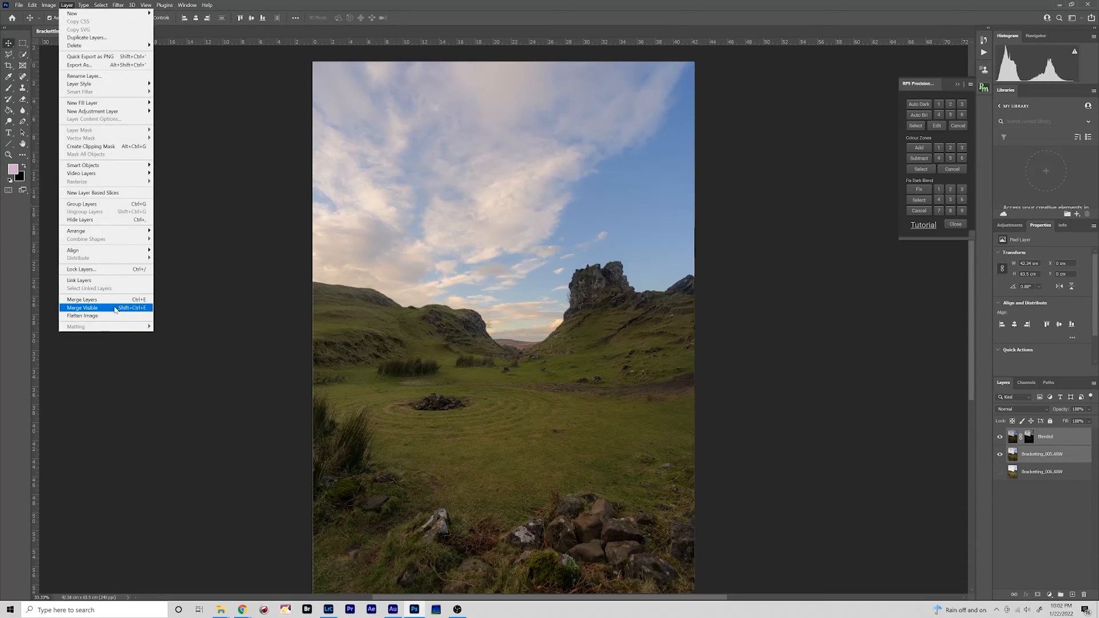
click(82, 308)
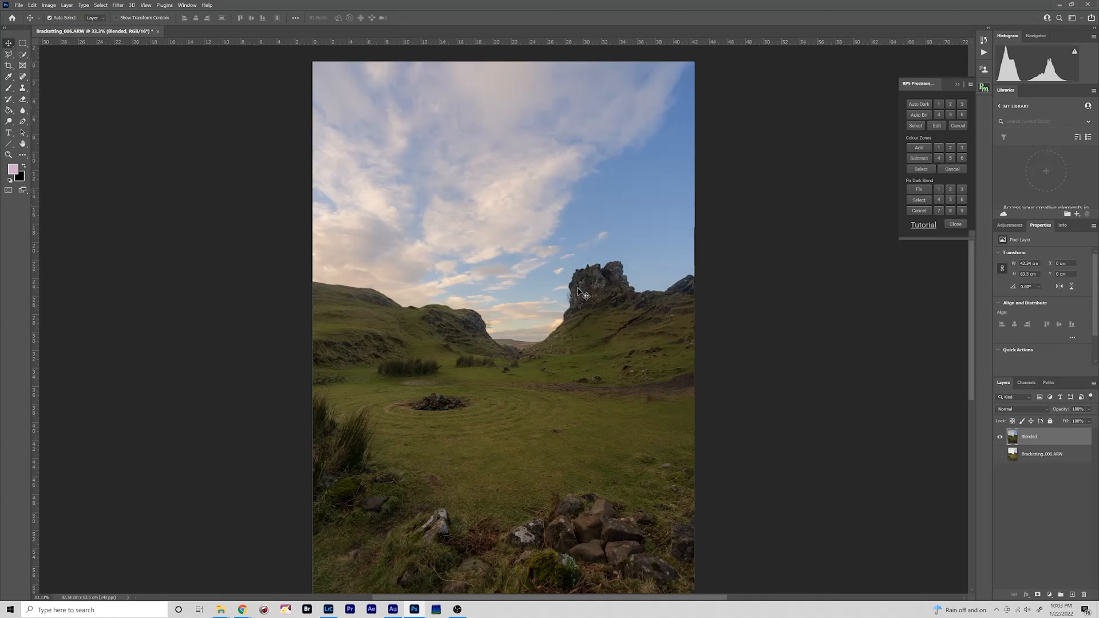
mouse_move(942, 323)
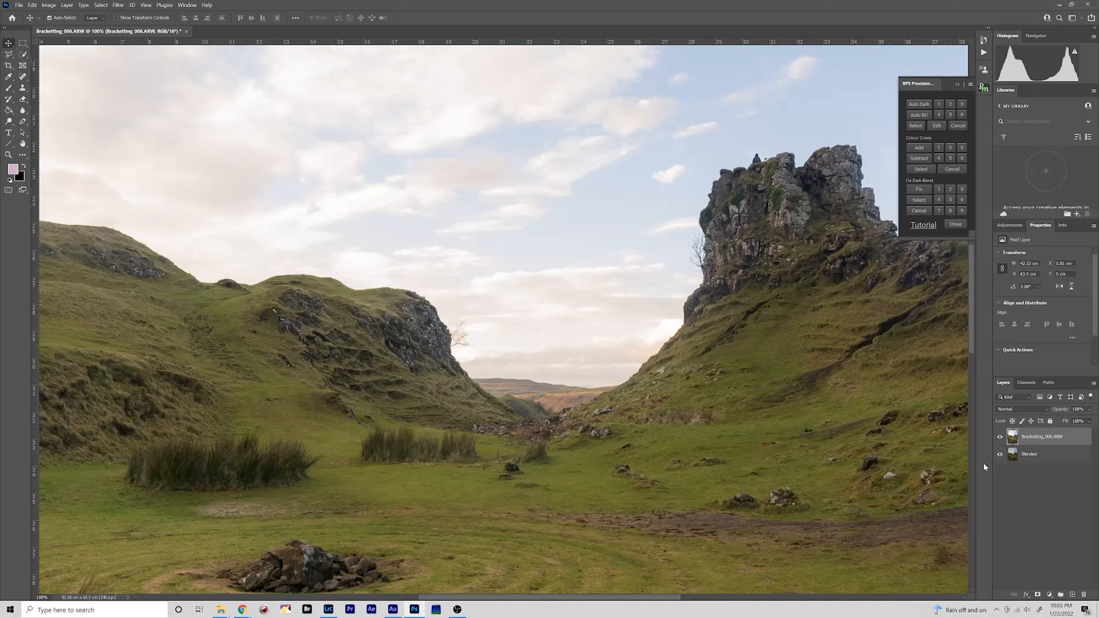
Step: Auto-align the Bracketing_006 and Blended layers with Auto projection
click(1001, 439)
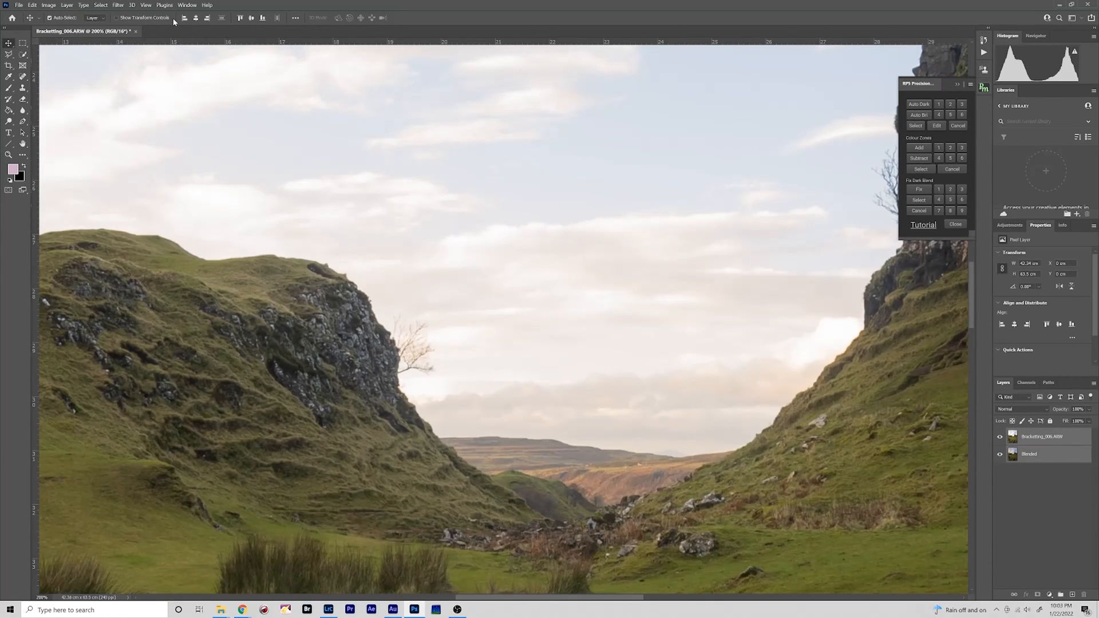
click(32, 4)
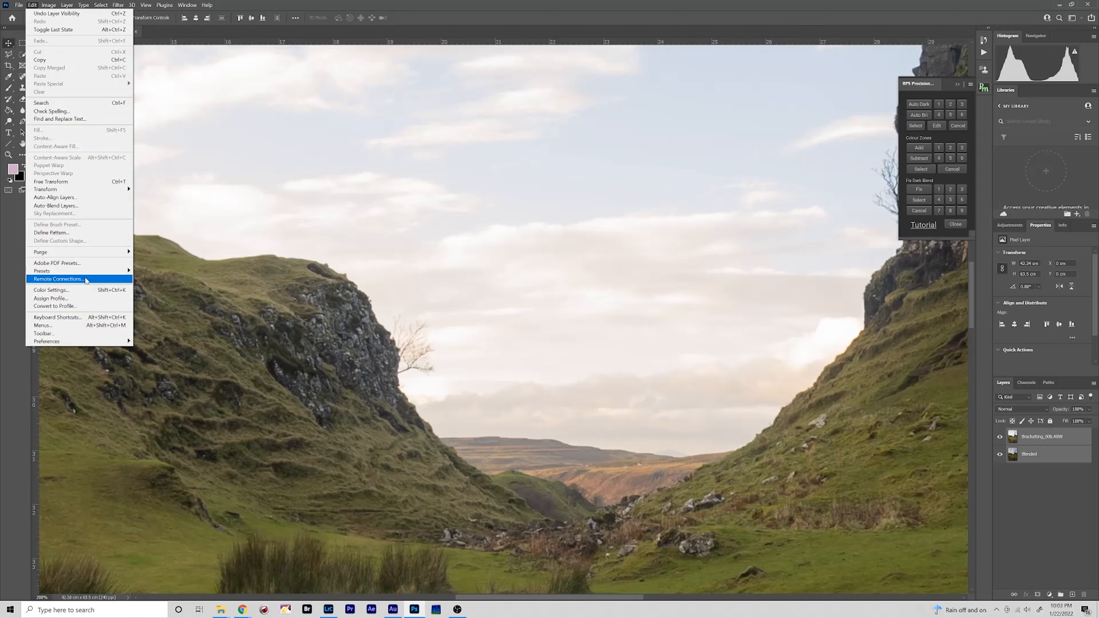
click(54, 197)
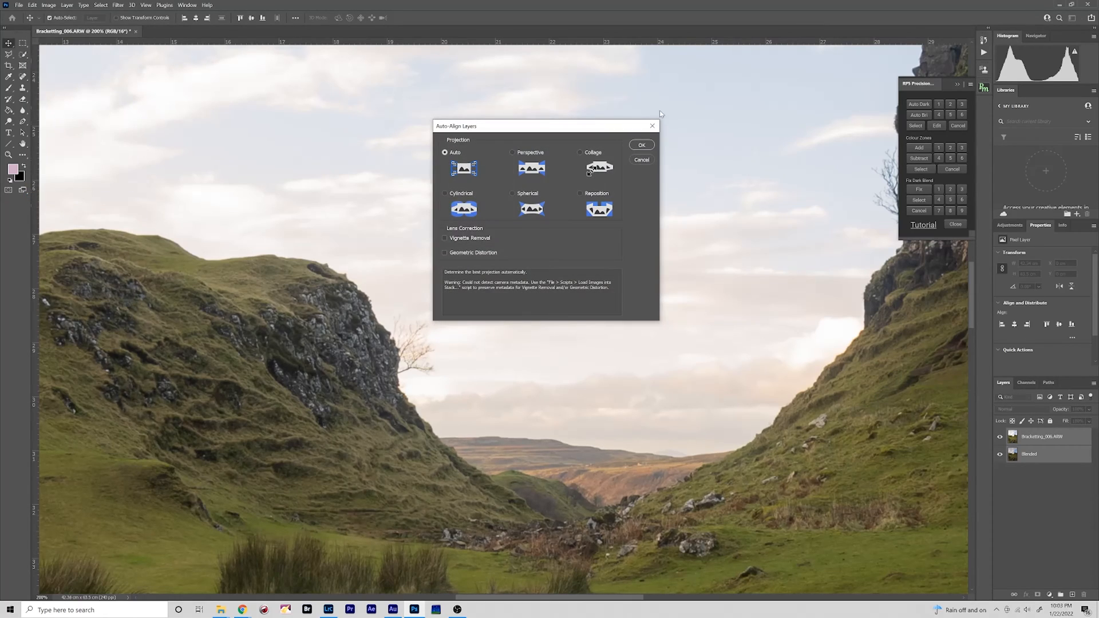
click(641, 145)
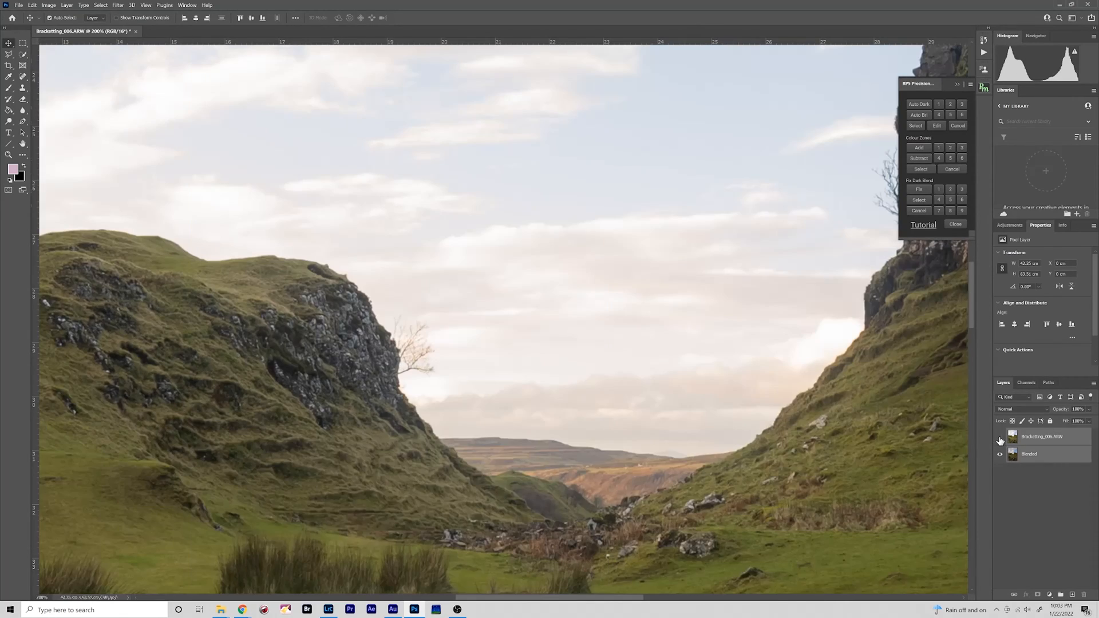
Step: Toggle layer visibility to compare the aligned exposures and bring up the History panel
click(1001, 440)
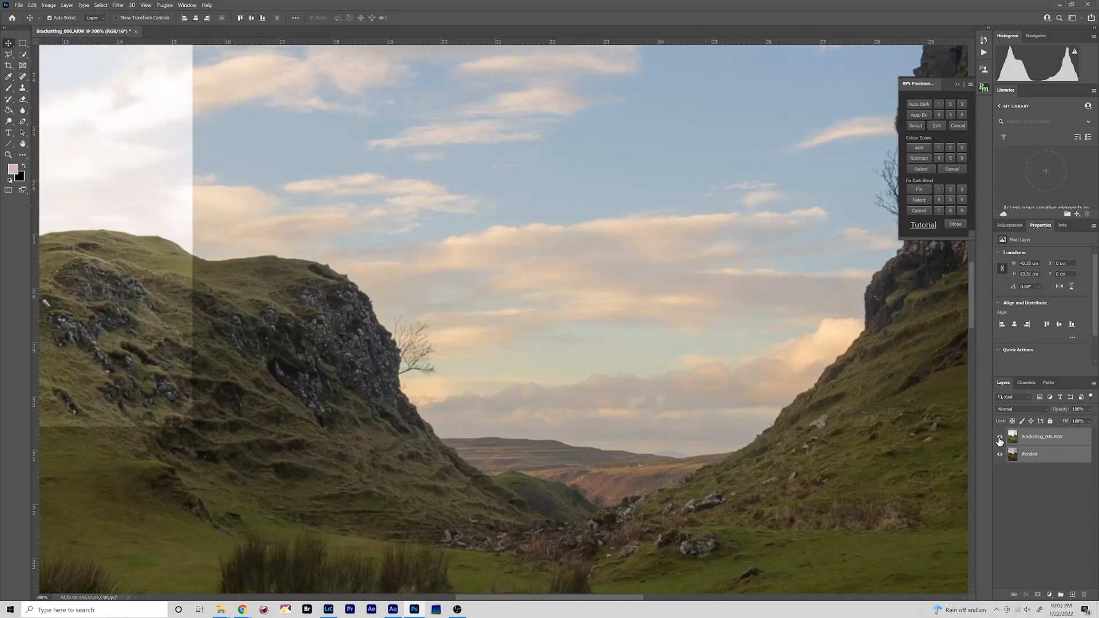
click(999, 436)
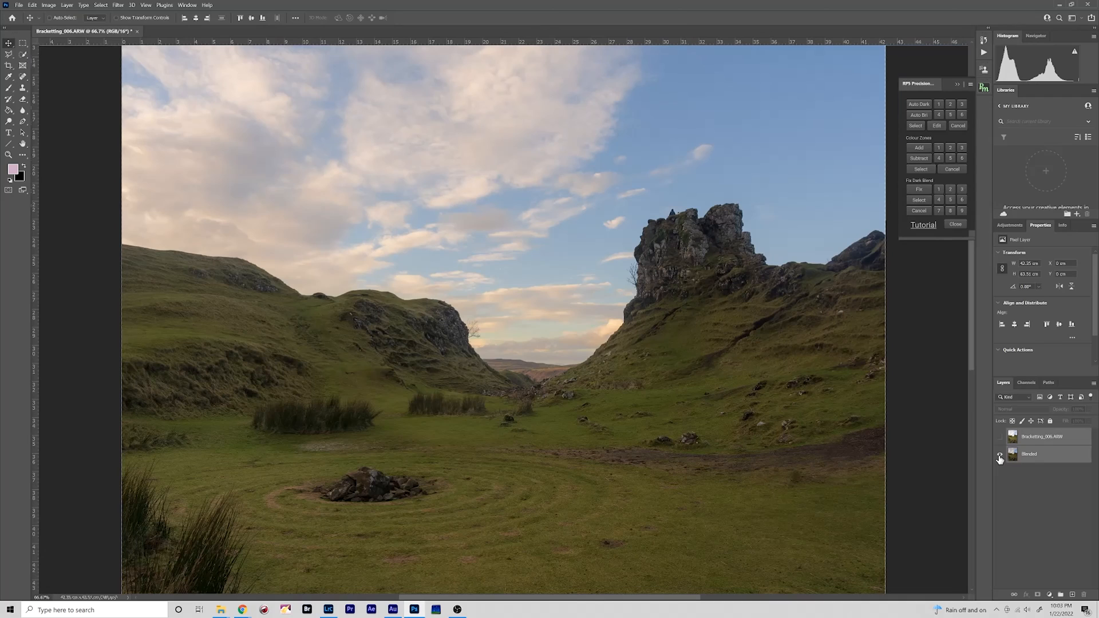
click(1001, 453)
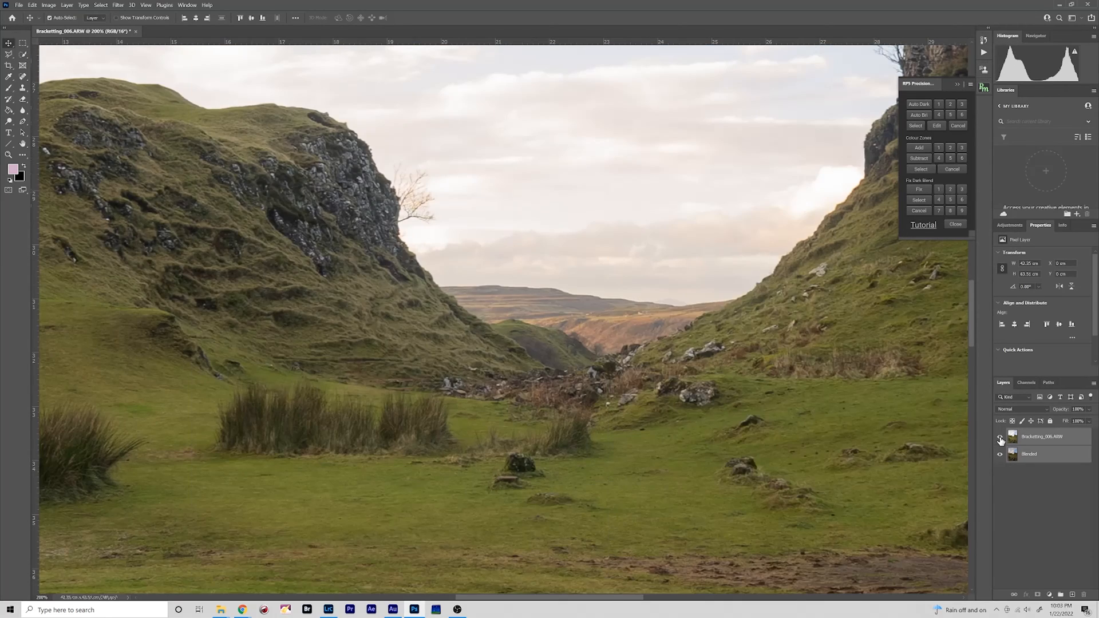
click(1001, 440)
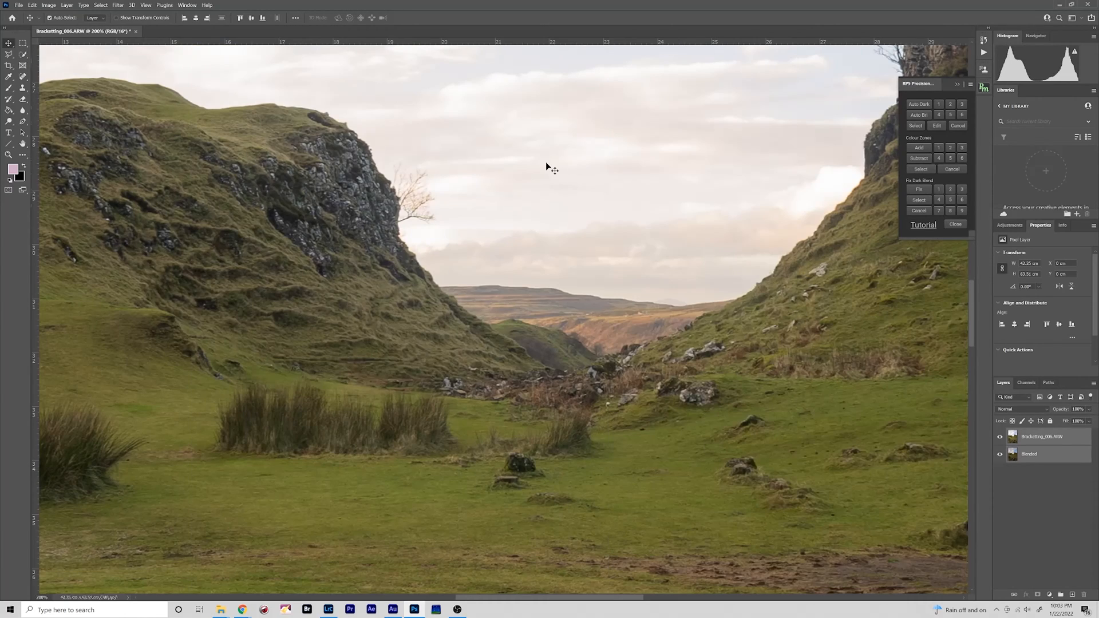
click(187, 4)
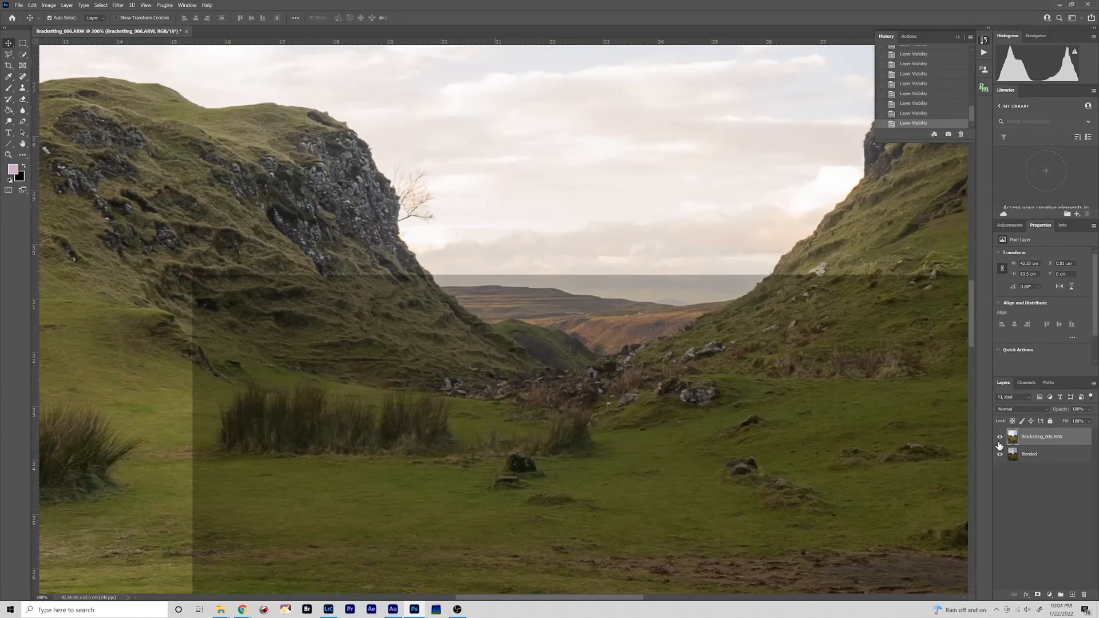
Step: Auto-align the Bracketing_006.ARW and Blended layers together using Auto projection
click(999, 436)
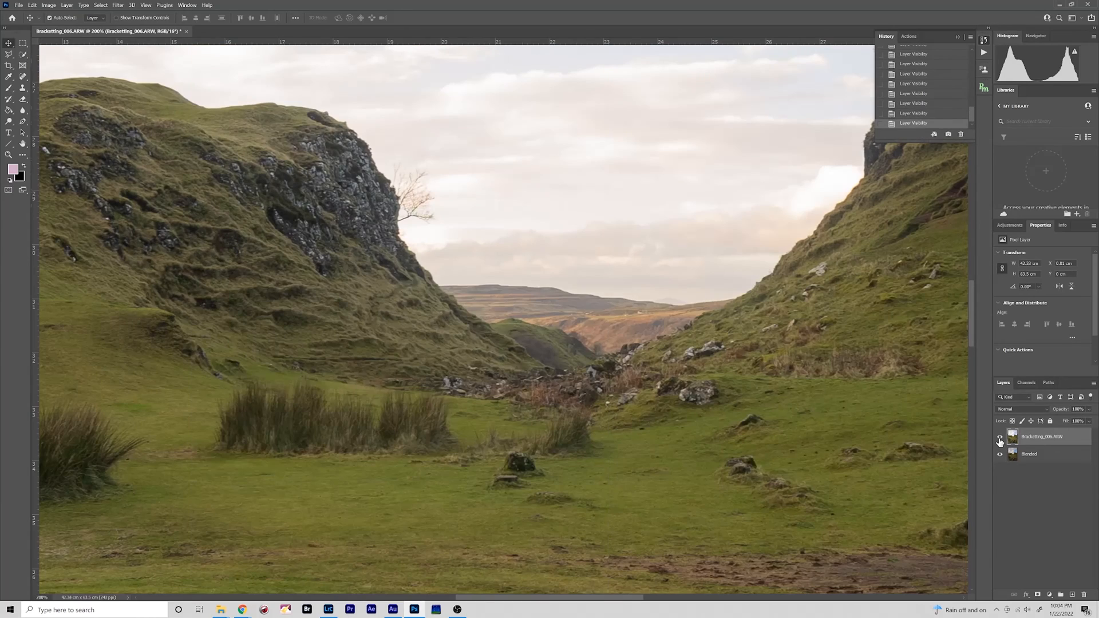
click(1001, 436)
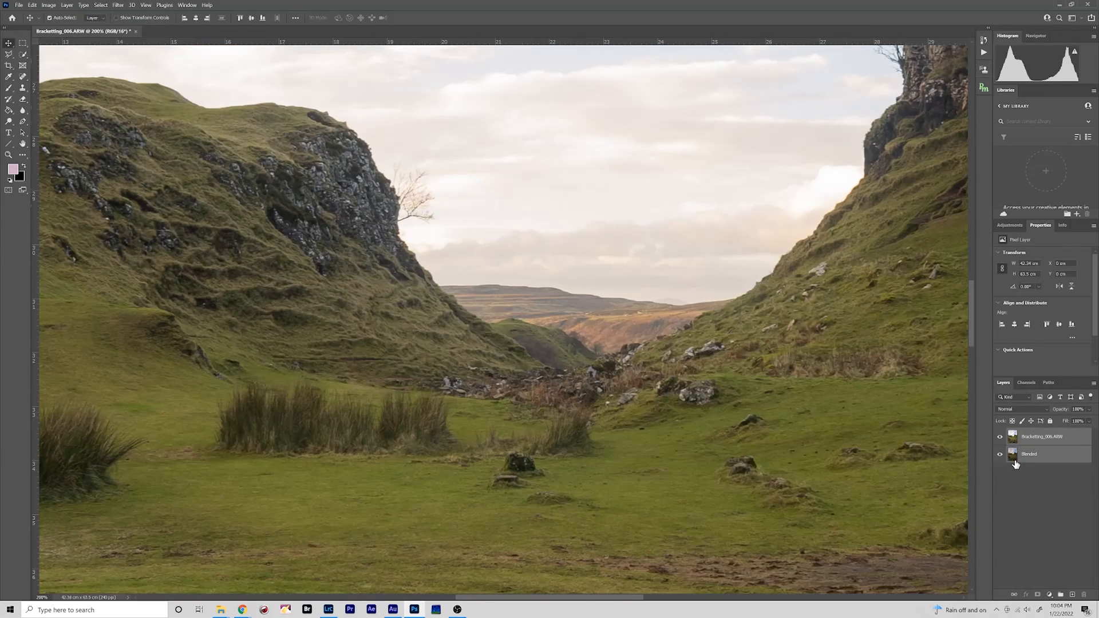
click(32, 5)
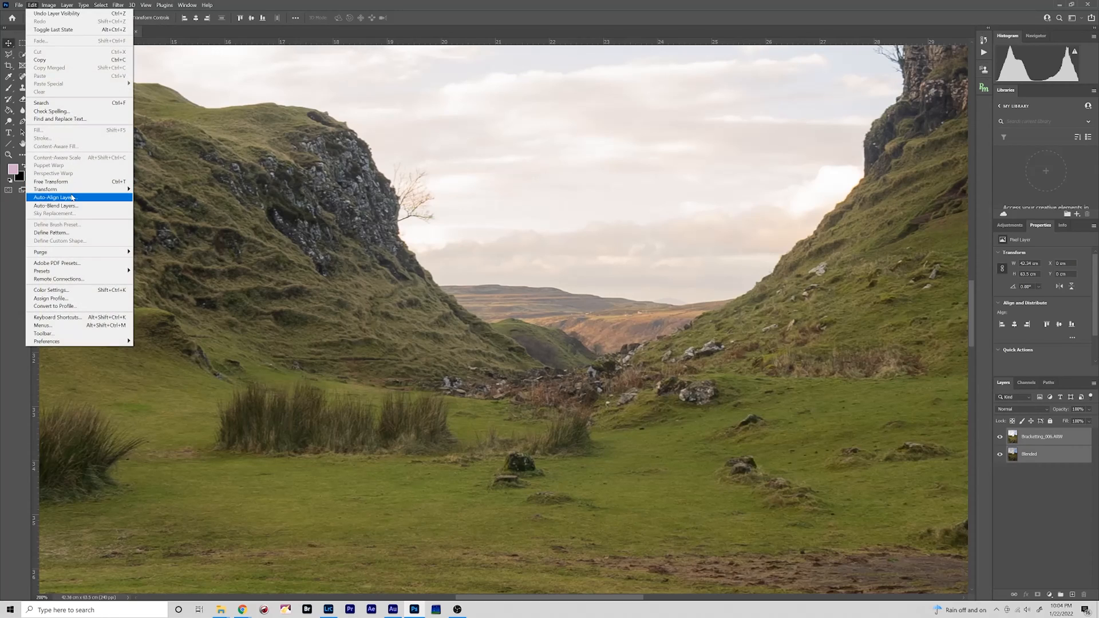
click(53, 197)
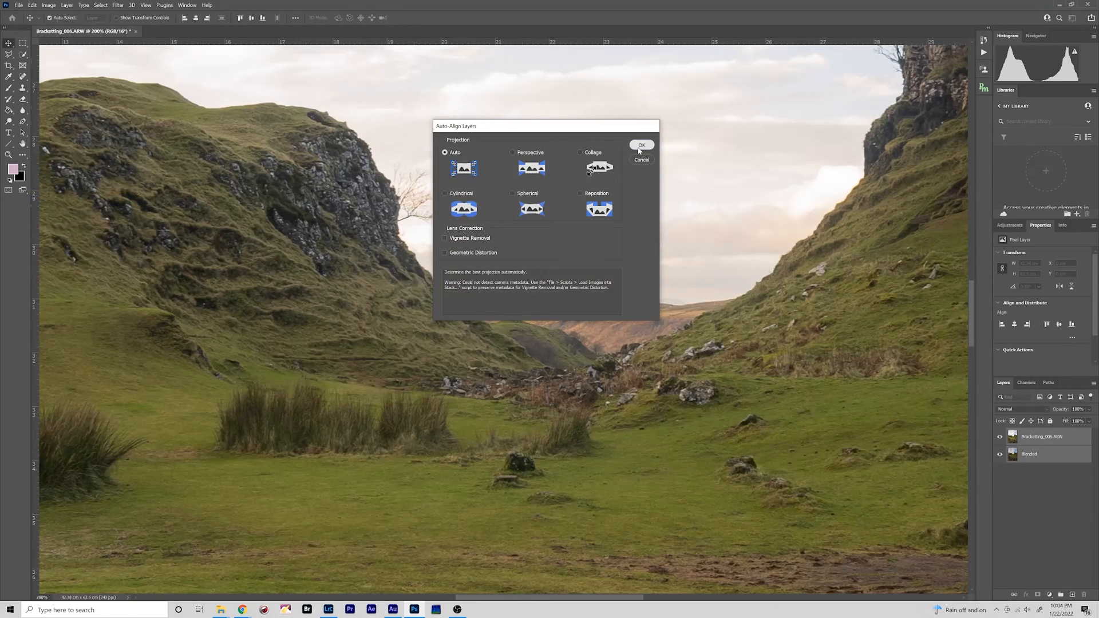
click(640, 145)
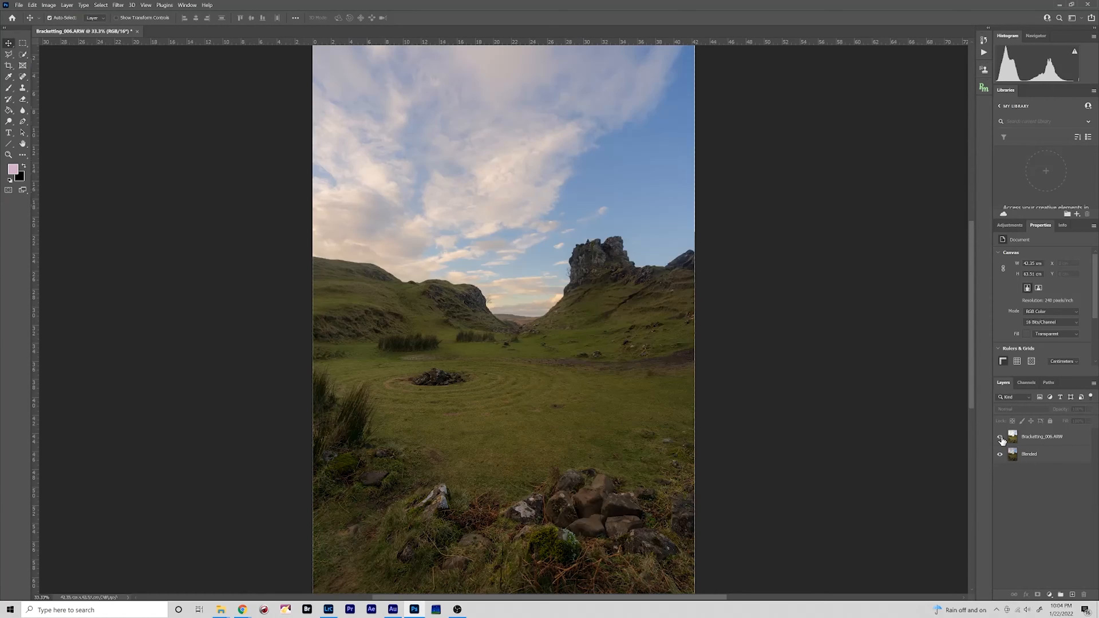
Step: Compare the aligned Bracketing_006.ARW layer by toggling its visibility and reopen RPS Precision Masks
click(1001, 436)
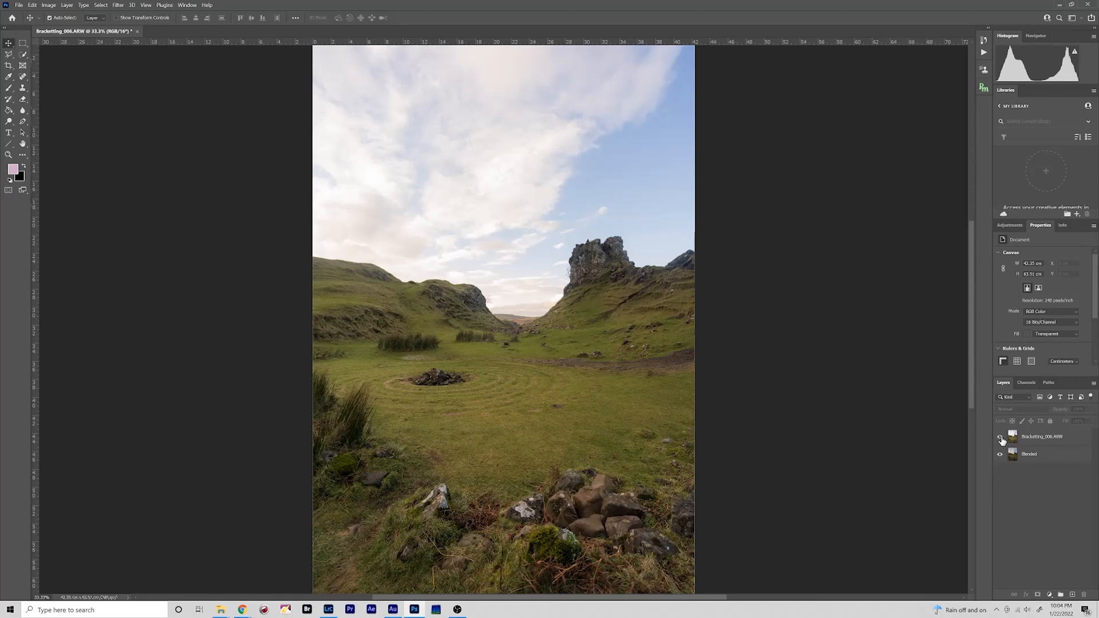
click(1001, 438)
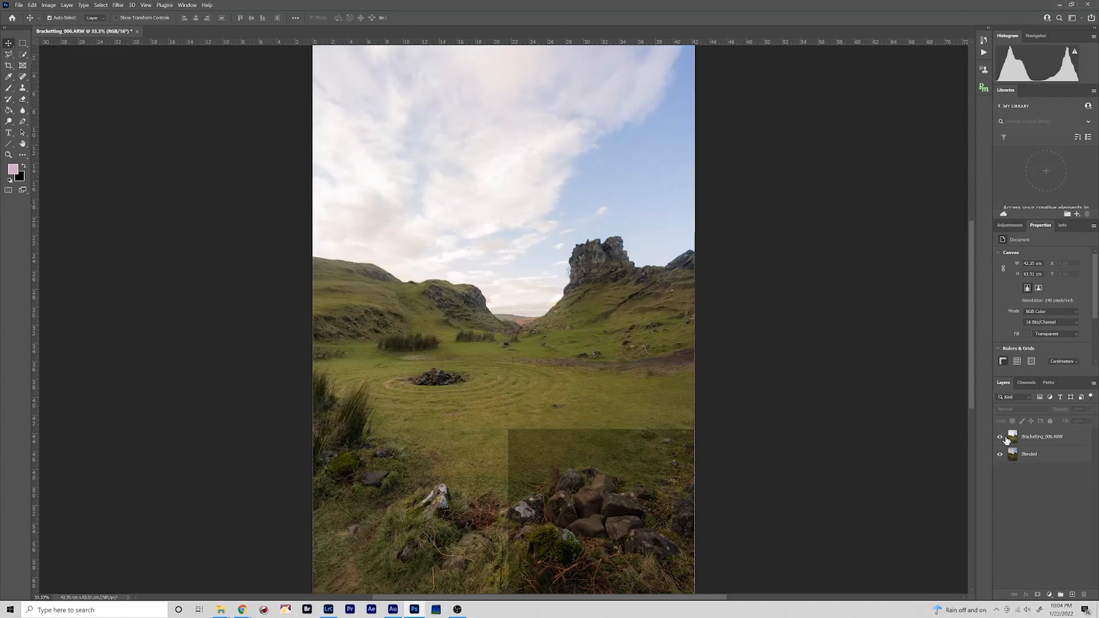
click(984, 89)
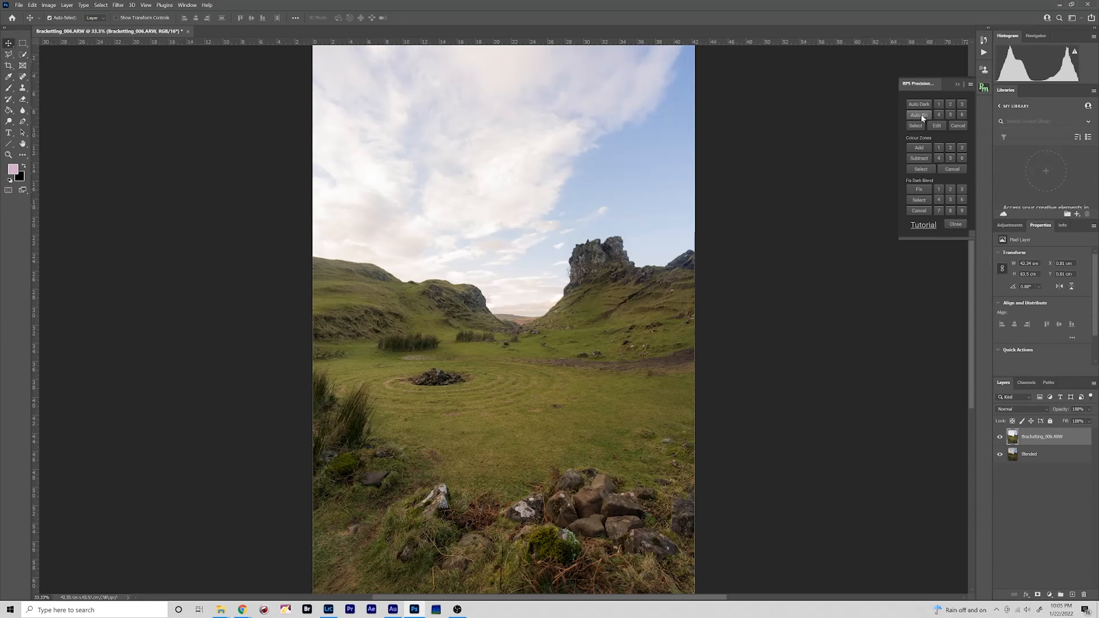
Step: Blend the bright exposure via Auto Brt luminosity mask and merge visible layers into one Blended layer
click(919, 114)
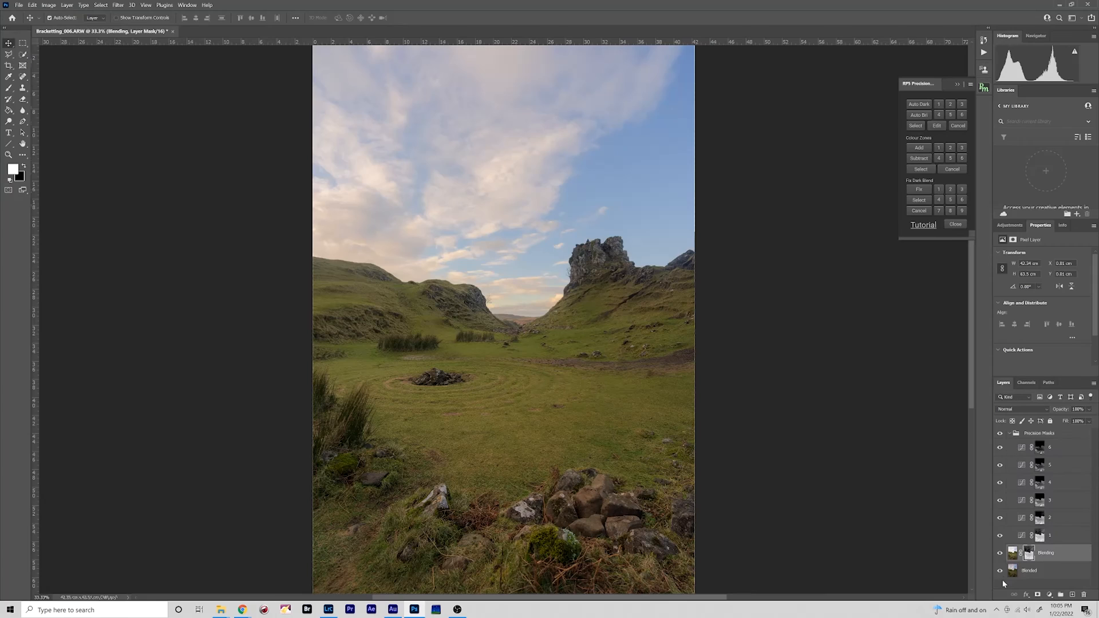
click(1000, 553)
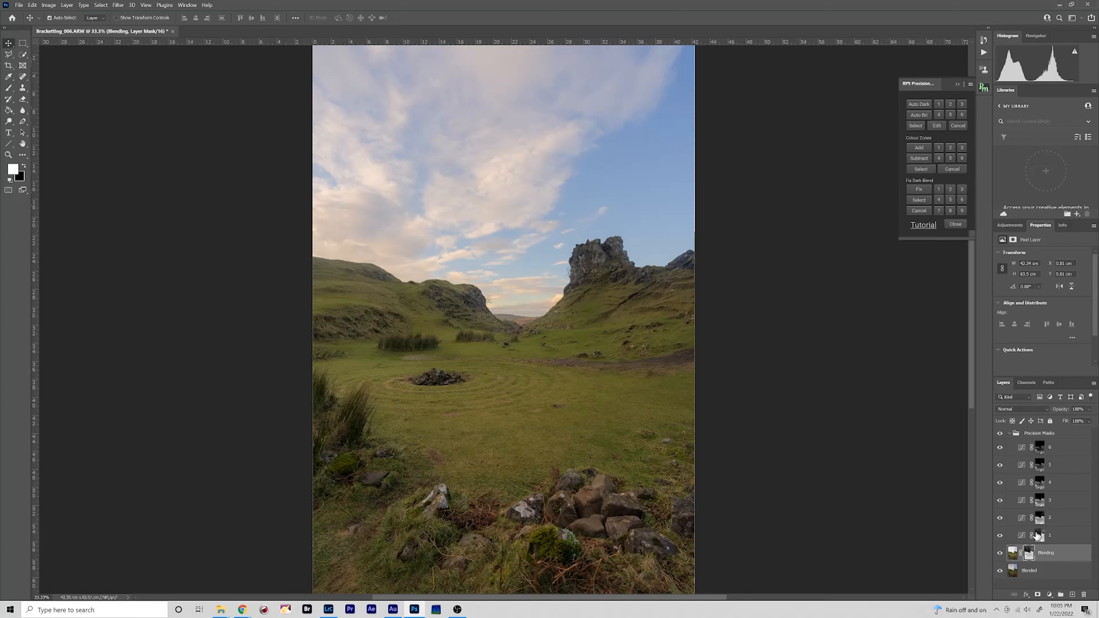
mouse_move(1008, 313)
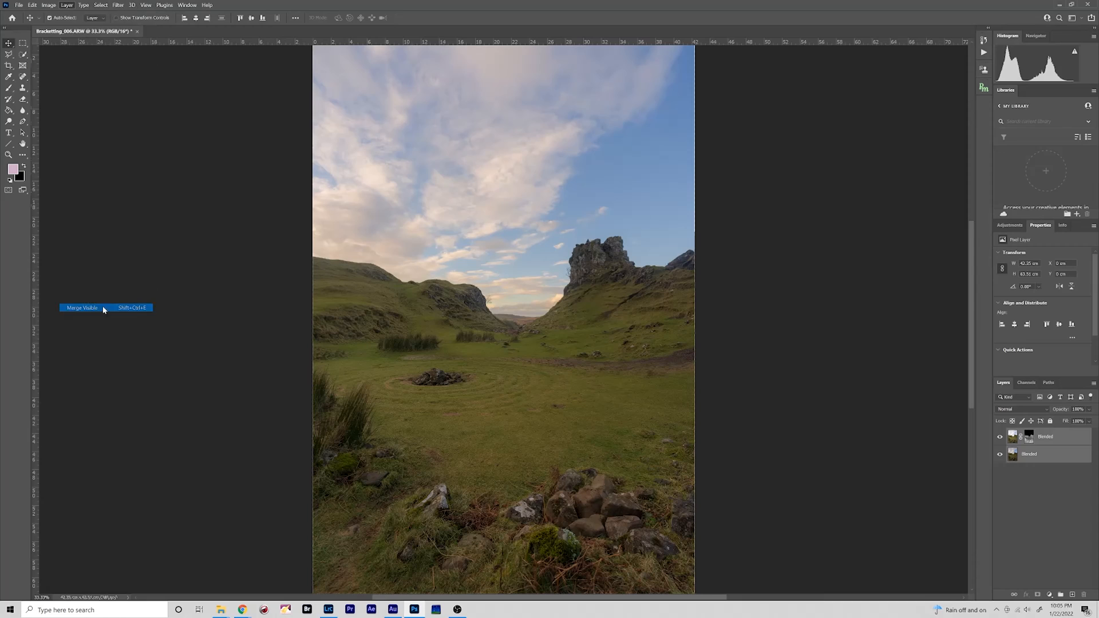
click(83, 308)
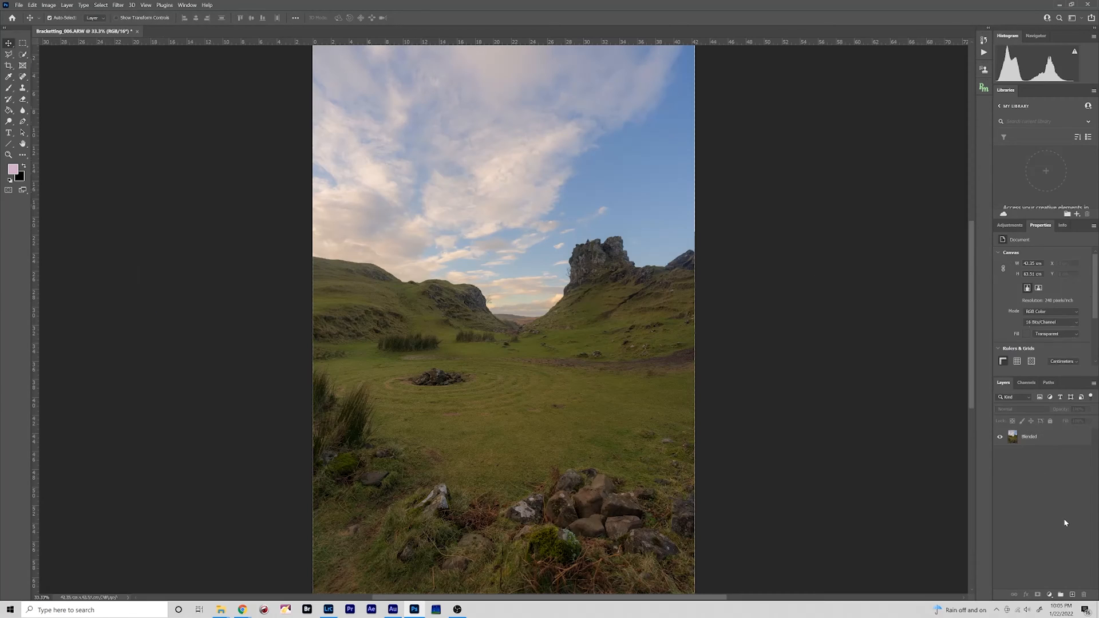
mouse_move(605, 299)
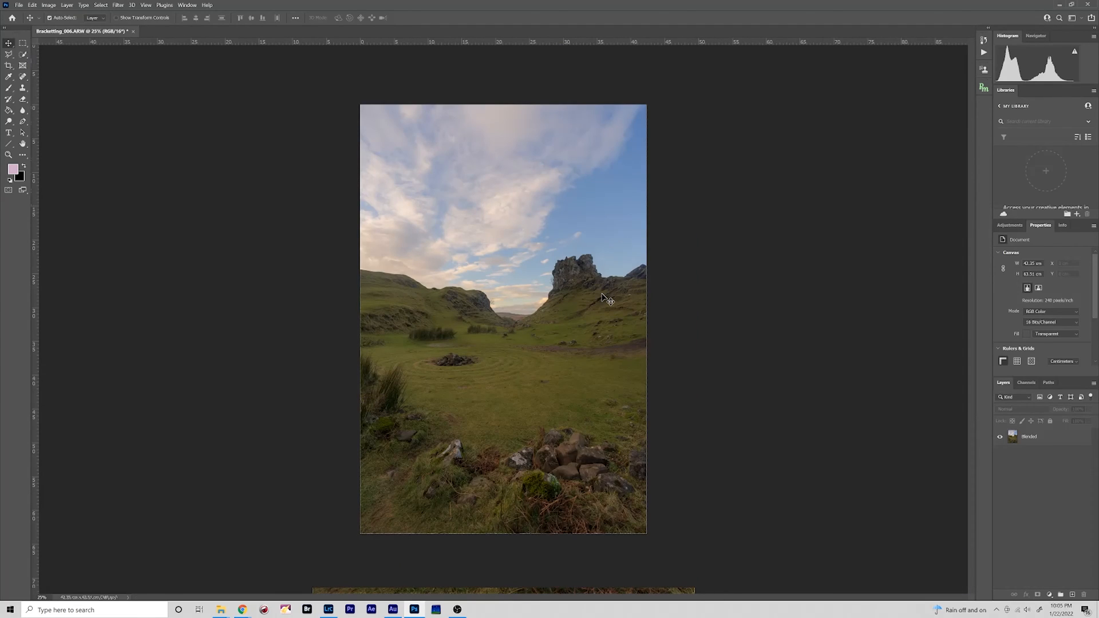
Step: Save the blended Fairy Glen image as an edited TIFF and close the document back to Lightroom
key(ctrl+plus)
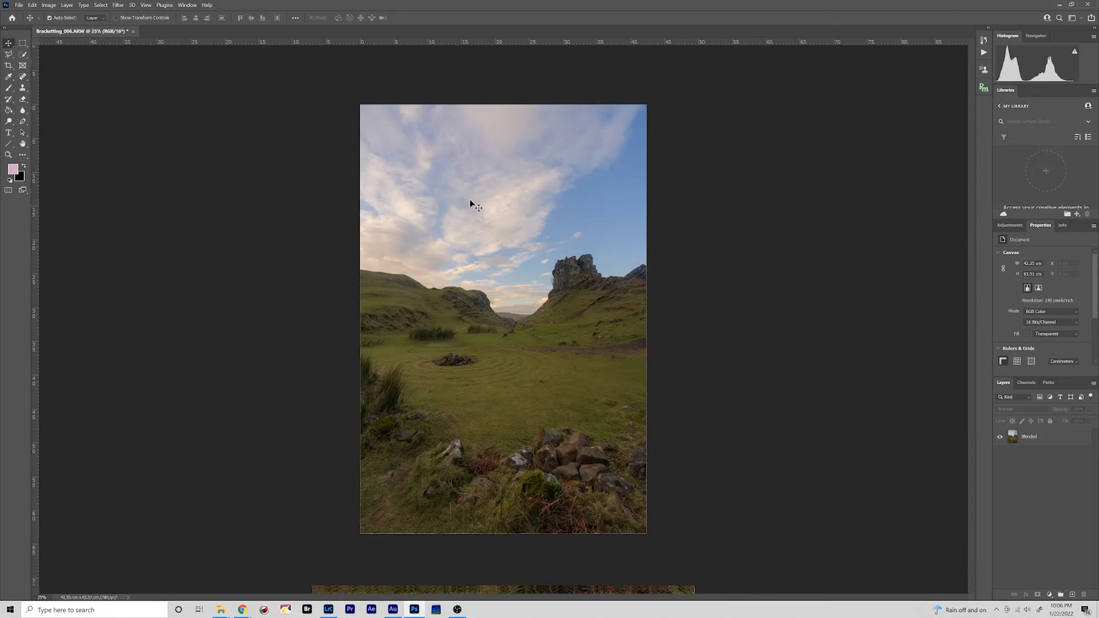
mouse_move(620, 210)
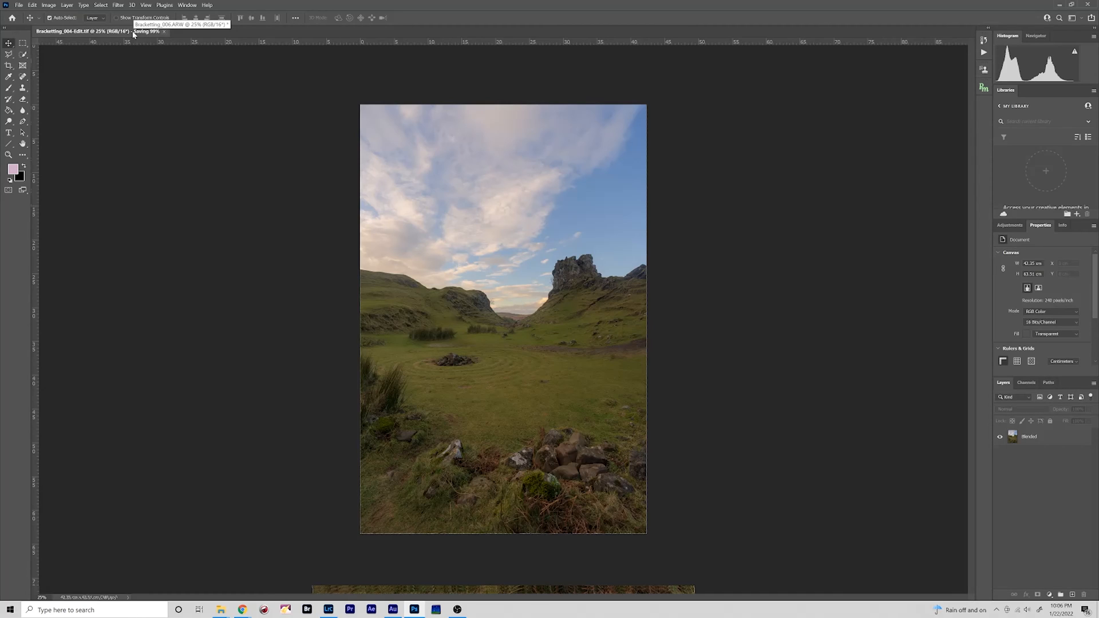
click(327, 609)
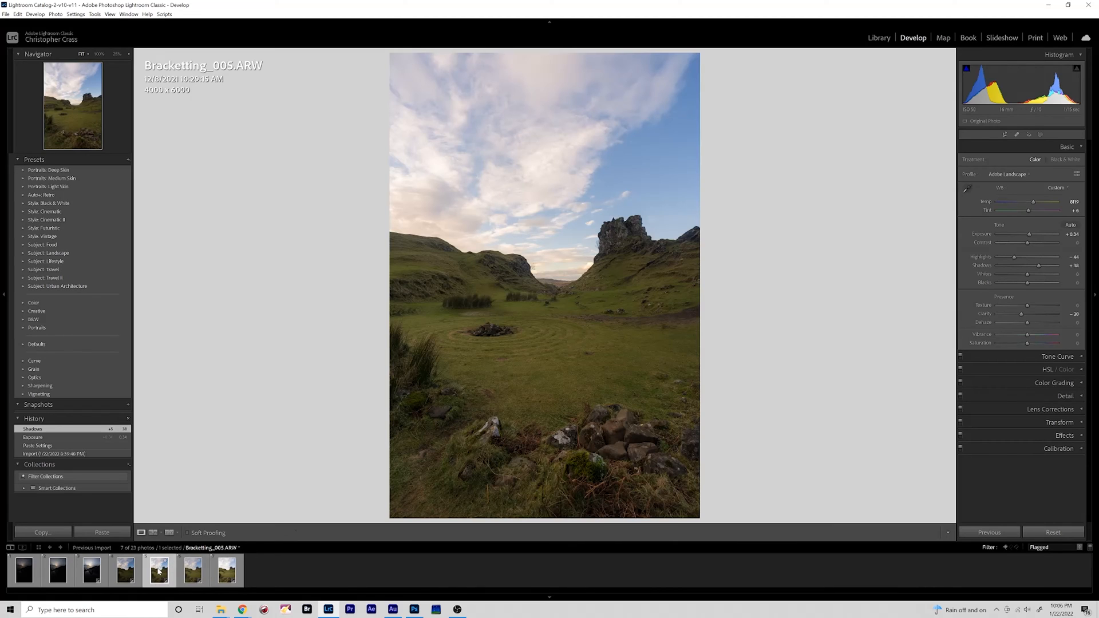
Step: Review the returned Bracketing_004-Edit.tif against the original exposures in the filmstrip
click(192, 569)
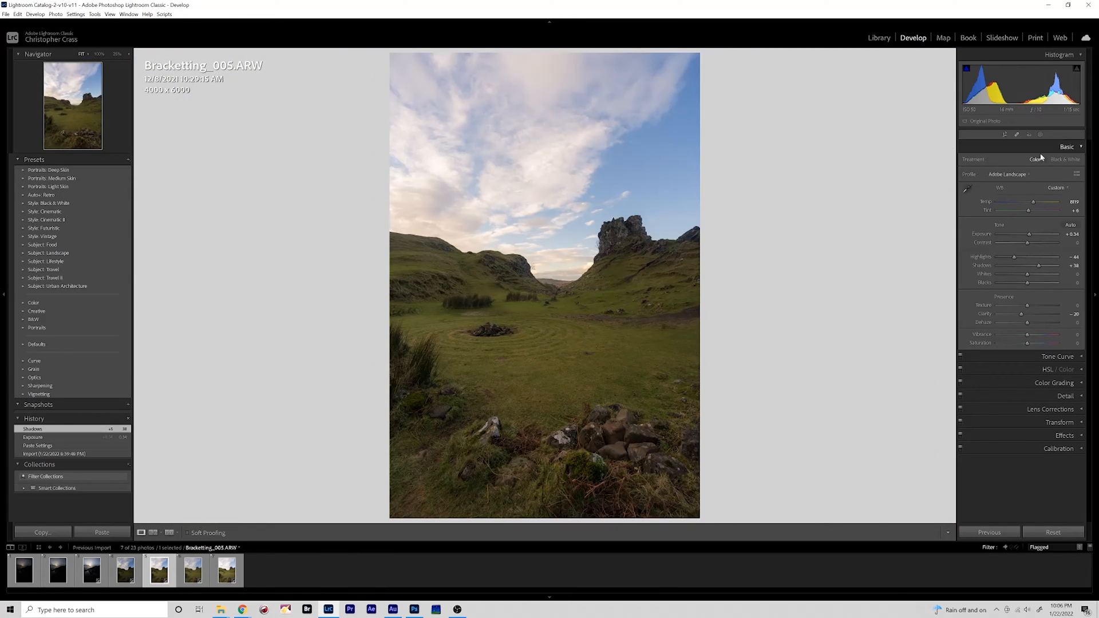
click(1041, 134)
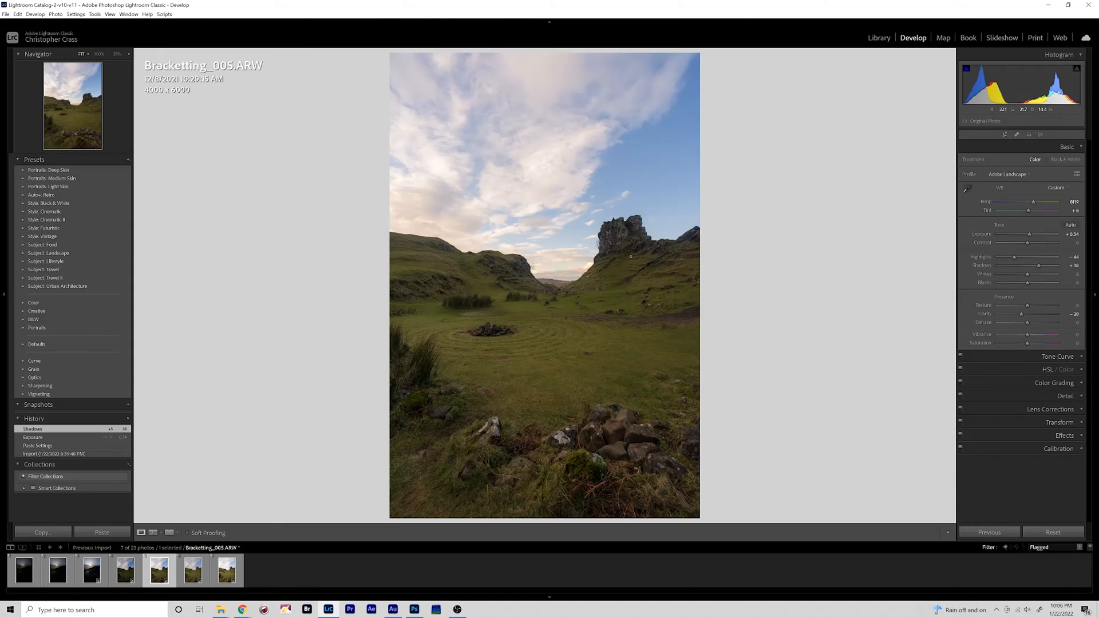
click(192, 569)
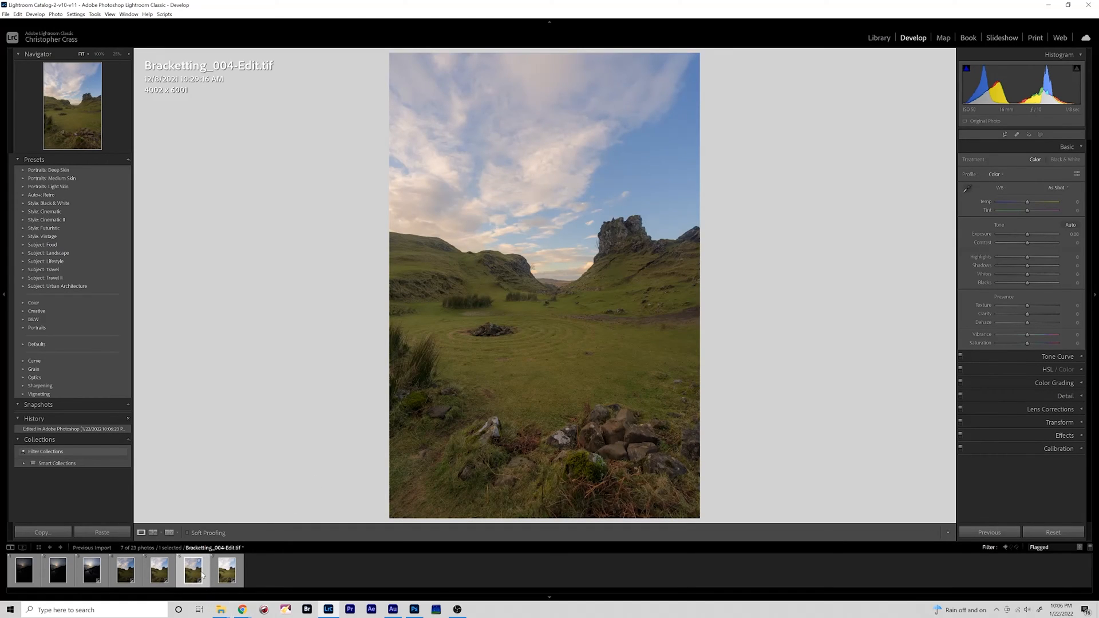
click(125, 569)
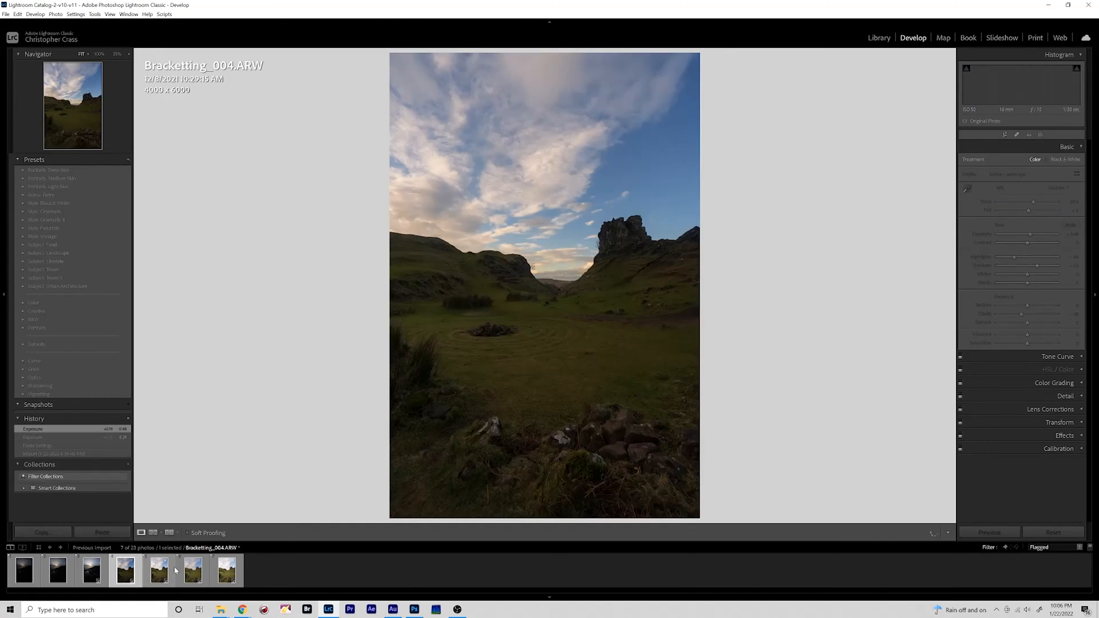
click(225, 570)
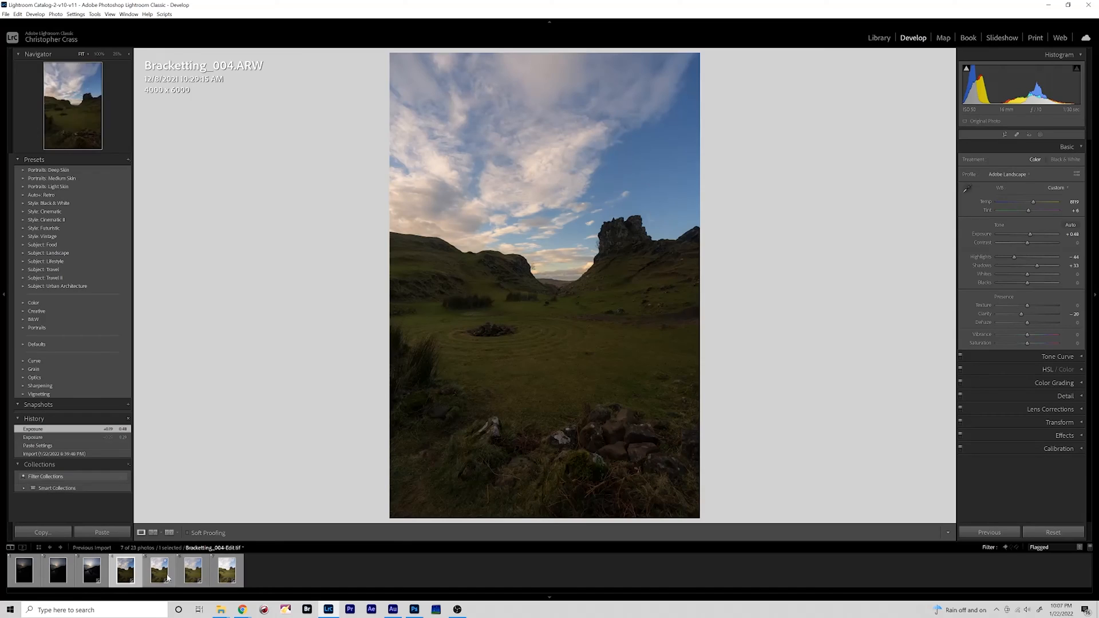
click(192, 570)
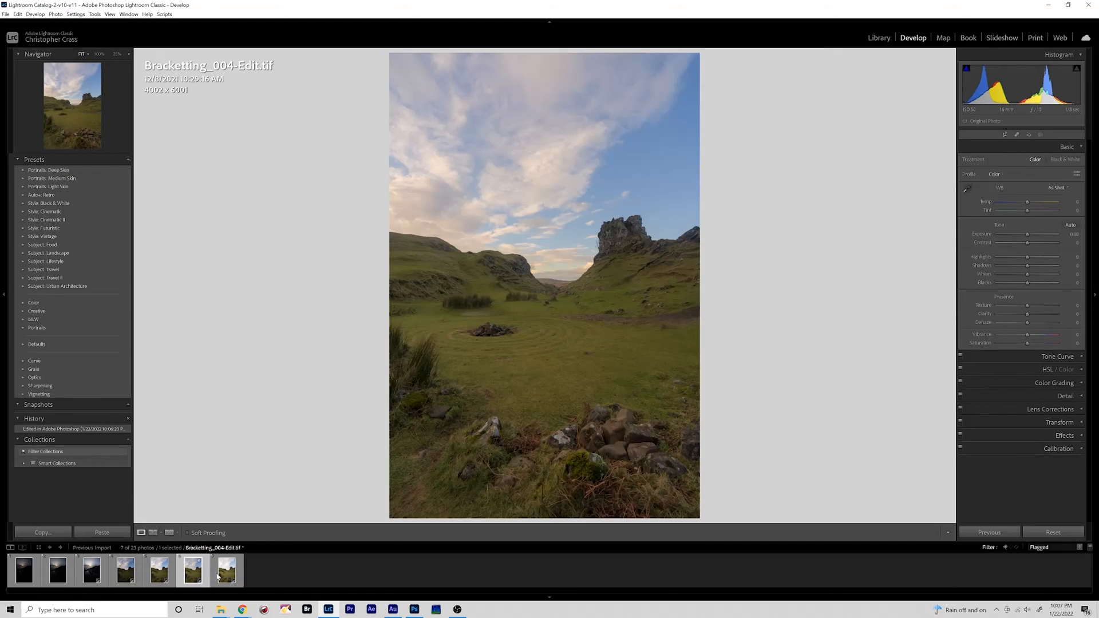
click(225, 569)
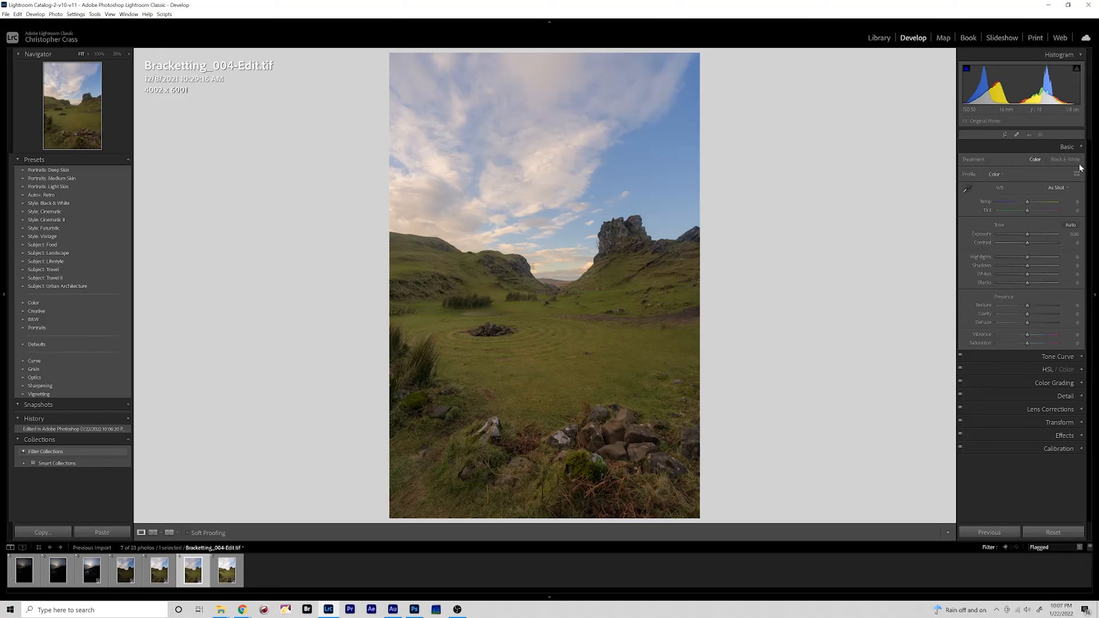
Step: Try brightening highlights and darkening shadows on the Tone Curve, then undo to keep original tones
click(1057, 161)
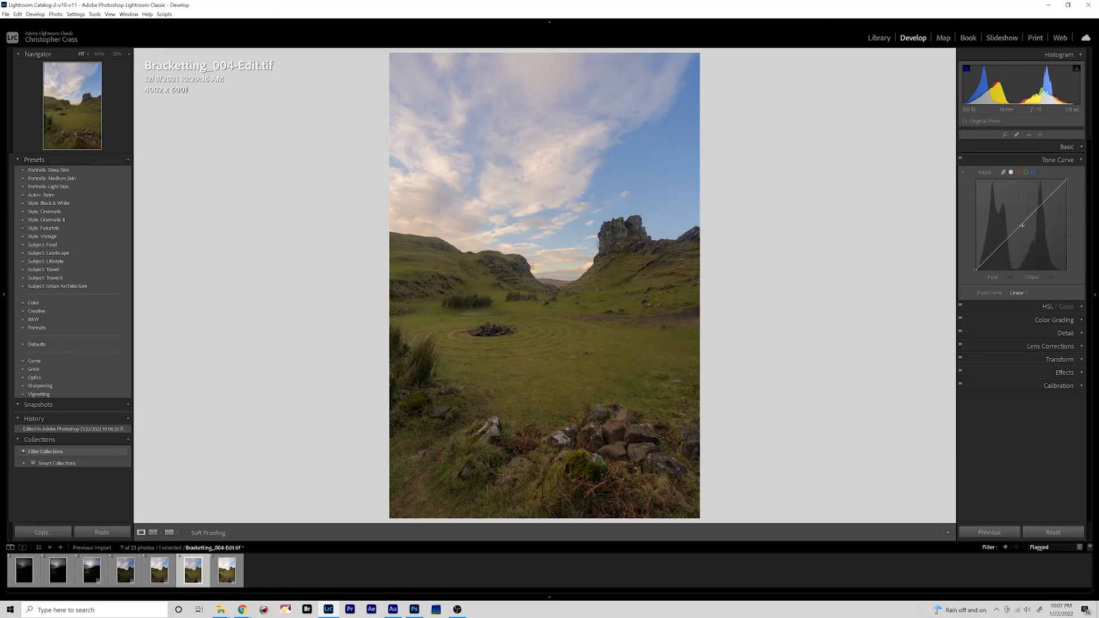
drag(1045, 224, 1045, 198)
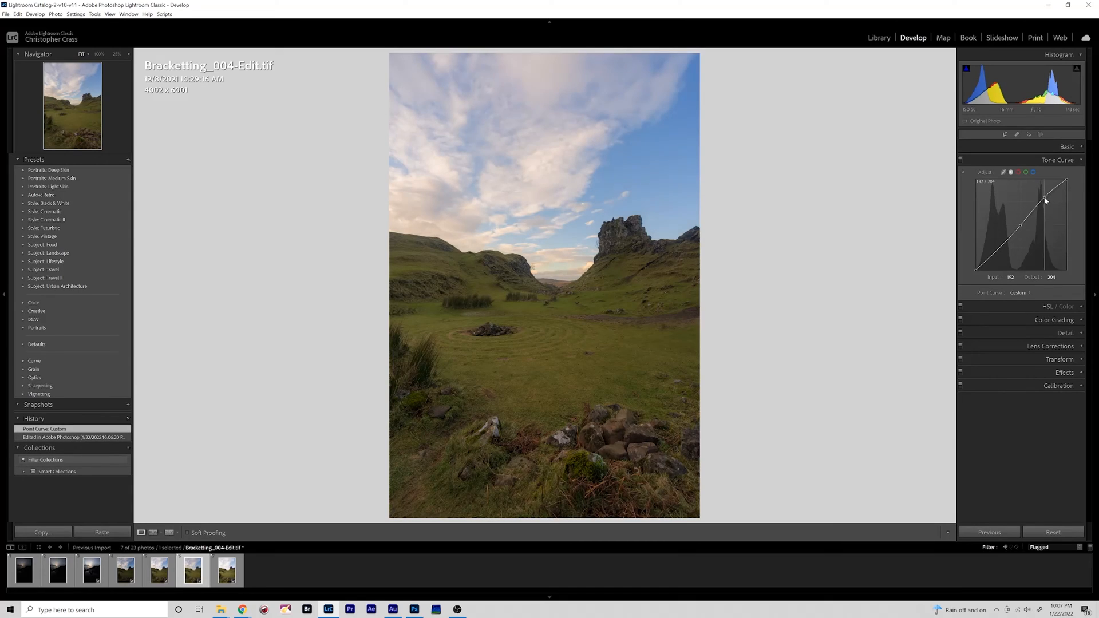
drag(1044, 199, 1004, 249)
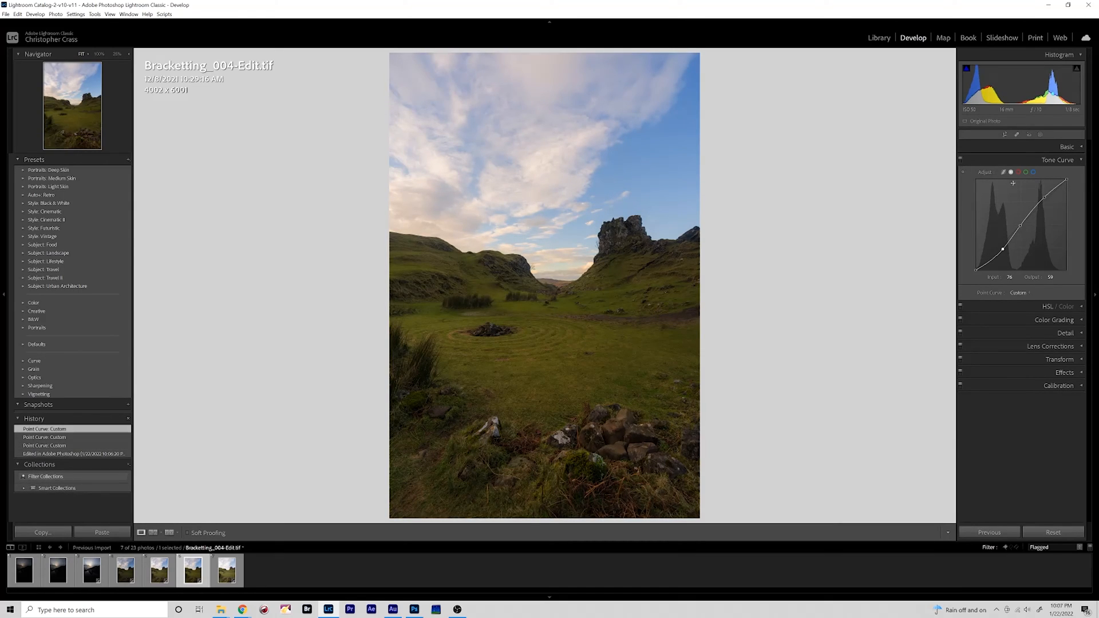
key(ctrl+z)
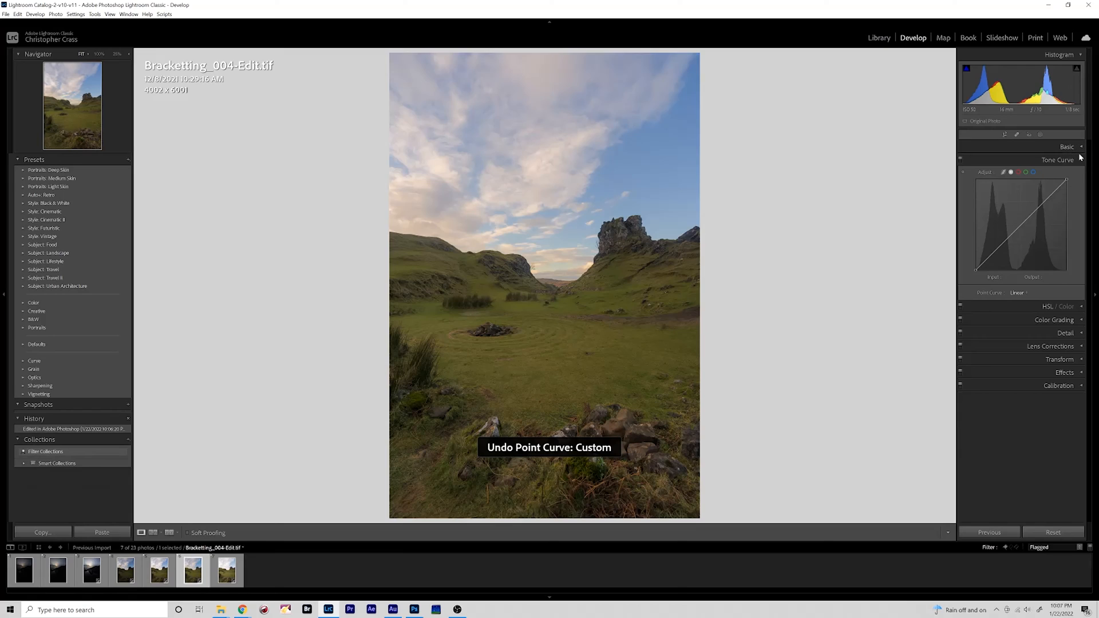
click(92, 569)
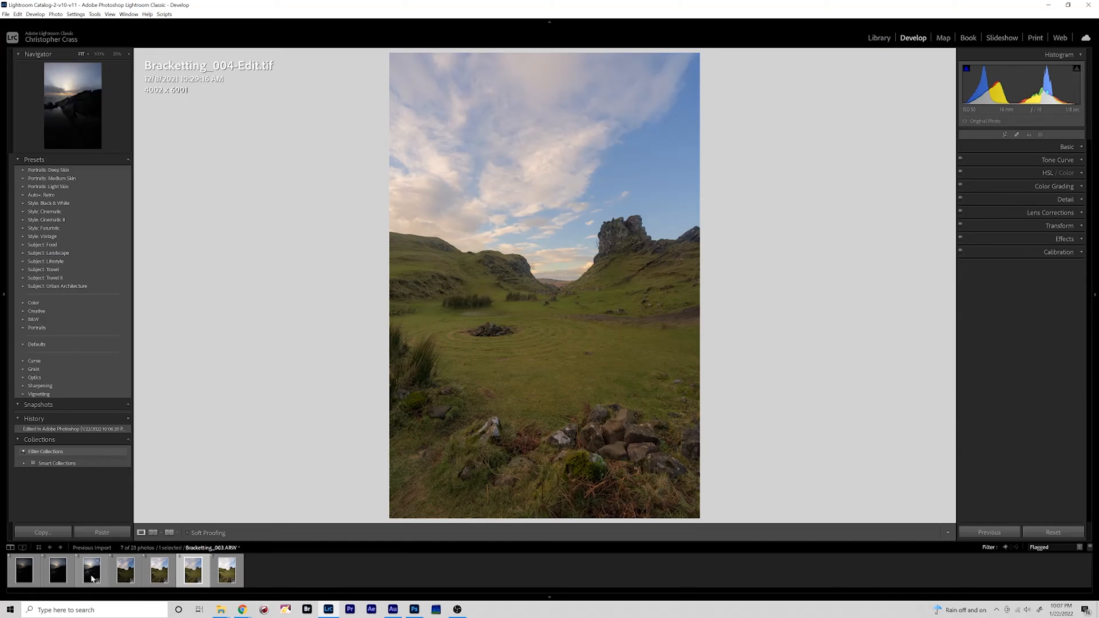
Step: Review the three sunset Bracketting frames and send them to Photoshop as layers of one document
click(91, 569)
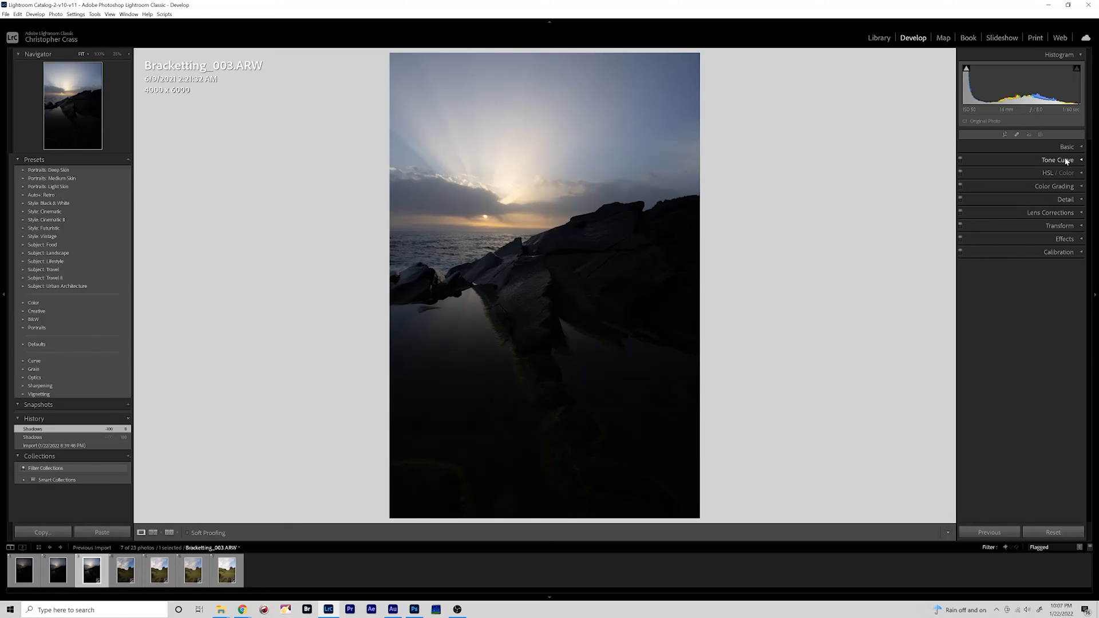
click(1067, 146)
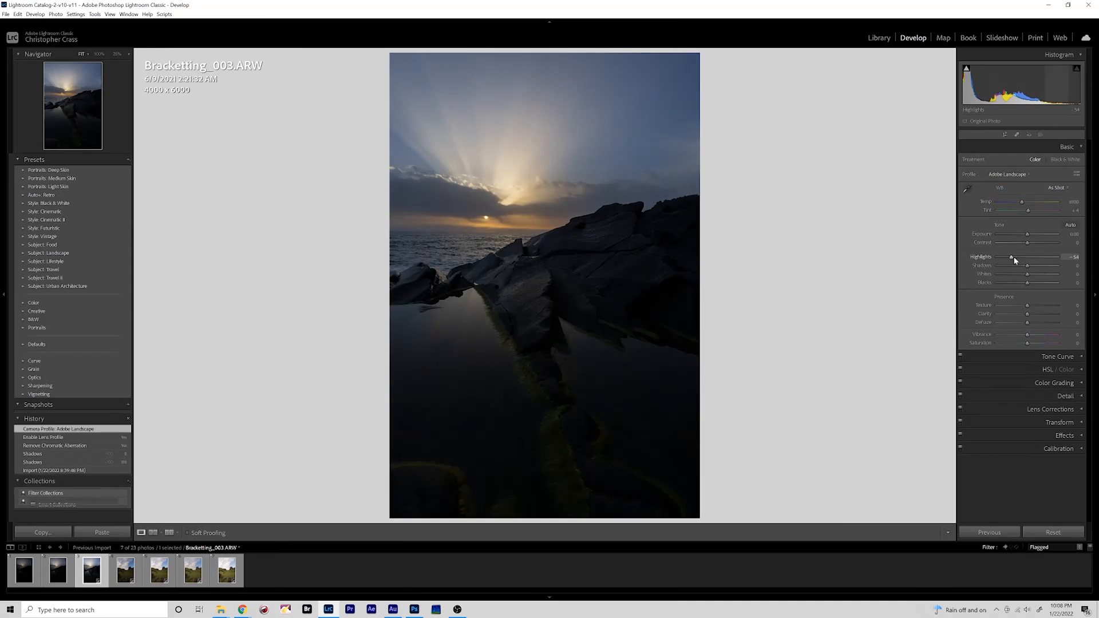
click(1054, 185)
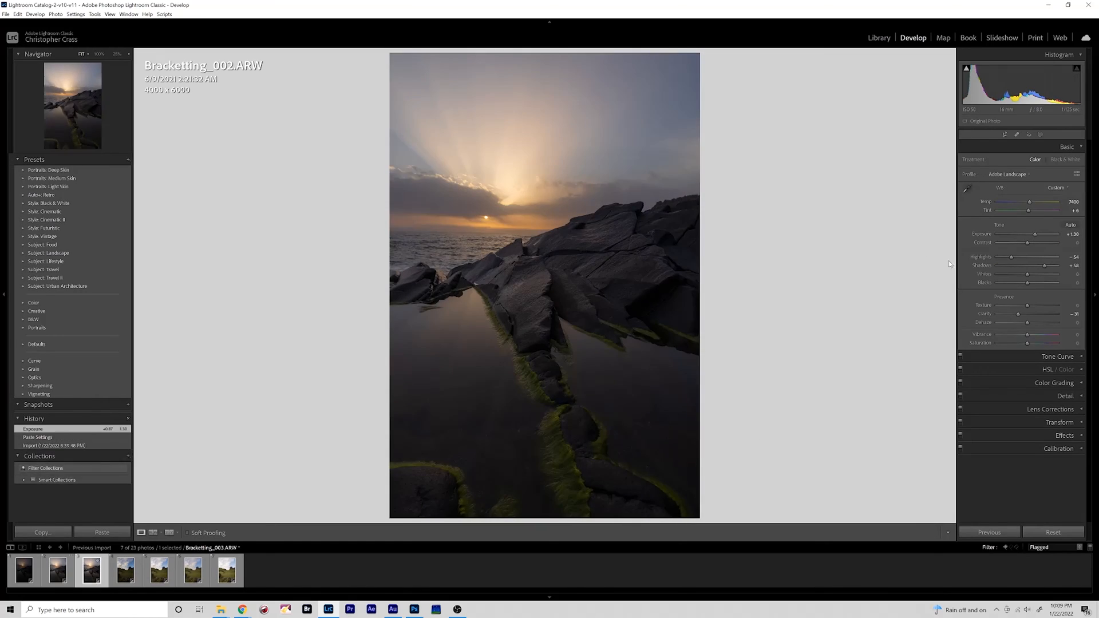
click(23, 569)
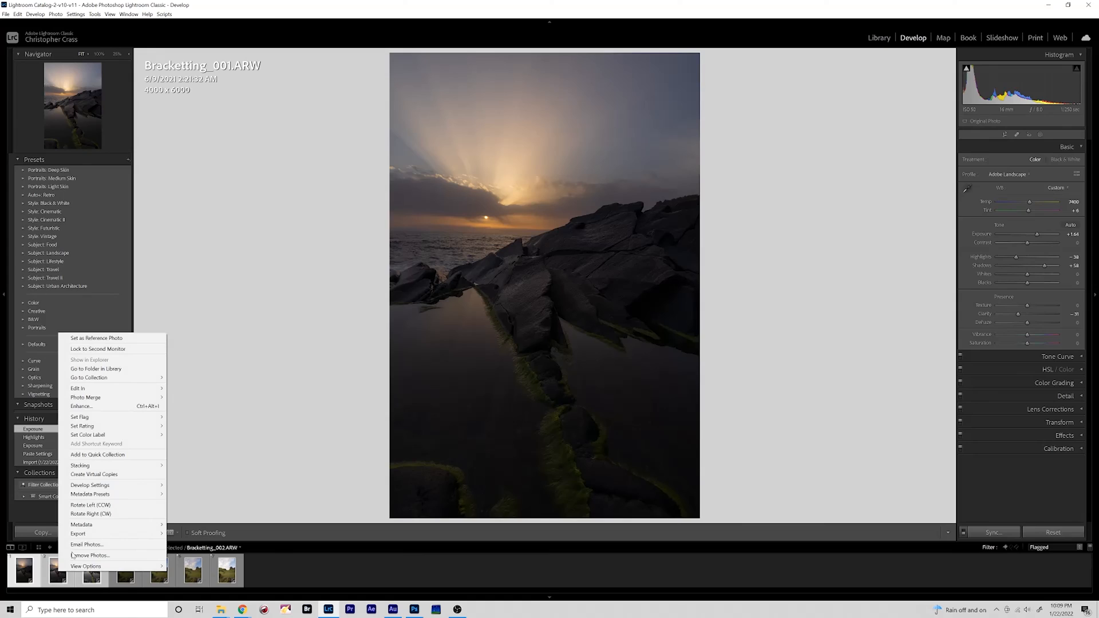
mouse_move(77, 388)
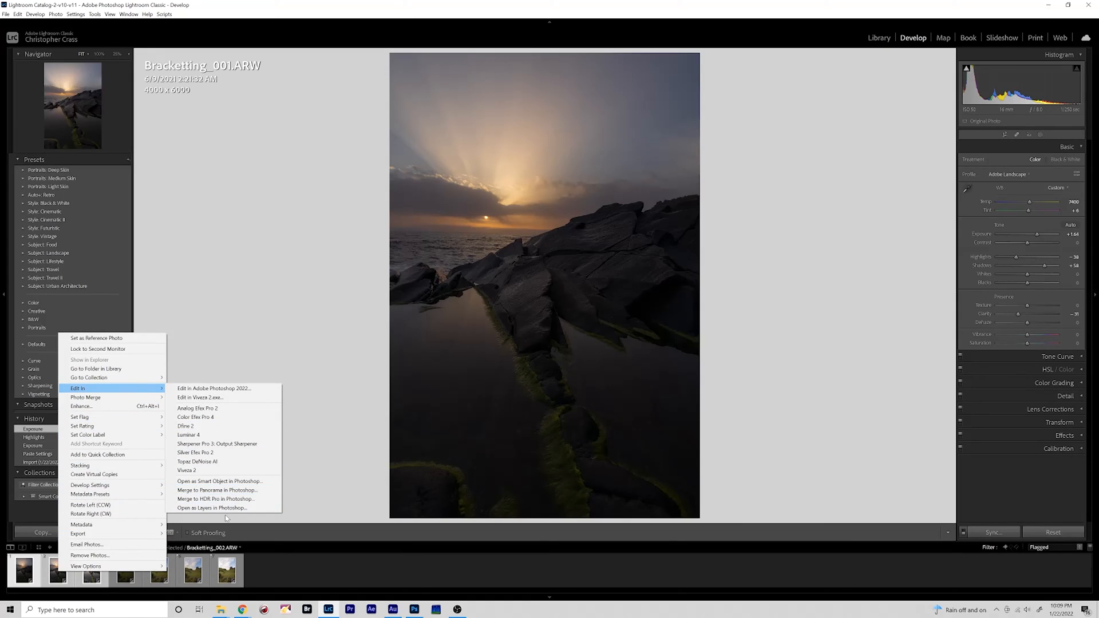
click(214, 388)
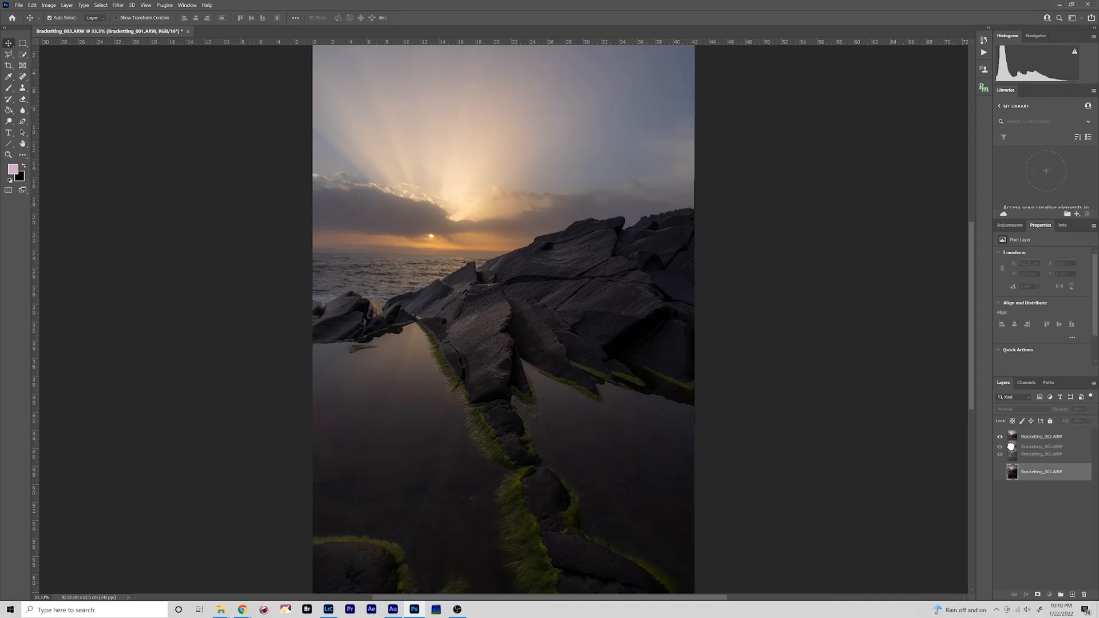
Step: Run the automatic RPS blend on the stacked sunset bracket layers
click(1001, 436)
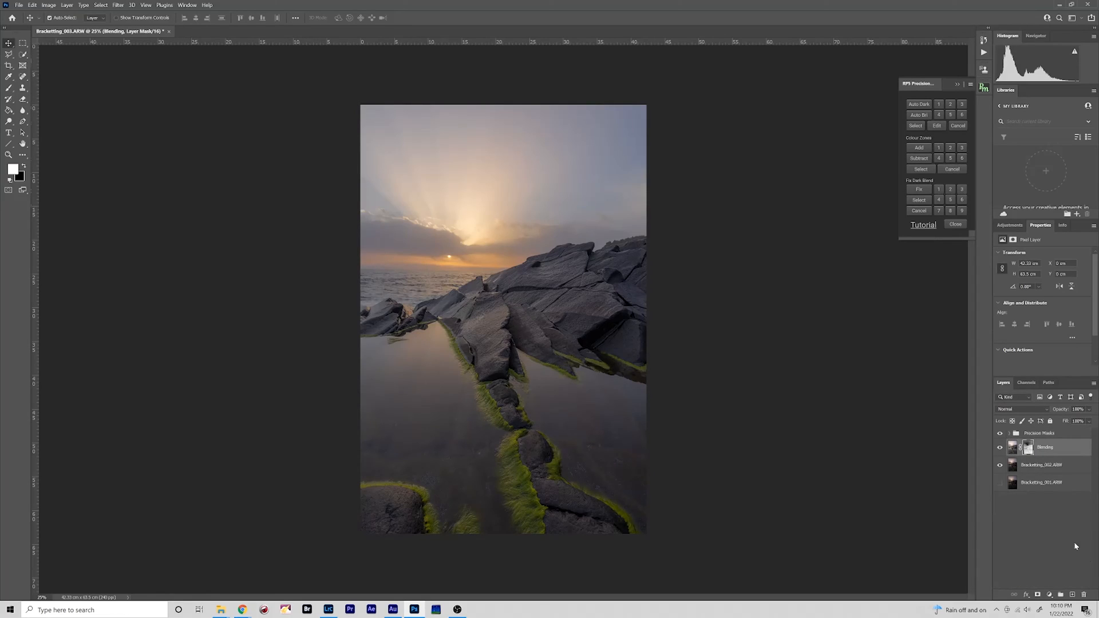
Step: Inspect the Precision Masks group and merge the result into a single Blended layer
click(1010, 433)
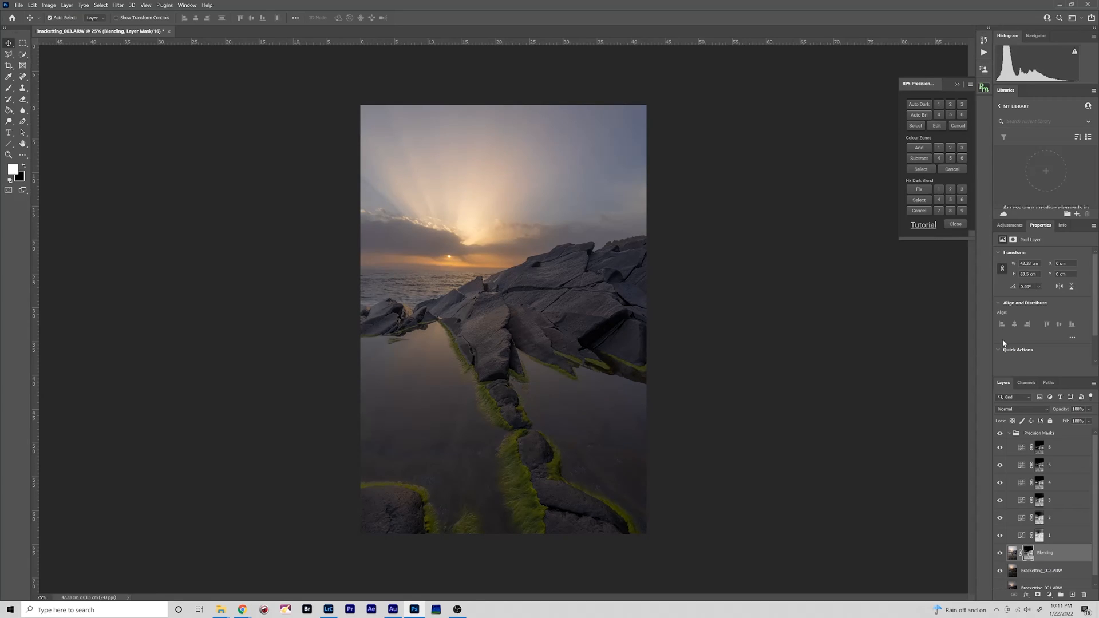
click(1001, 554)
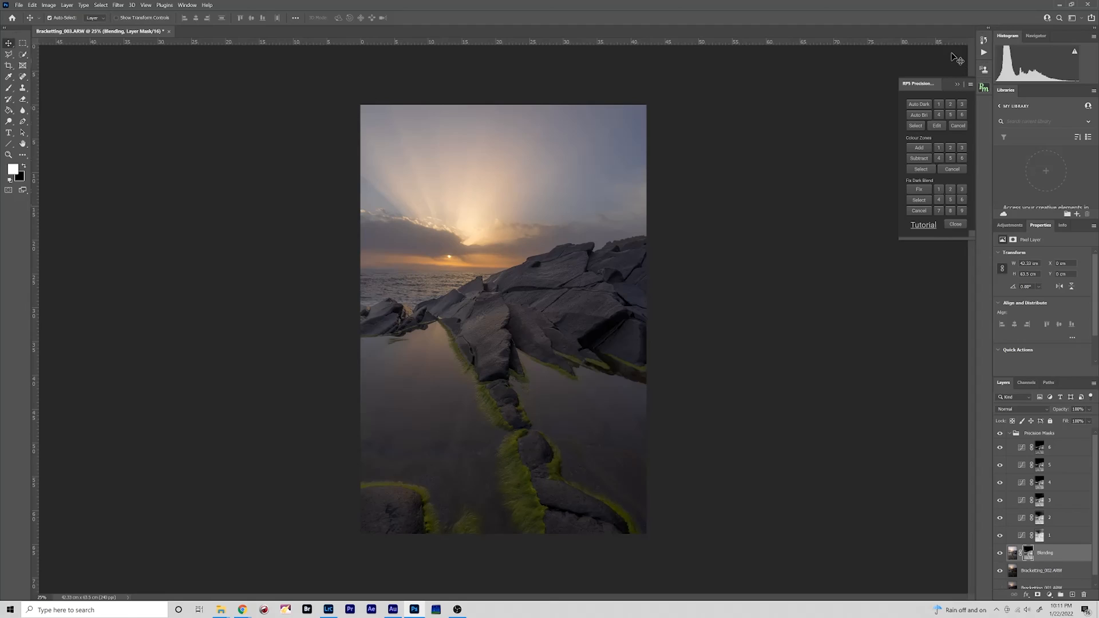
click(951, 115)
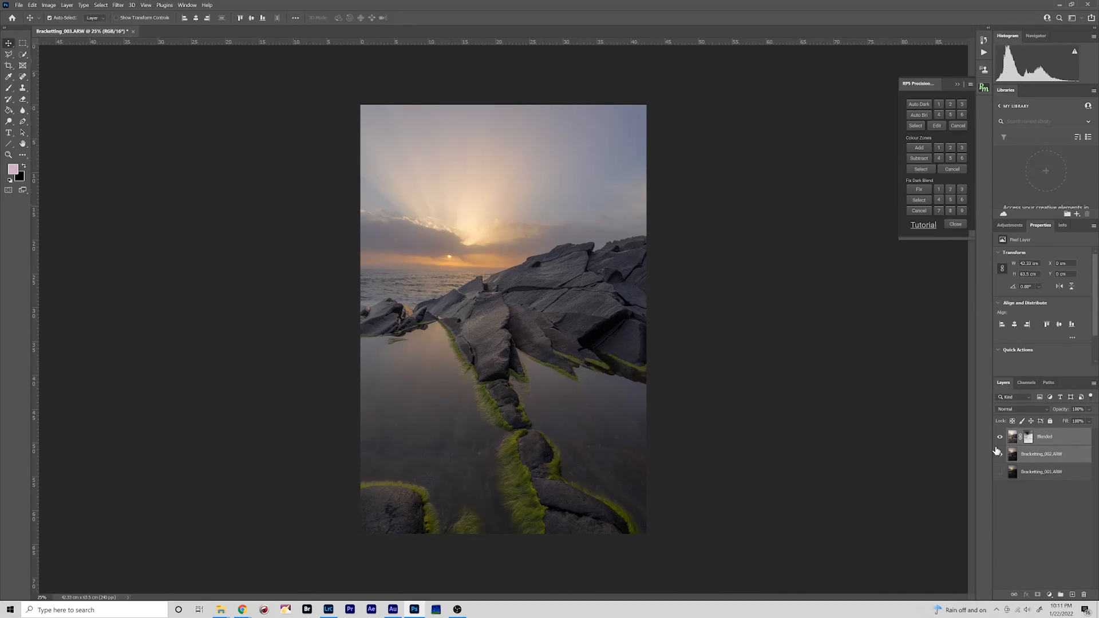
Step: Delete the unneeded Bracketting_002 layer, leaving Bracketting_001 above Blended
click(66, 5)
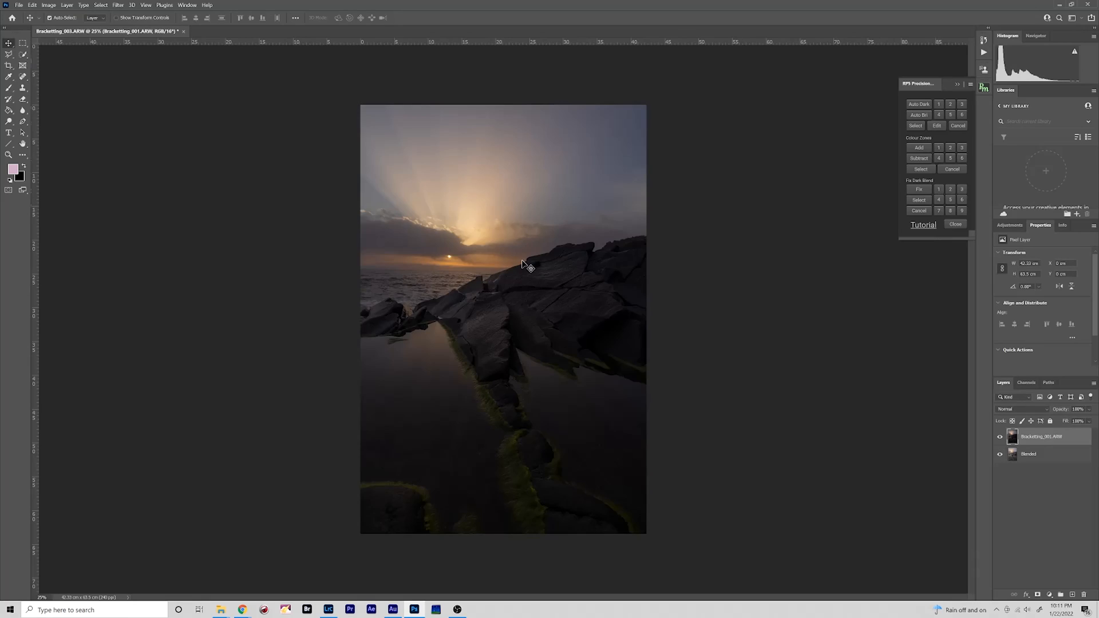
mouse_move(948, 392)
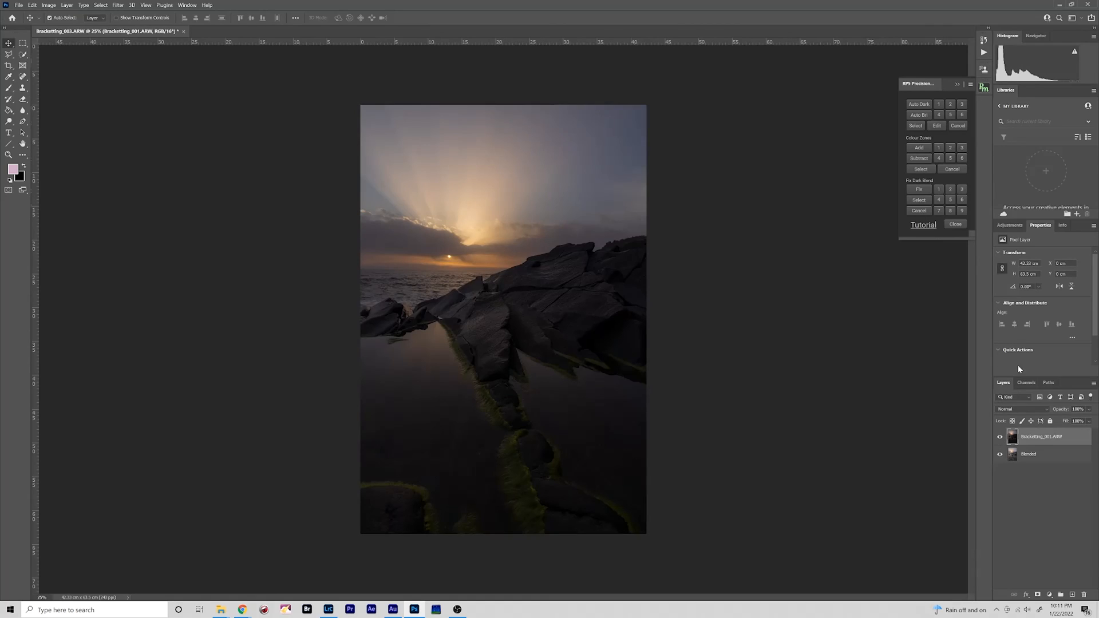
mouse_move(919, 105)
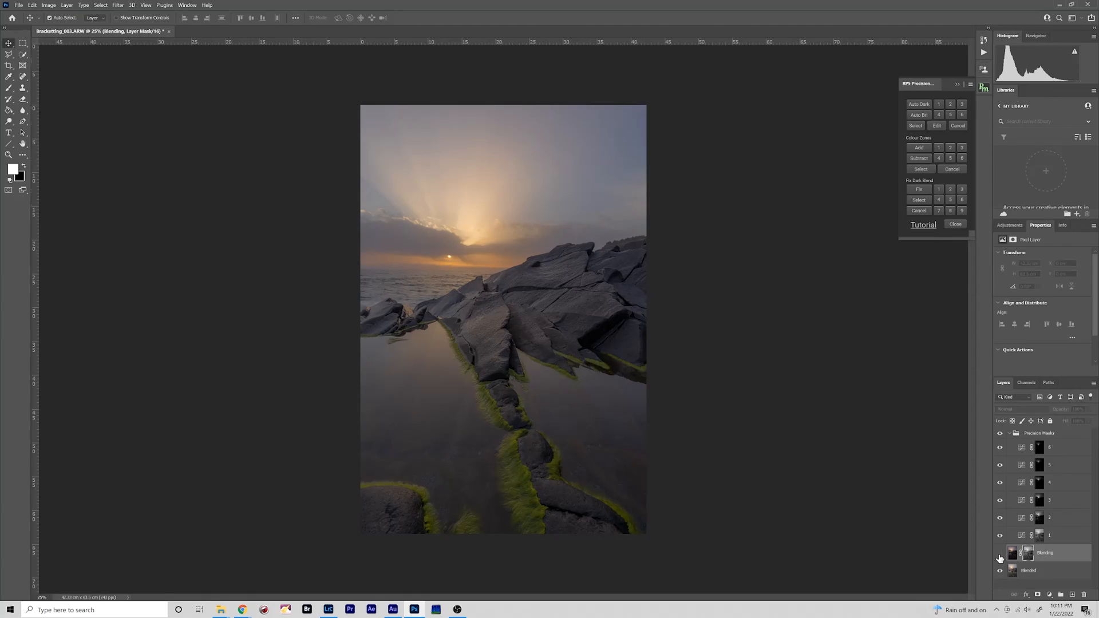
Step: Merge the two Blended layers into one for saving back to Lightroom as Bracketting_001-Edit.tif
click(1045, 533)
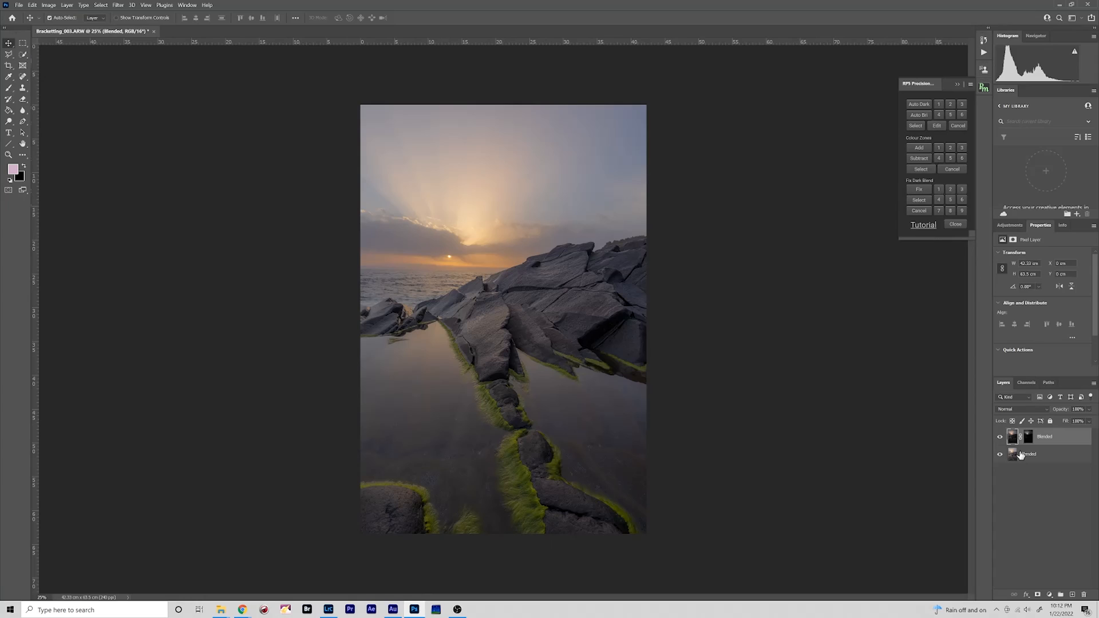
click(1029, 454)
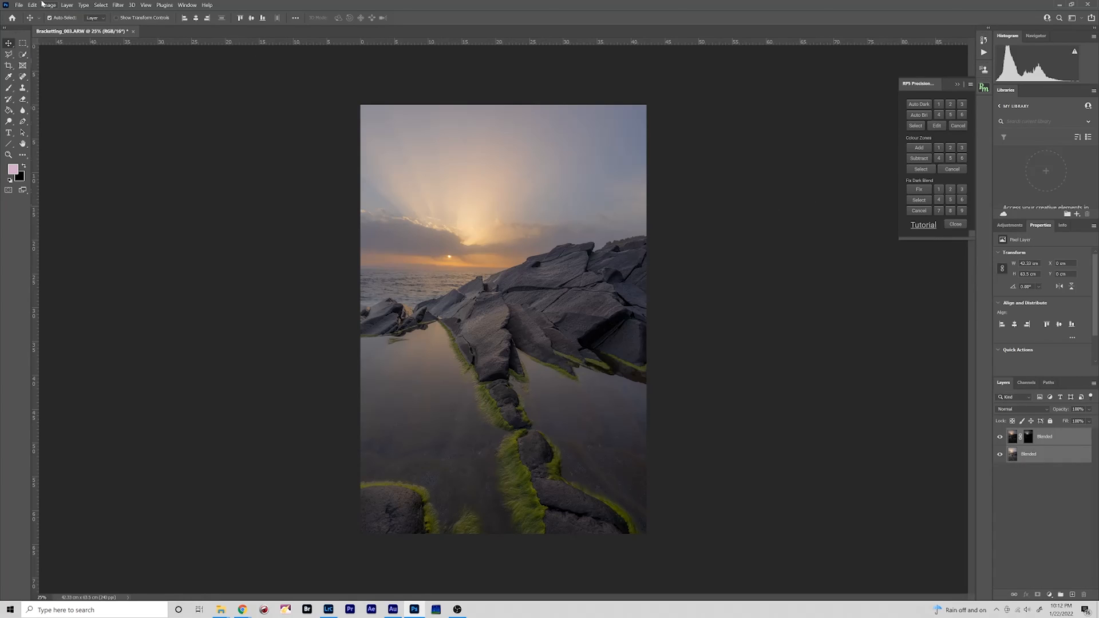
click(67, 5)
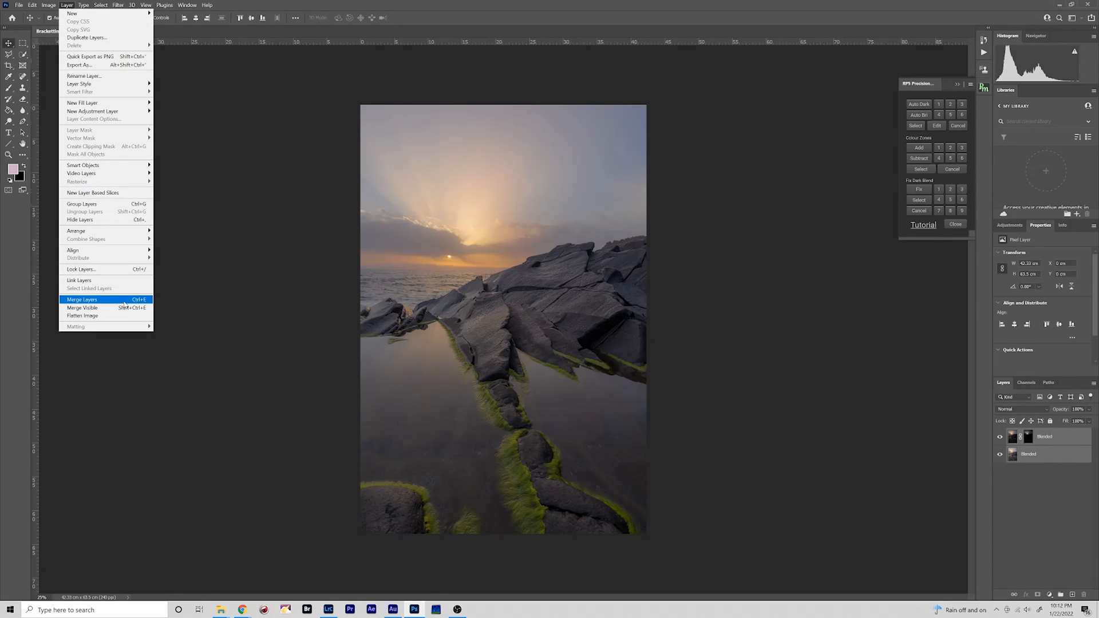
click(82, 299)
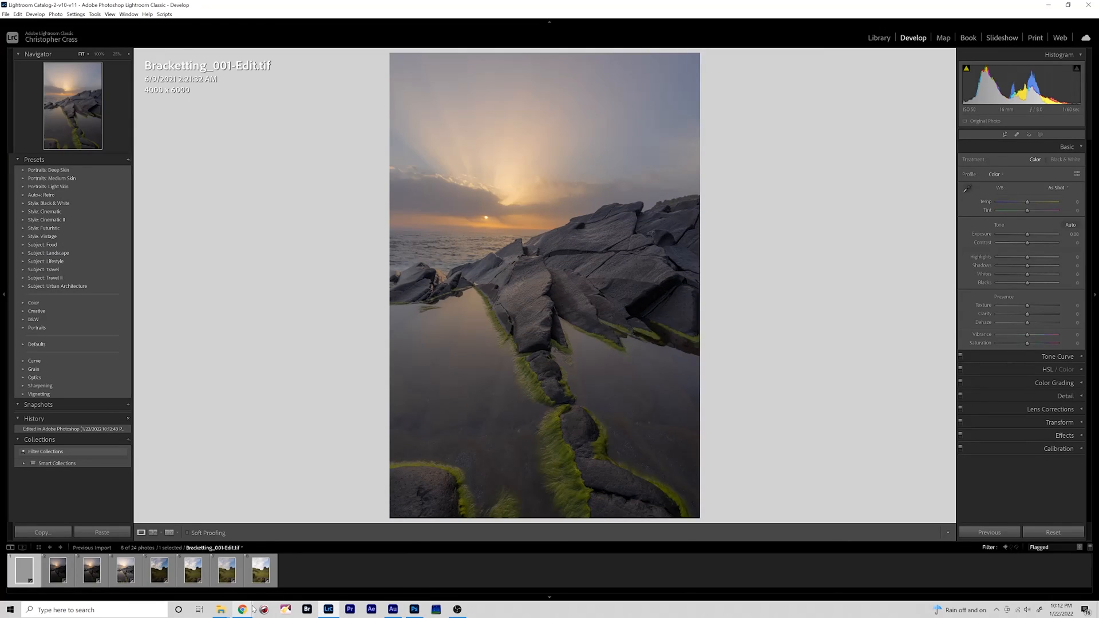
Step: Compare the sunset blend against its original Bracketting_001 and Bracketting_002 frames in the Filmstrip
click(91, 569)
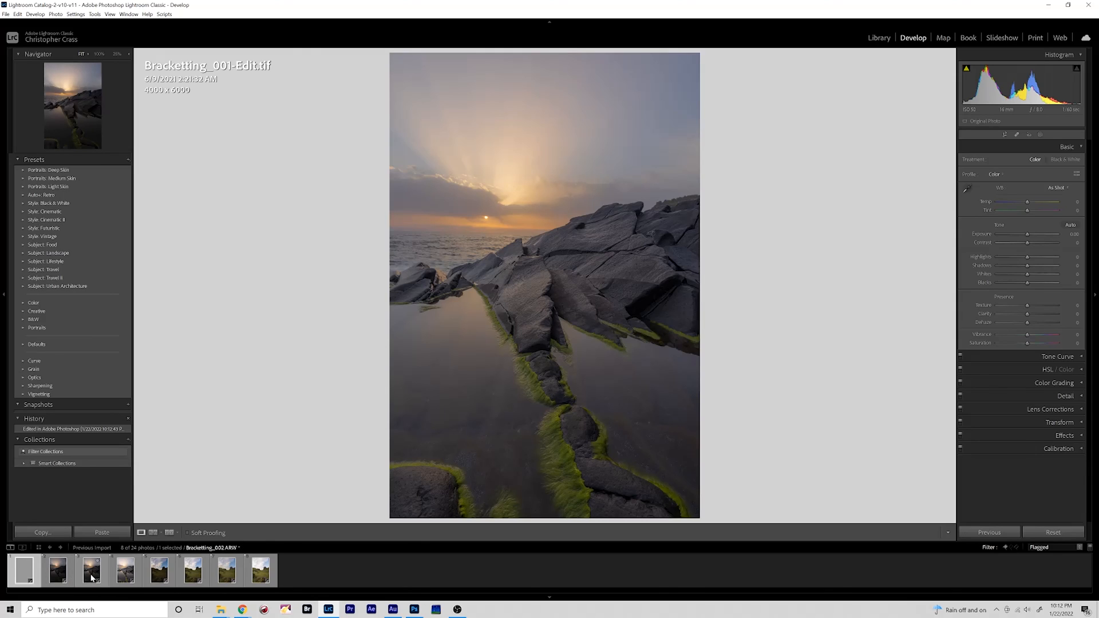
click(91, 570)
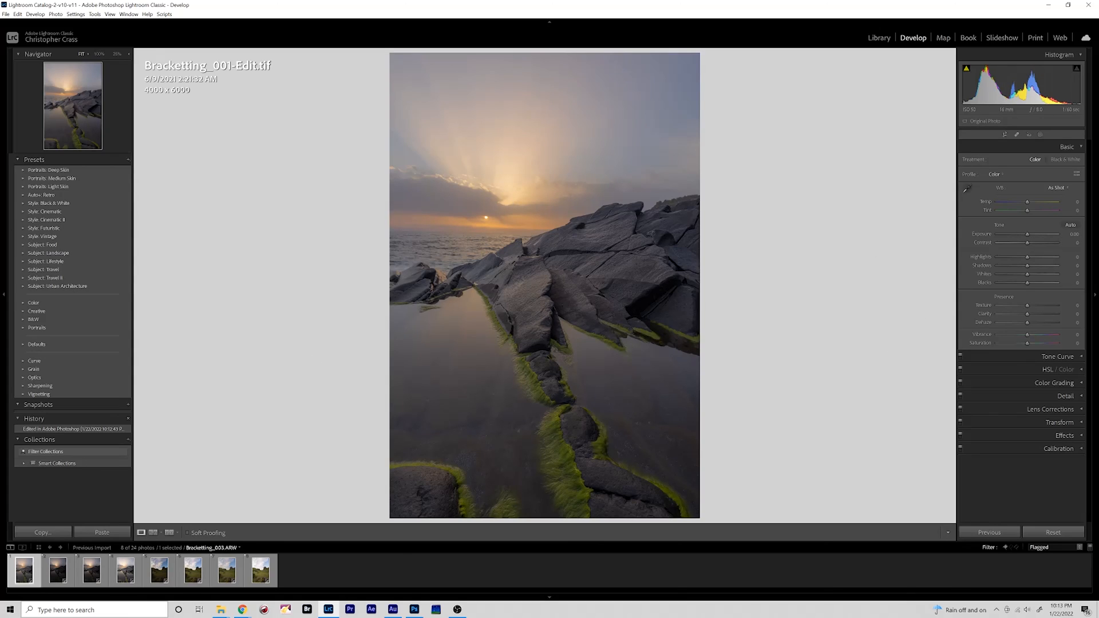
click(91, 569)
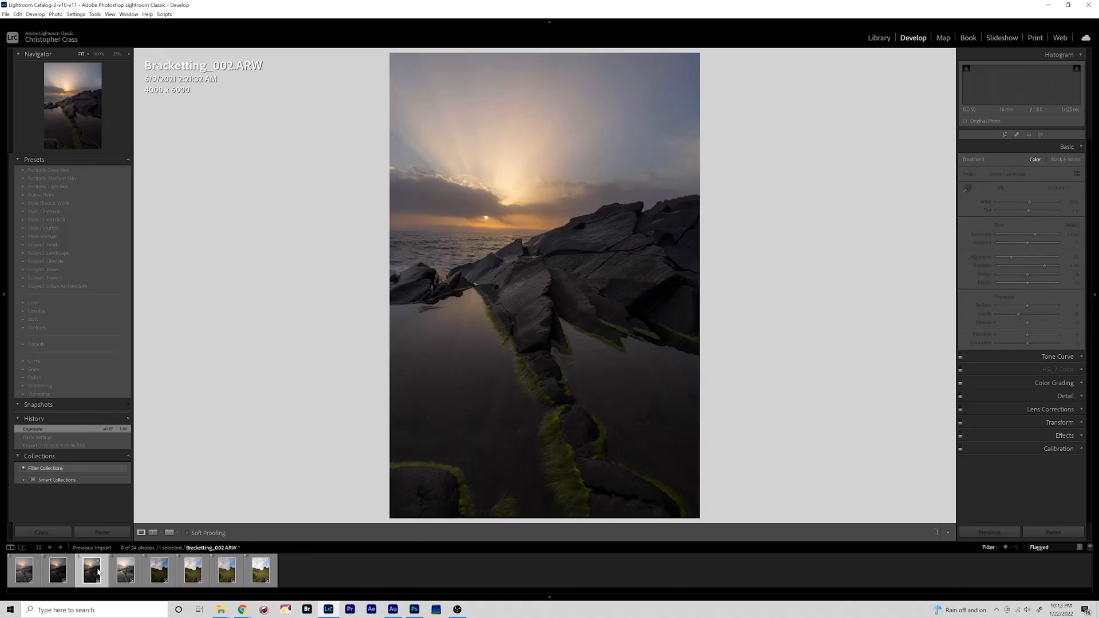
click(57, 570)
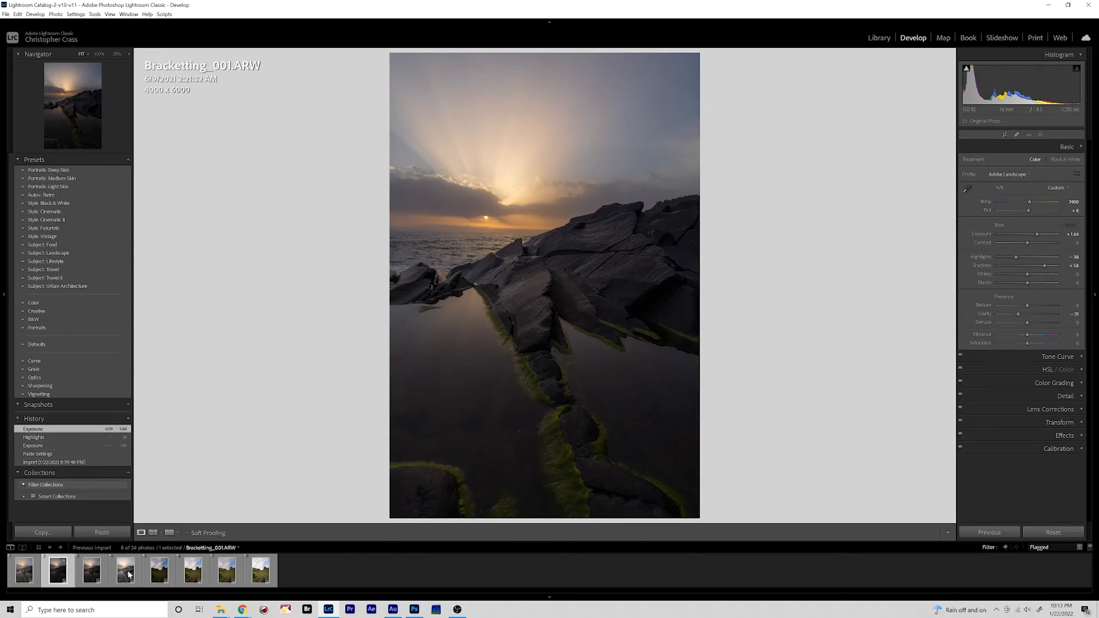
click(192, 569)
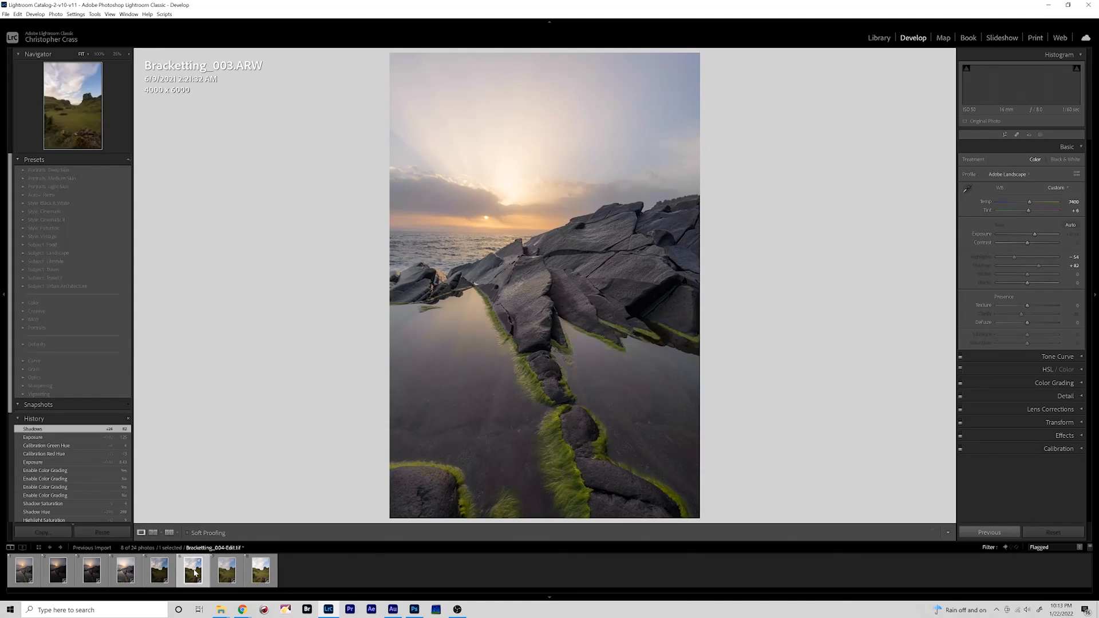
Step: Return to the blended Fairy Glen image Bracketting_004-Edit.tif
click(225, 570)
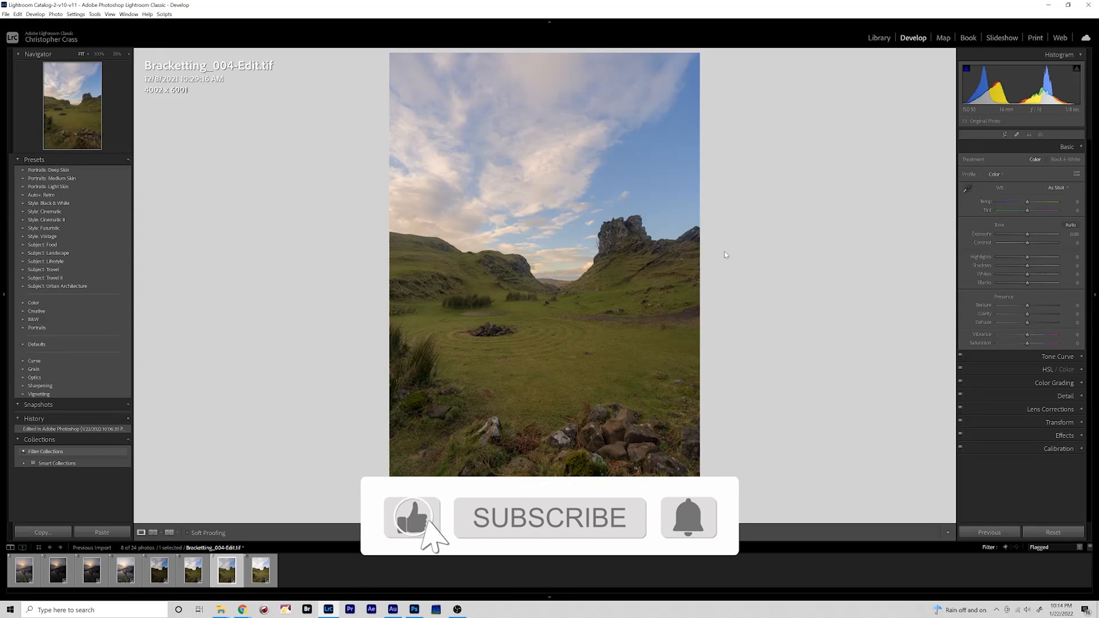
click(549, 518)
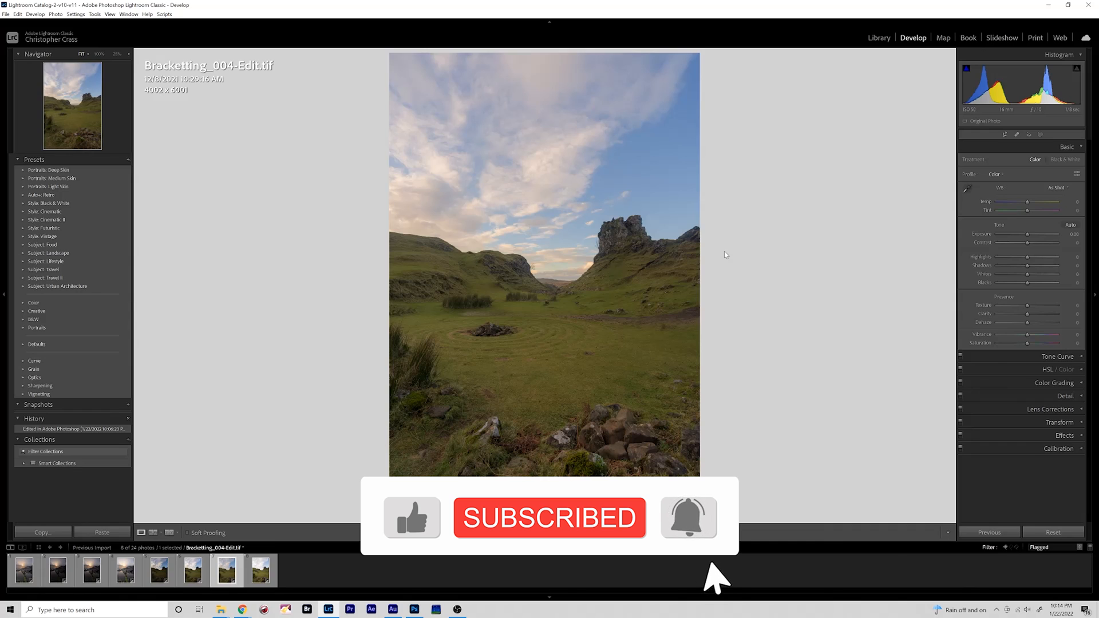